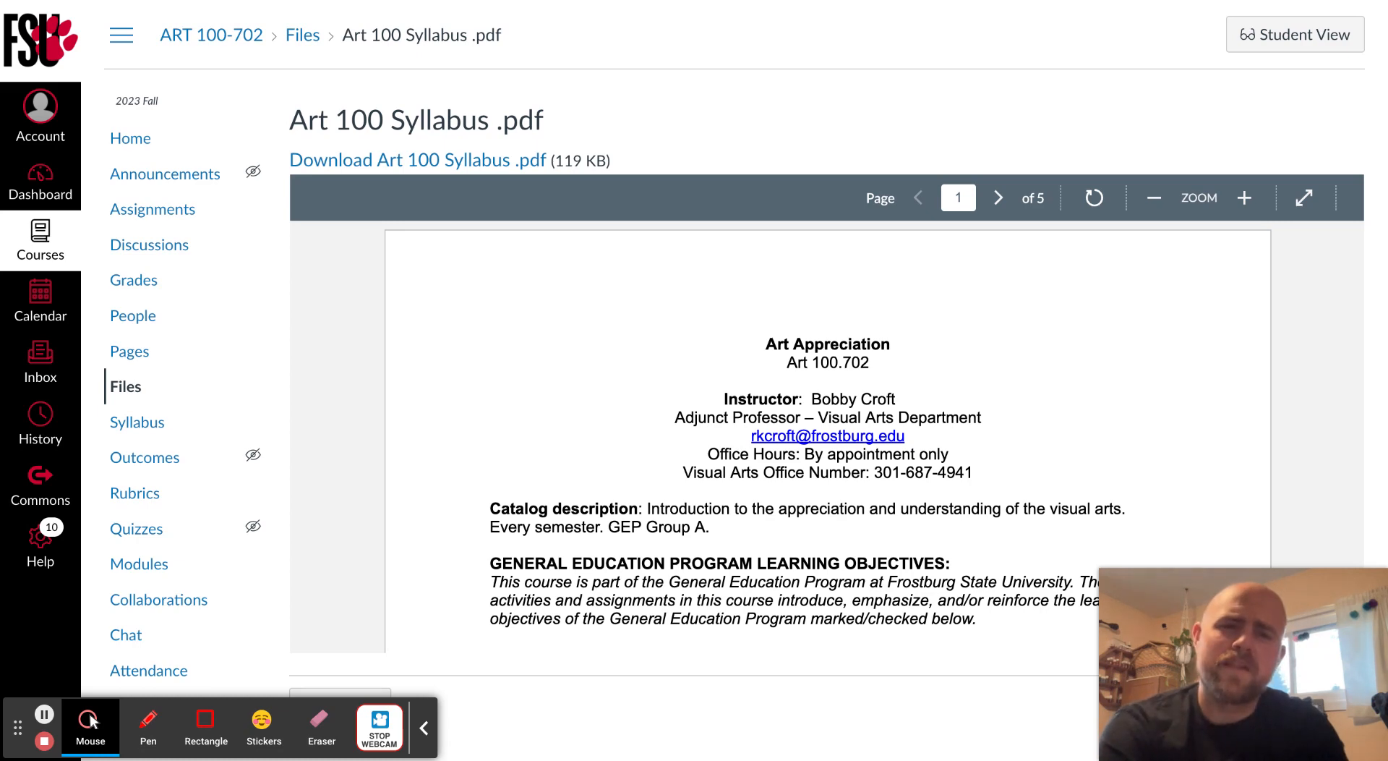
Scroll page one down to the starred General Education objectives table and course objectives list
{"action": "scroll", "scroll_direction": "down", "scroll_amount": 3}
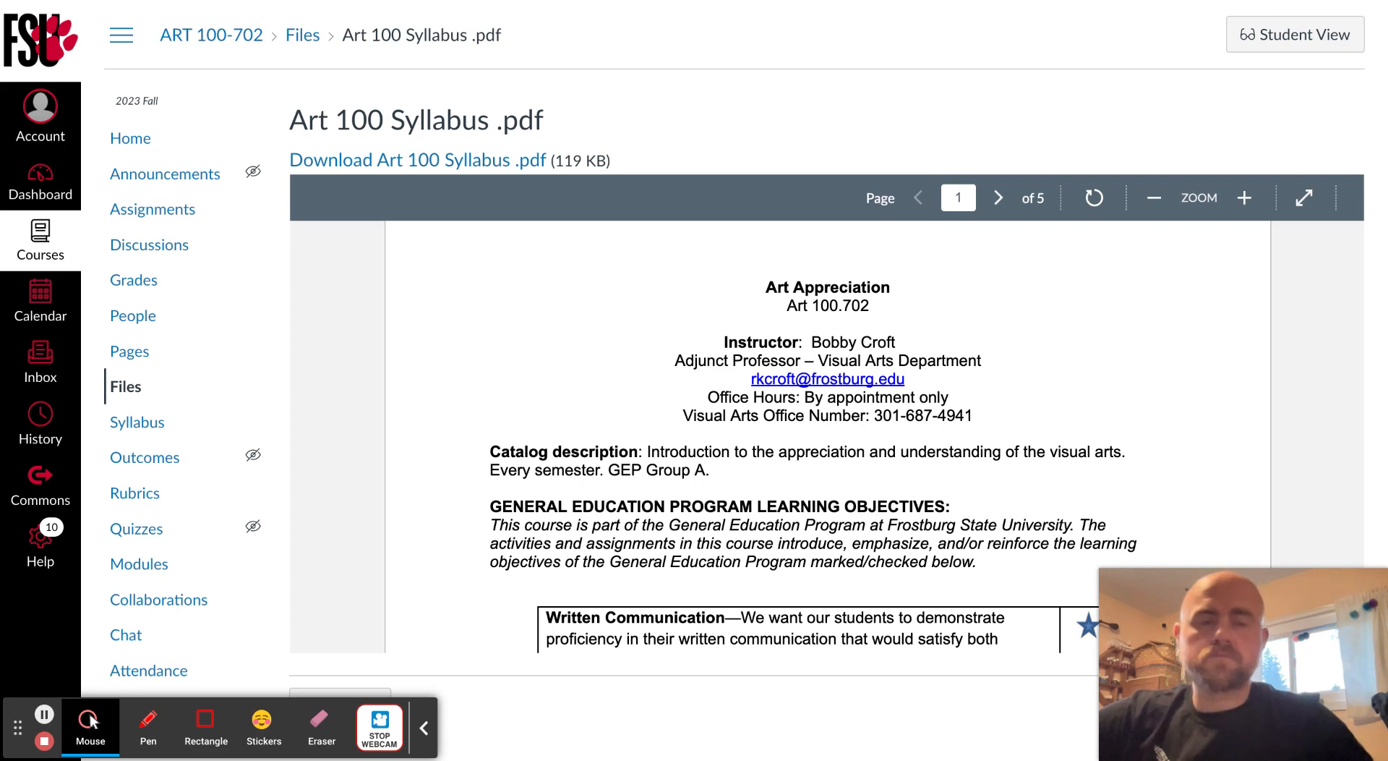
{"action": "scroll", "scroll_direction": "down", "scroll_amount": 3}
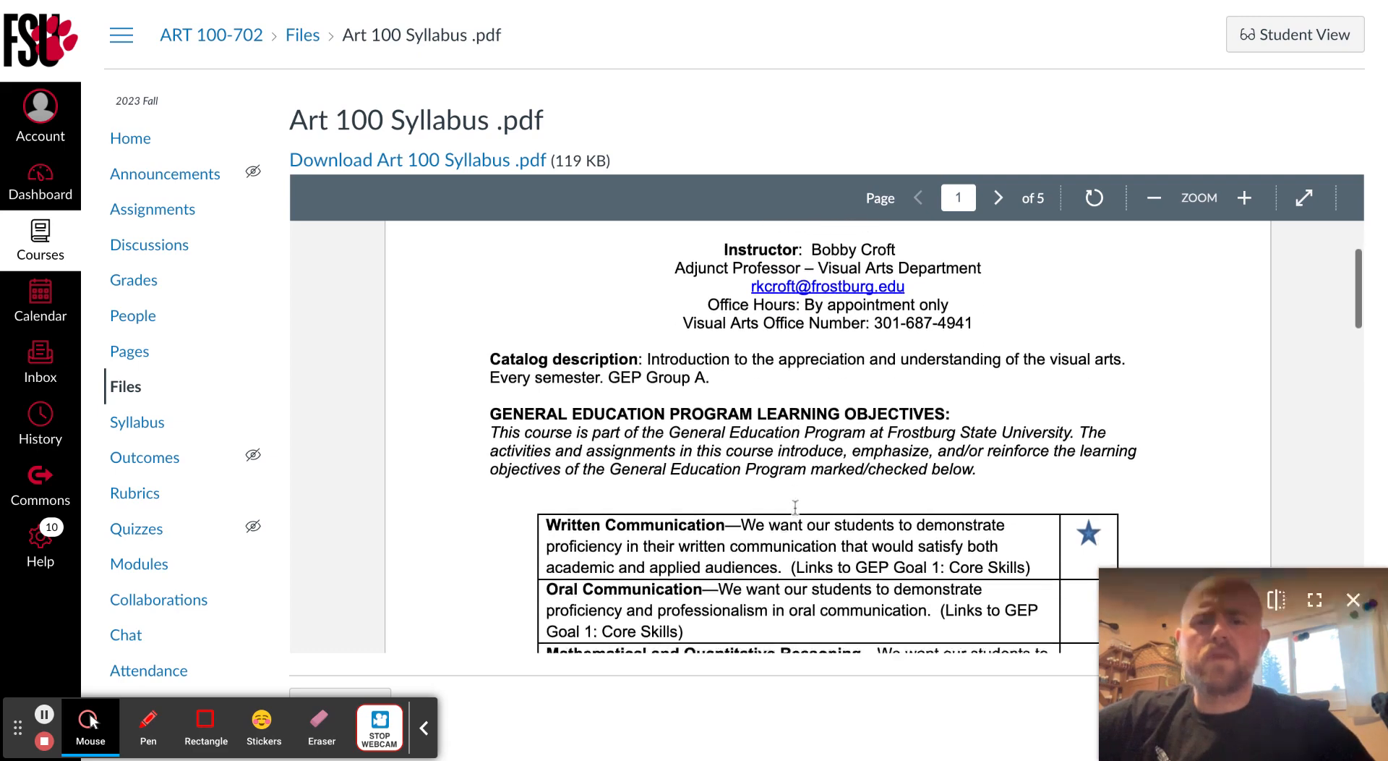
{"action": "scroll", "scroll_direction": "down", "scroll_amount": 3}
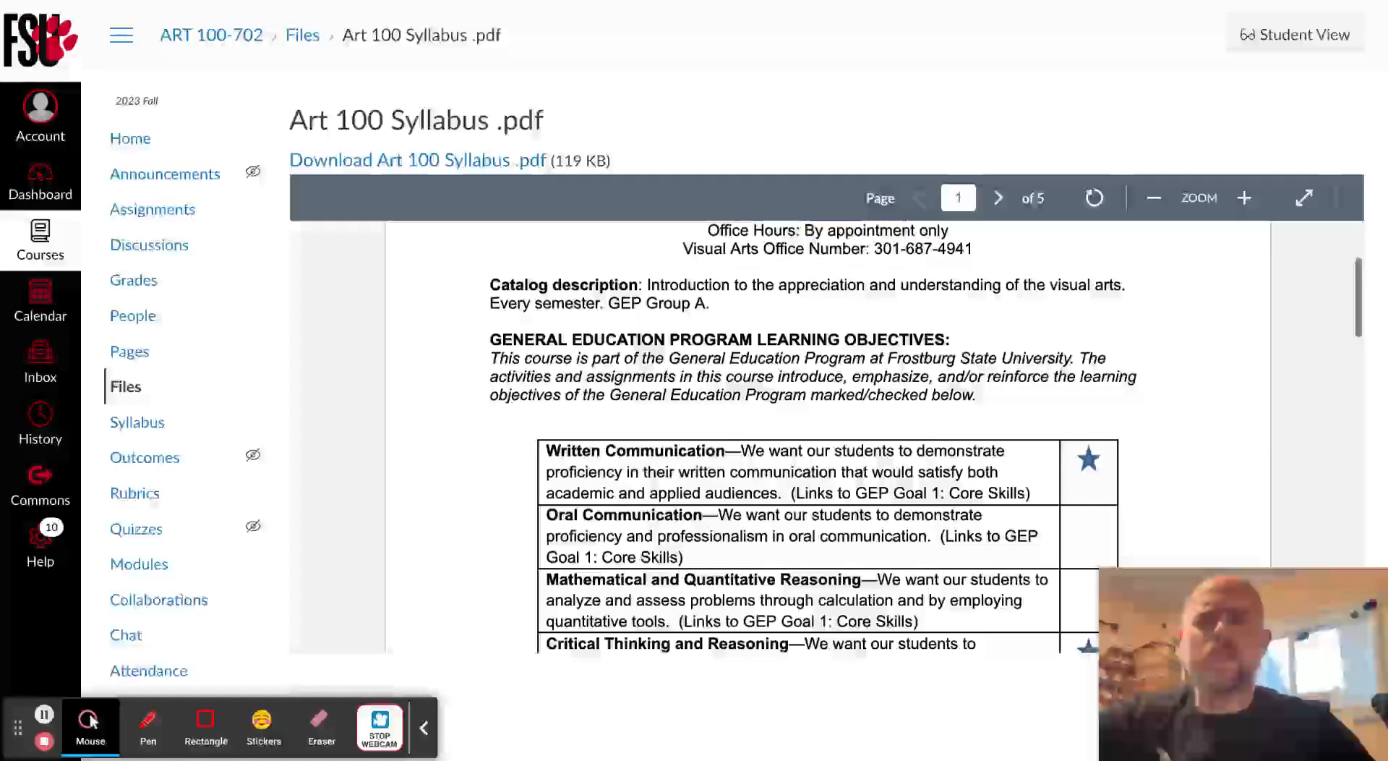
{"action": "scroll", "scroll_direction": "down", "scroll_amount": 3}
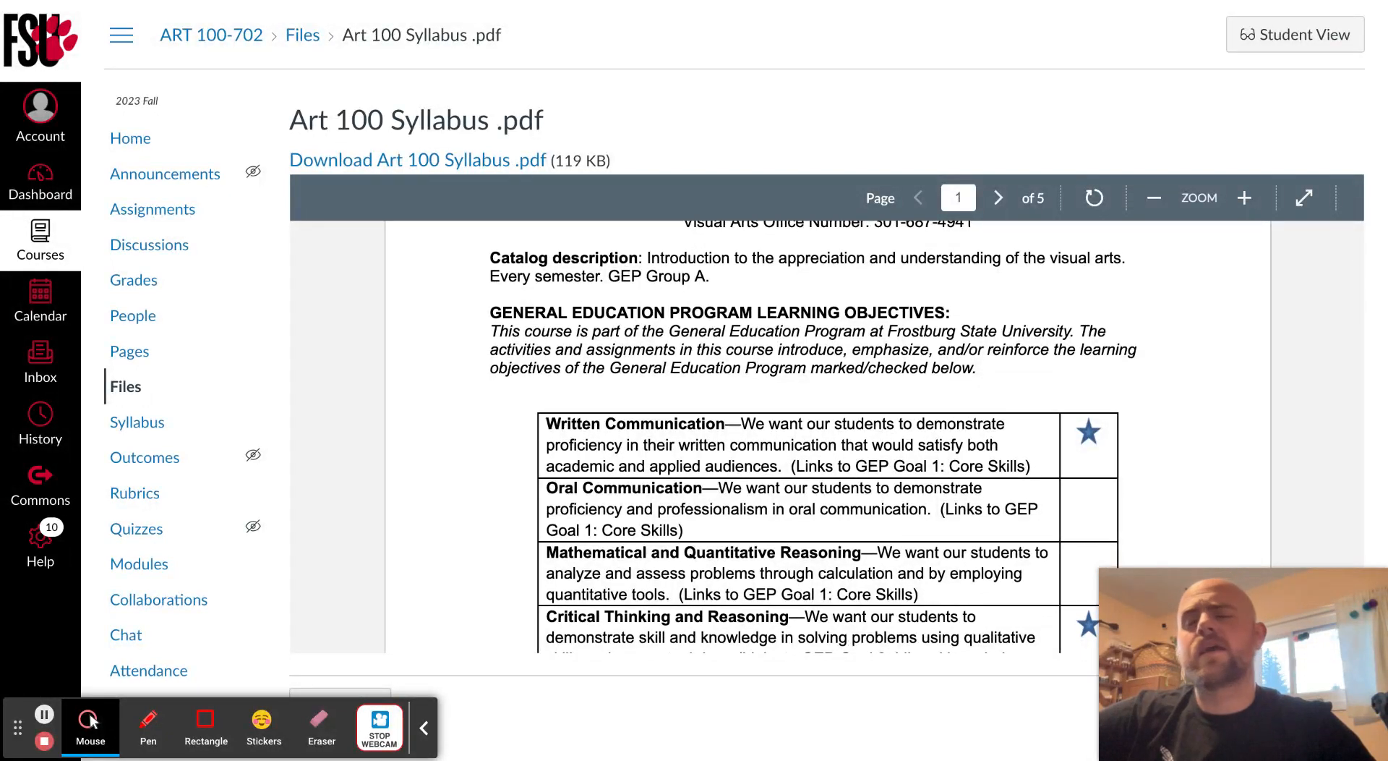
{"action": "scroll", "scroll_direction": "down", "scroll_amount": 3}
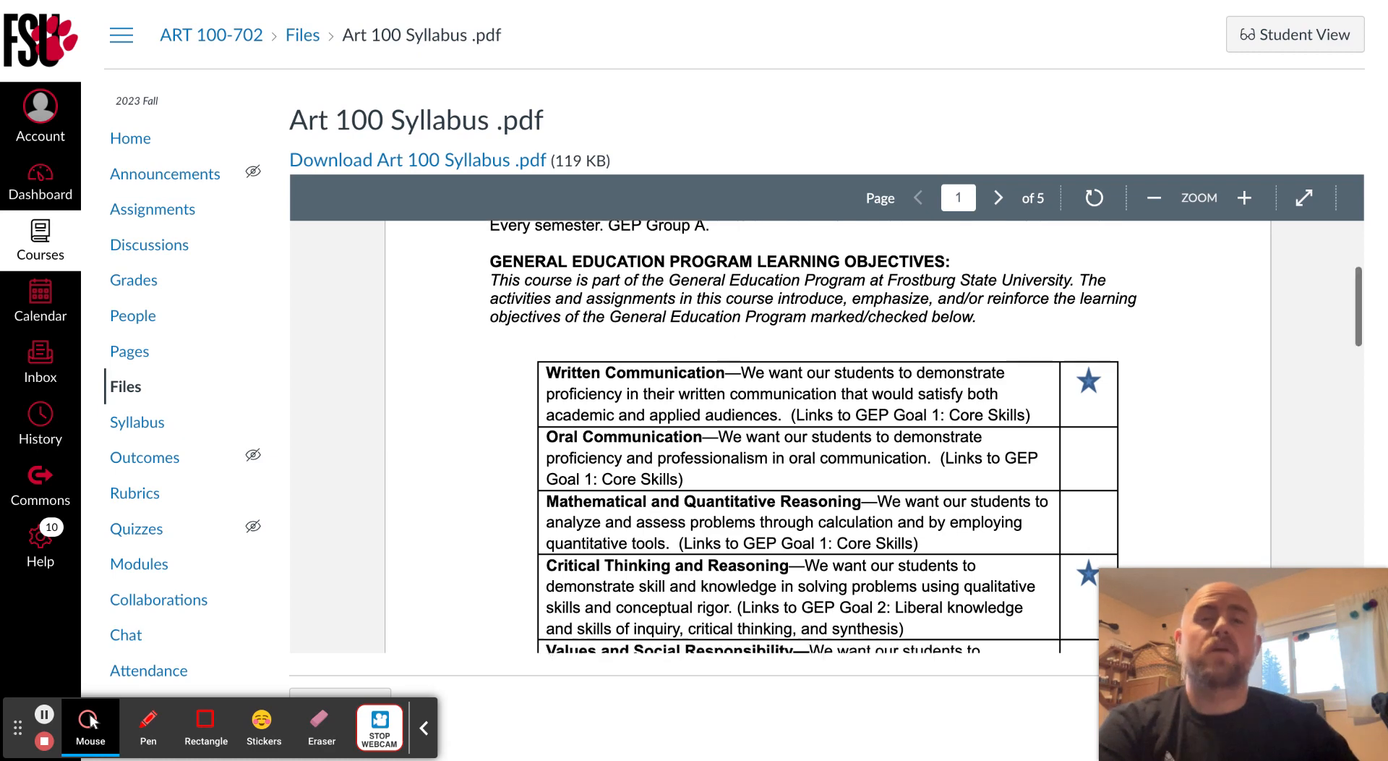
{"action": "scroll", "scroll_direction": "down", "scroll_amount": 3}
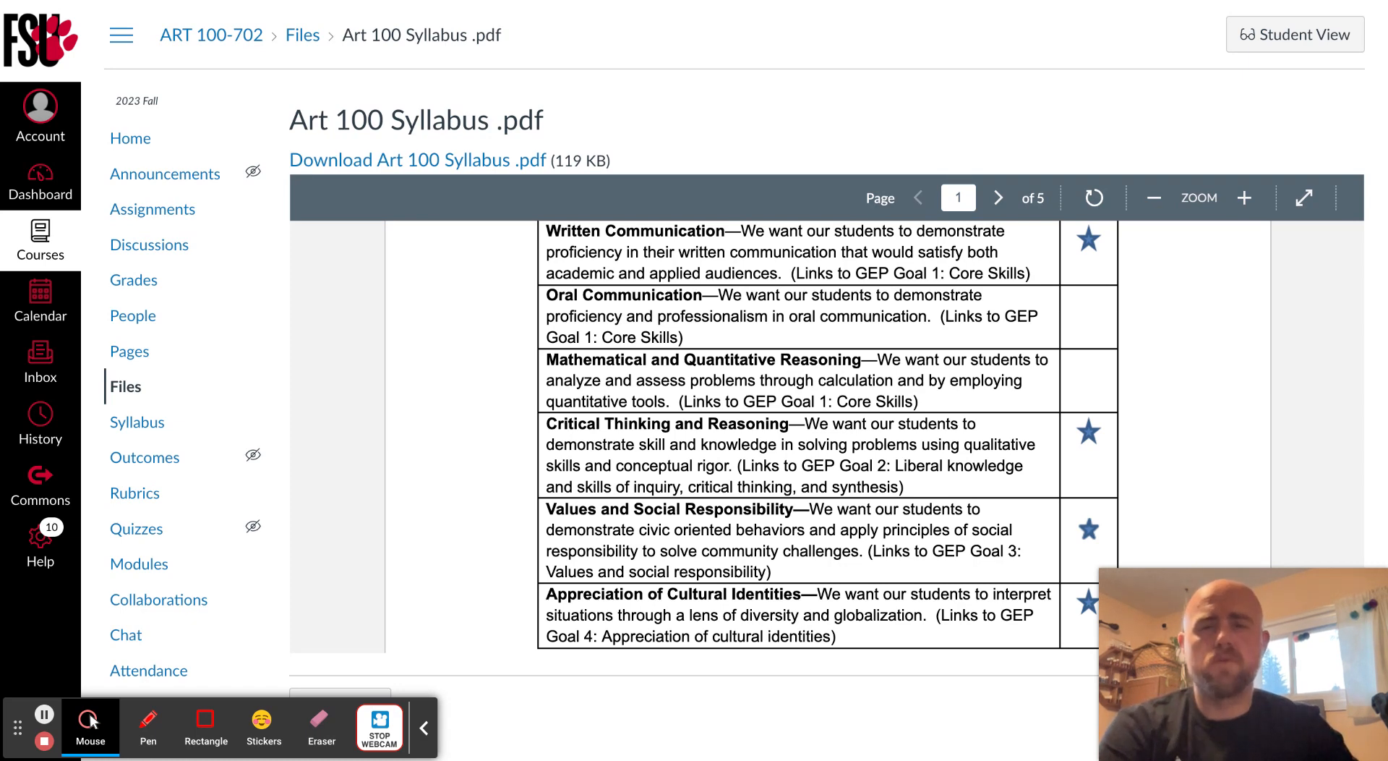
{"action": "scroll", "scroll_direction": "down", "scroll_amount": 3}
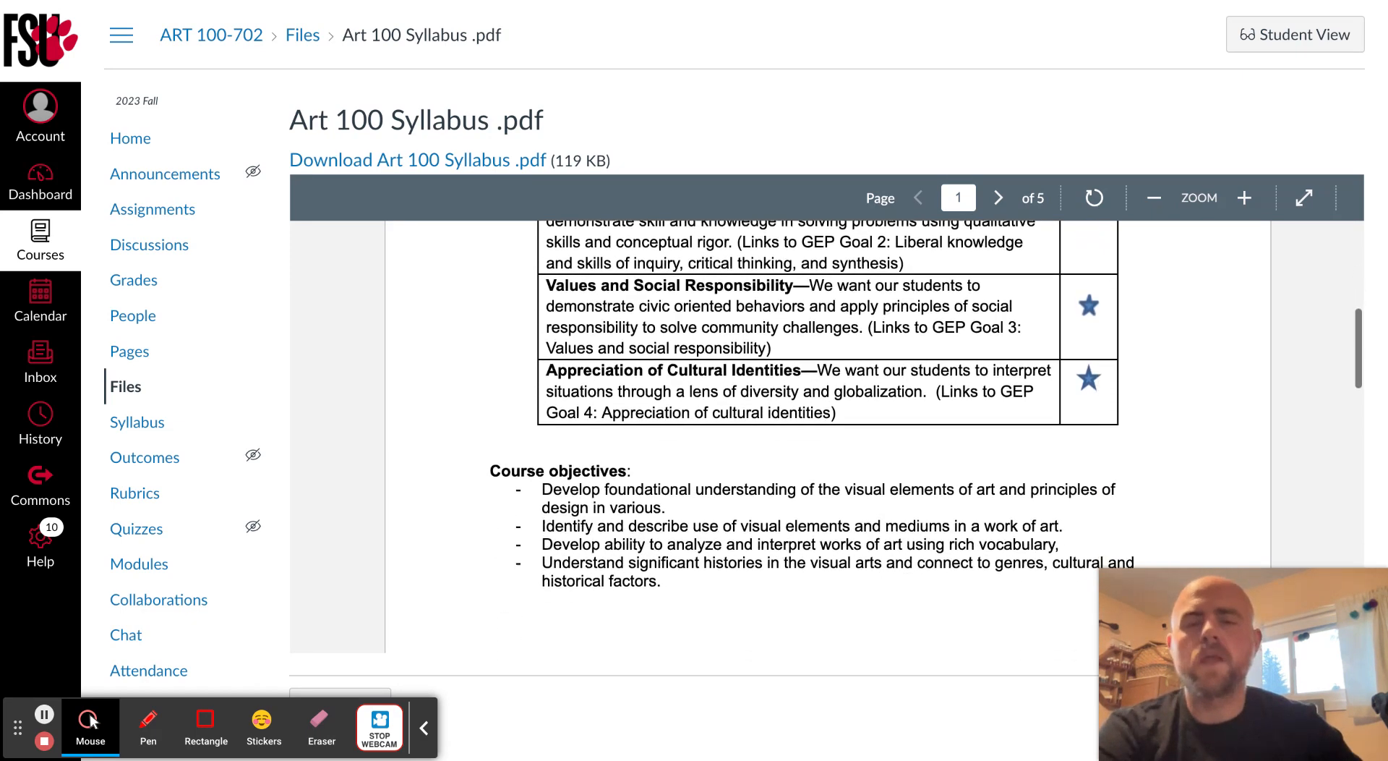
Advance the syllabus to page two with required materials and course requirements
{"action": "left_click", "coordinate": [998, 197]}
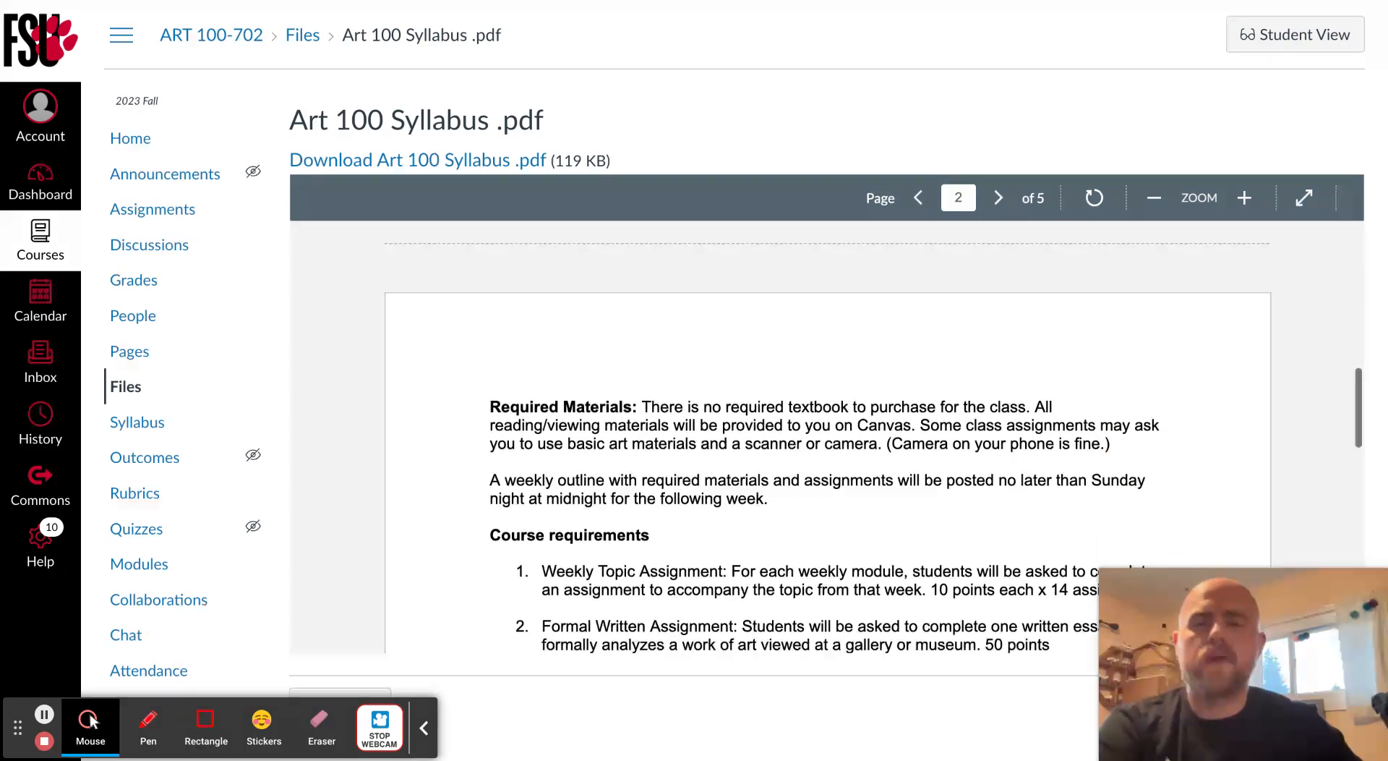
{"action": "scroll", "scroll_direction": "down", "scroll_amount": 3}
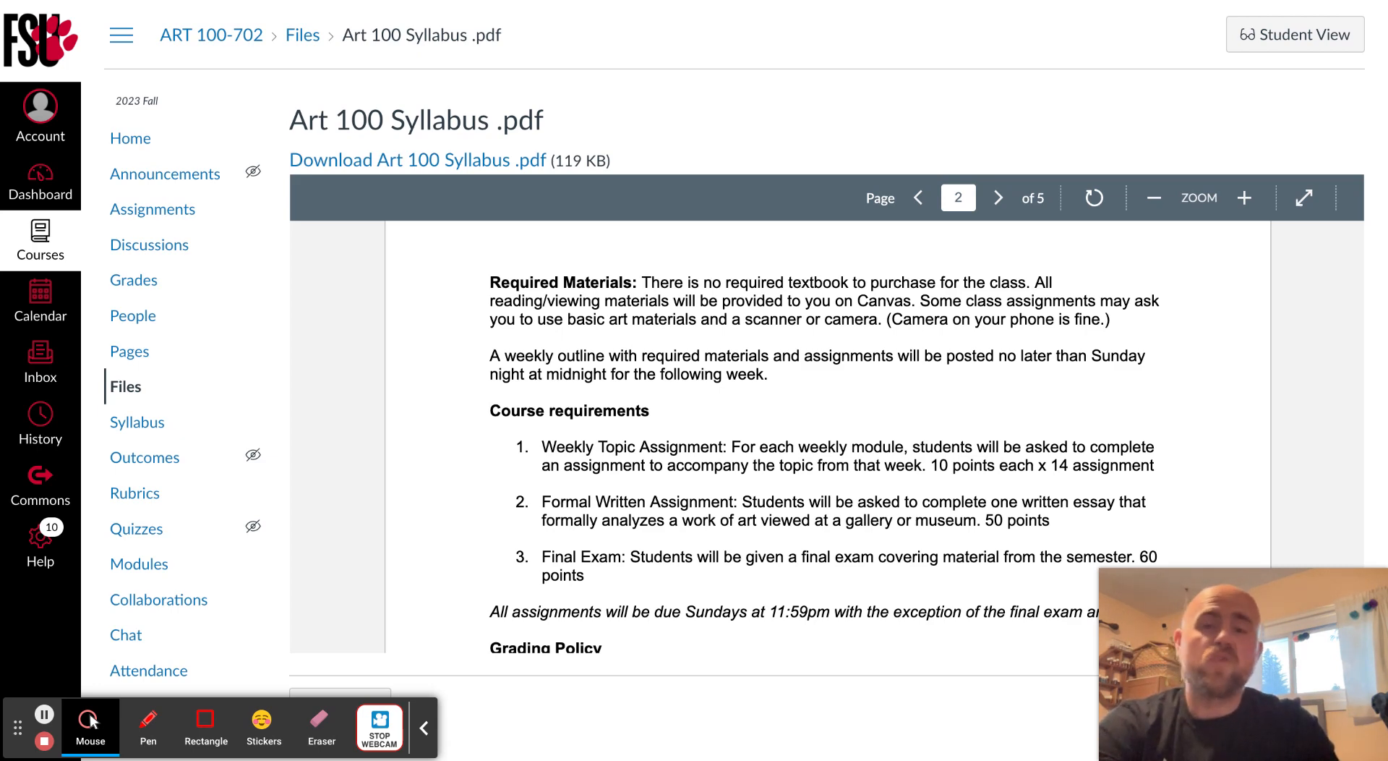
{"action": "mouse_move", "coordinate": [1007, 383]}
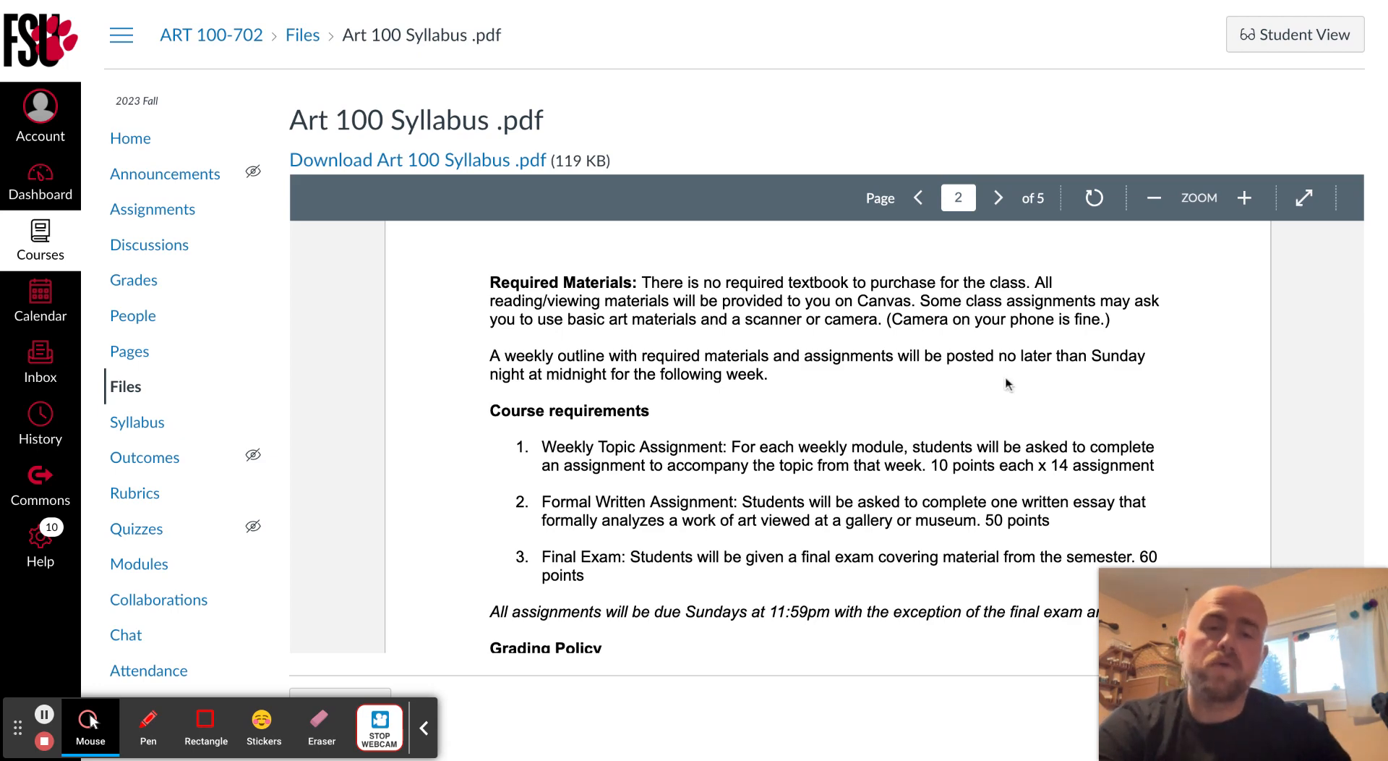
Scroll page two down to the letter-grade scale and work standards
{"action": "scroll", "scroll_direction": "down", "scroll_amount": 3}
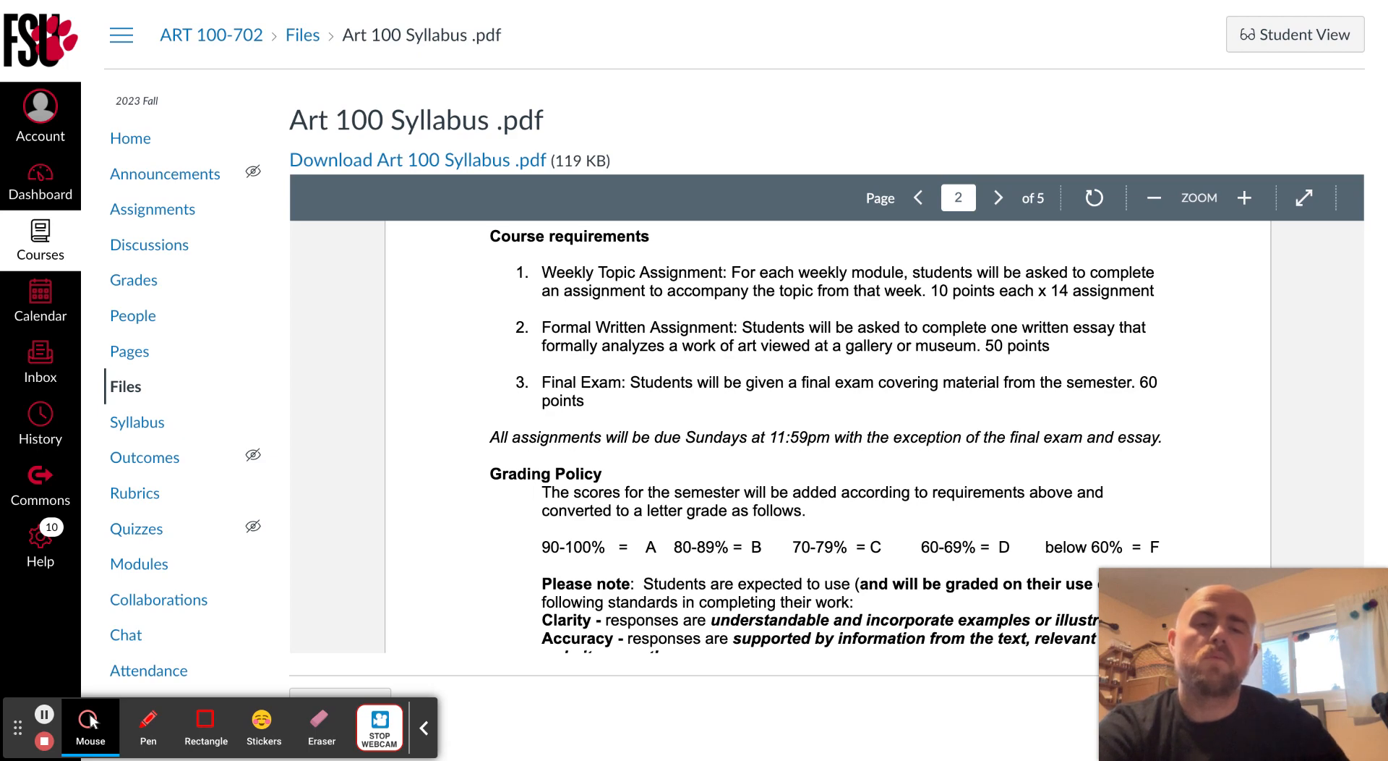
Scroll to the late work, attendance and professor communication policies ending page two
{"action": "scroll", "scroll_direction": "down", "scroll_amount": 3}
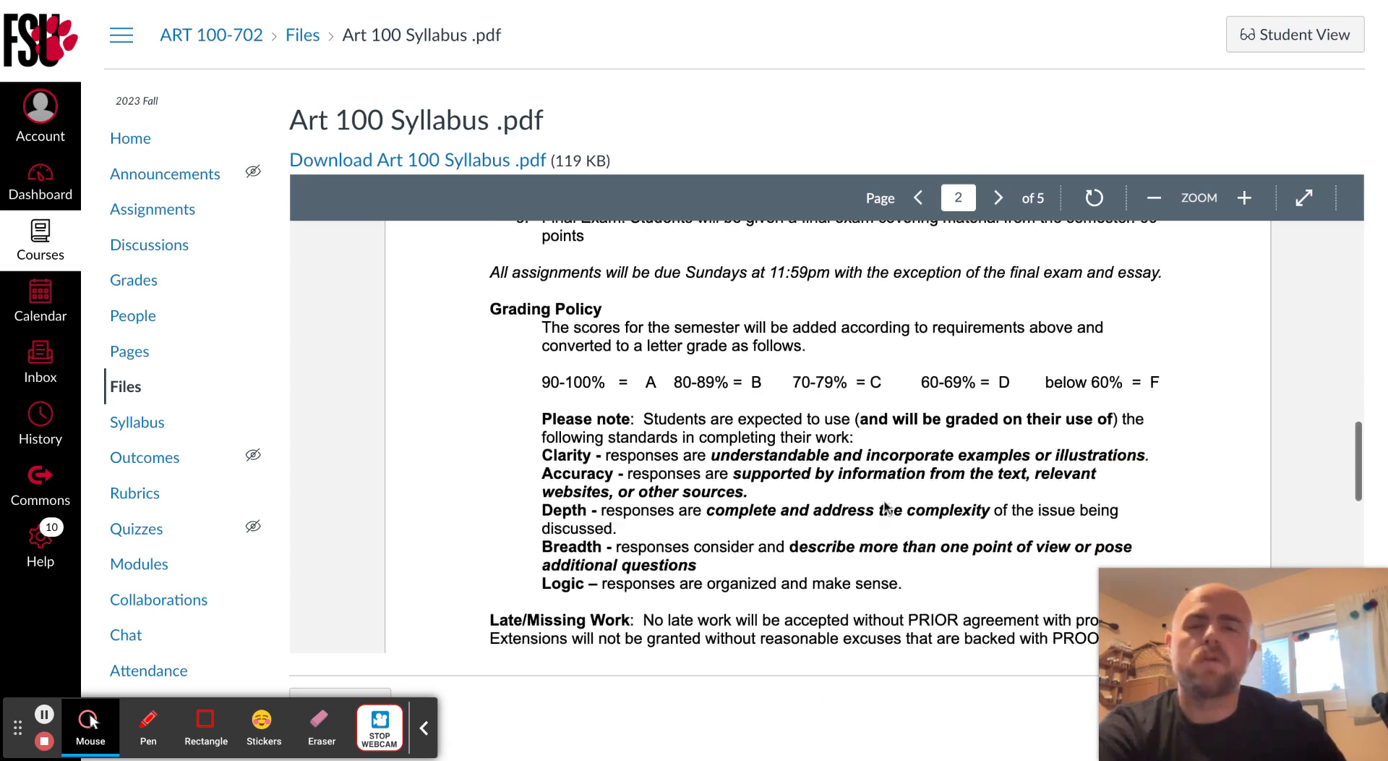
{"action": "scroll", "scroll_direction": "down", "scroll_amount": 3}
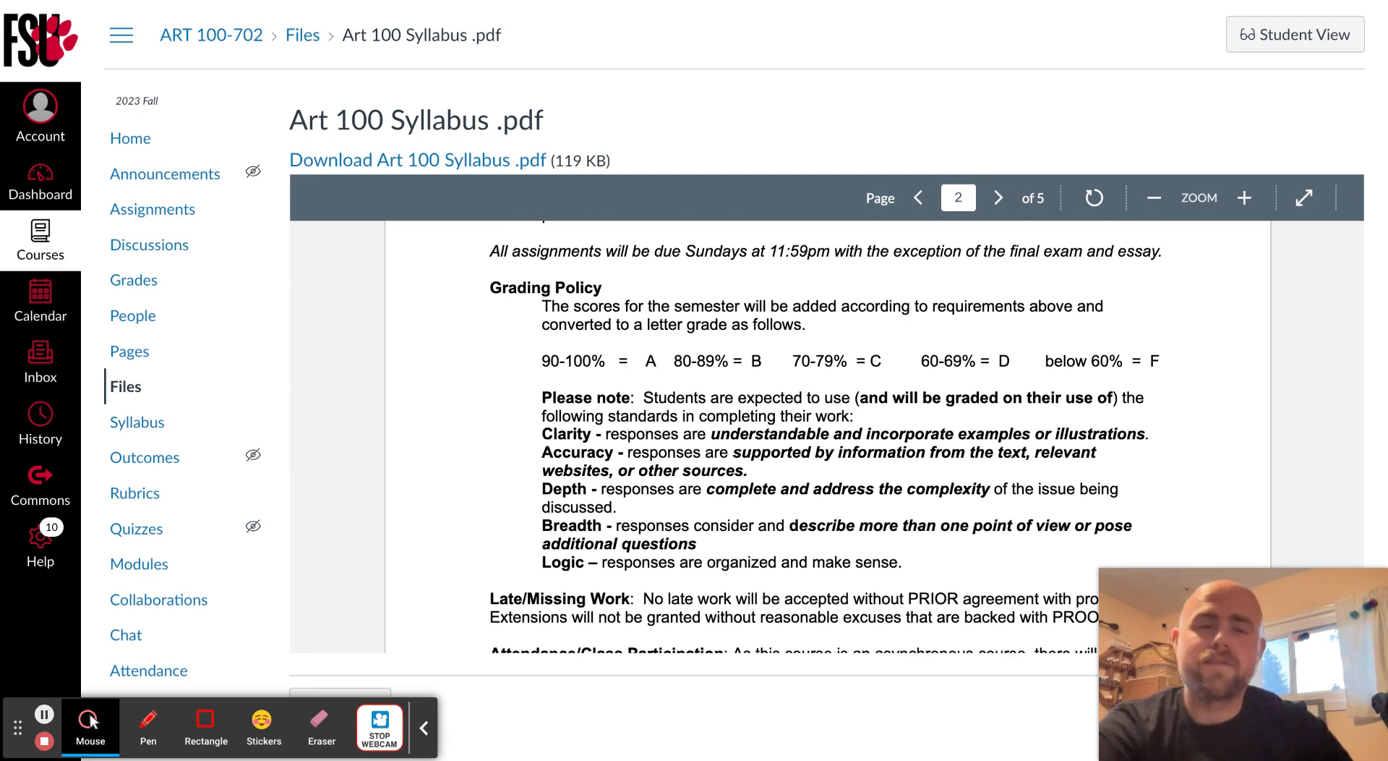
{"action": "scroll", "scroll_direction": "down", "scroll_amount": 3}
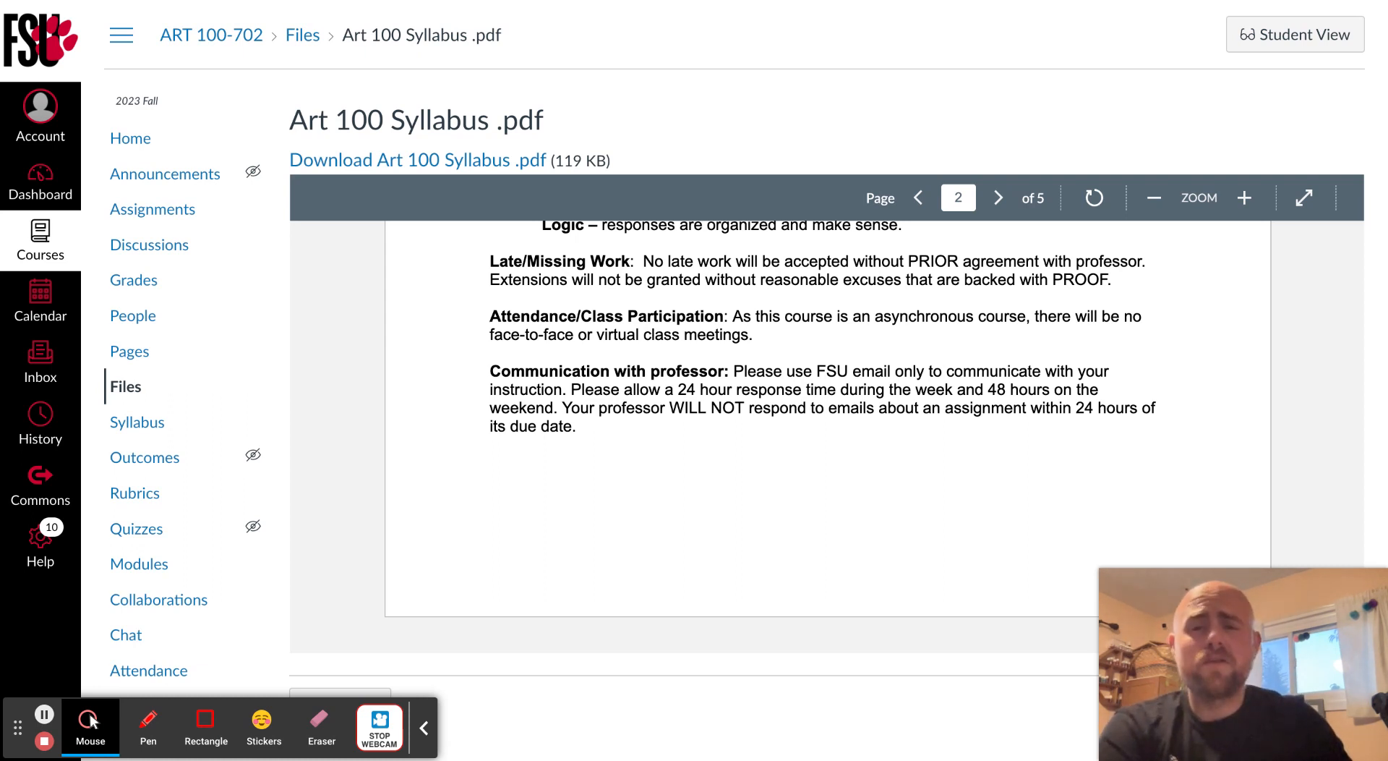
{"action": "mouse_move", "coordinate": [890, 483]}
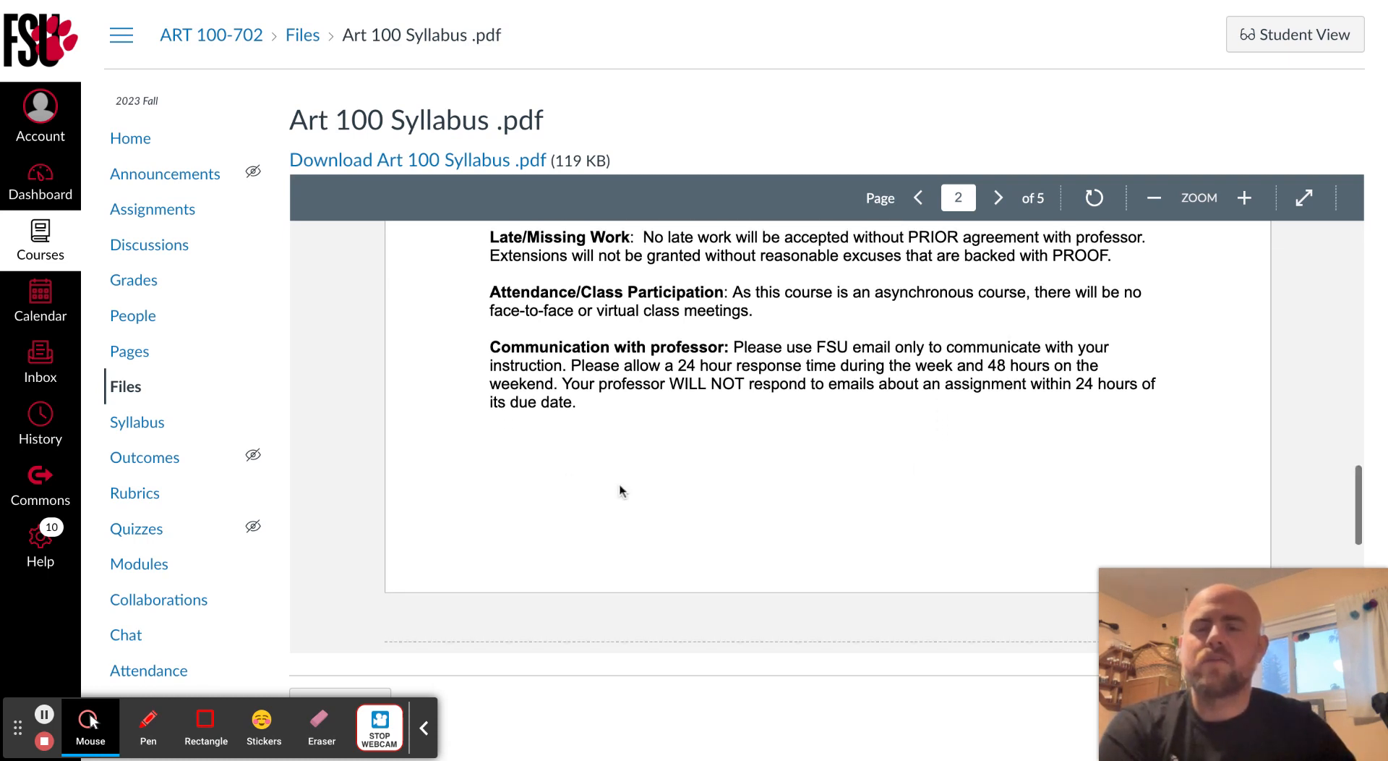
Advance to syllabus page three and scroll to weeks 5–11 of the course outline
{"action": "left_click", "coordinate": [998, 198]}
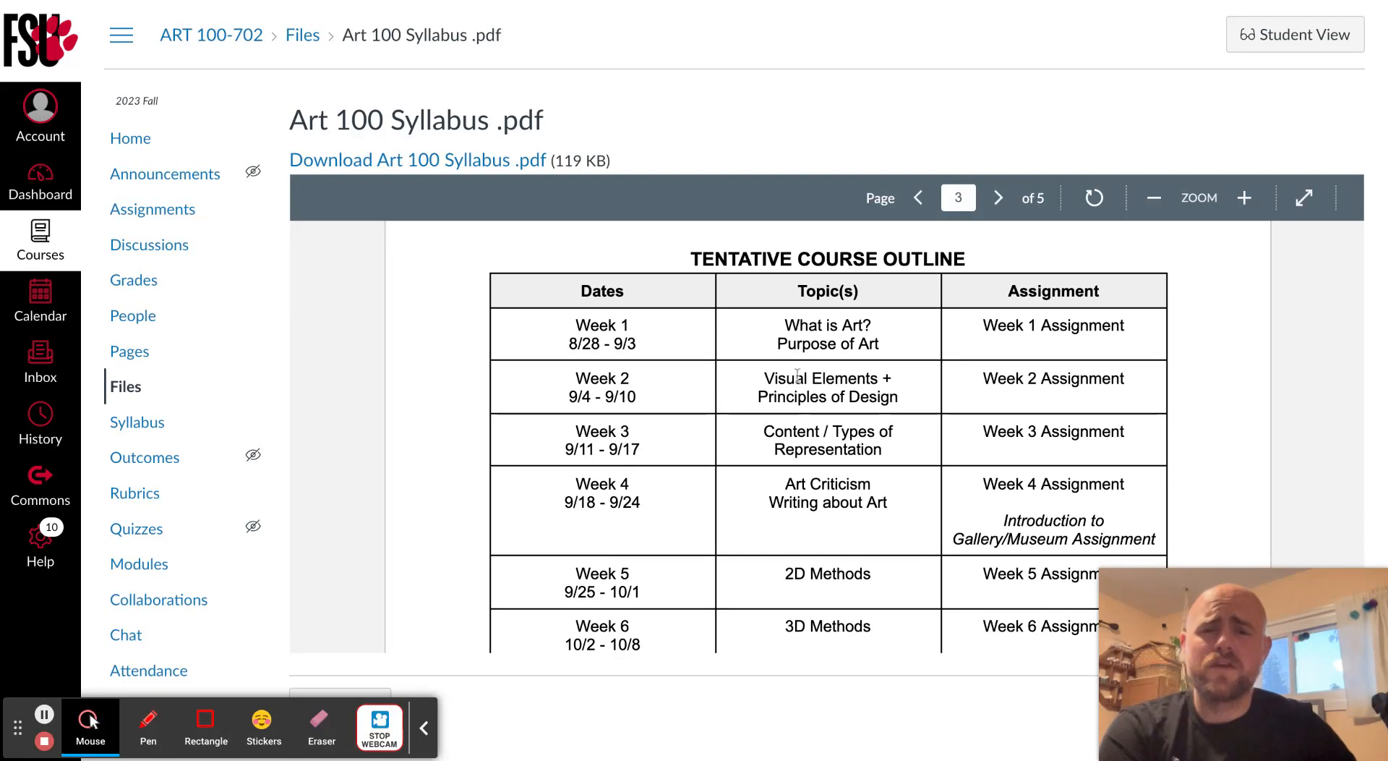
{"action": "mouse_move", "coordinate": [691, 556]}
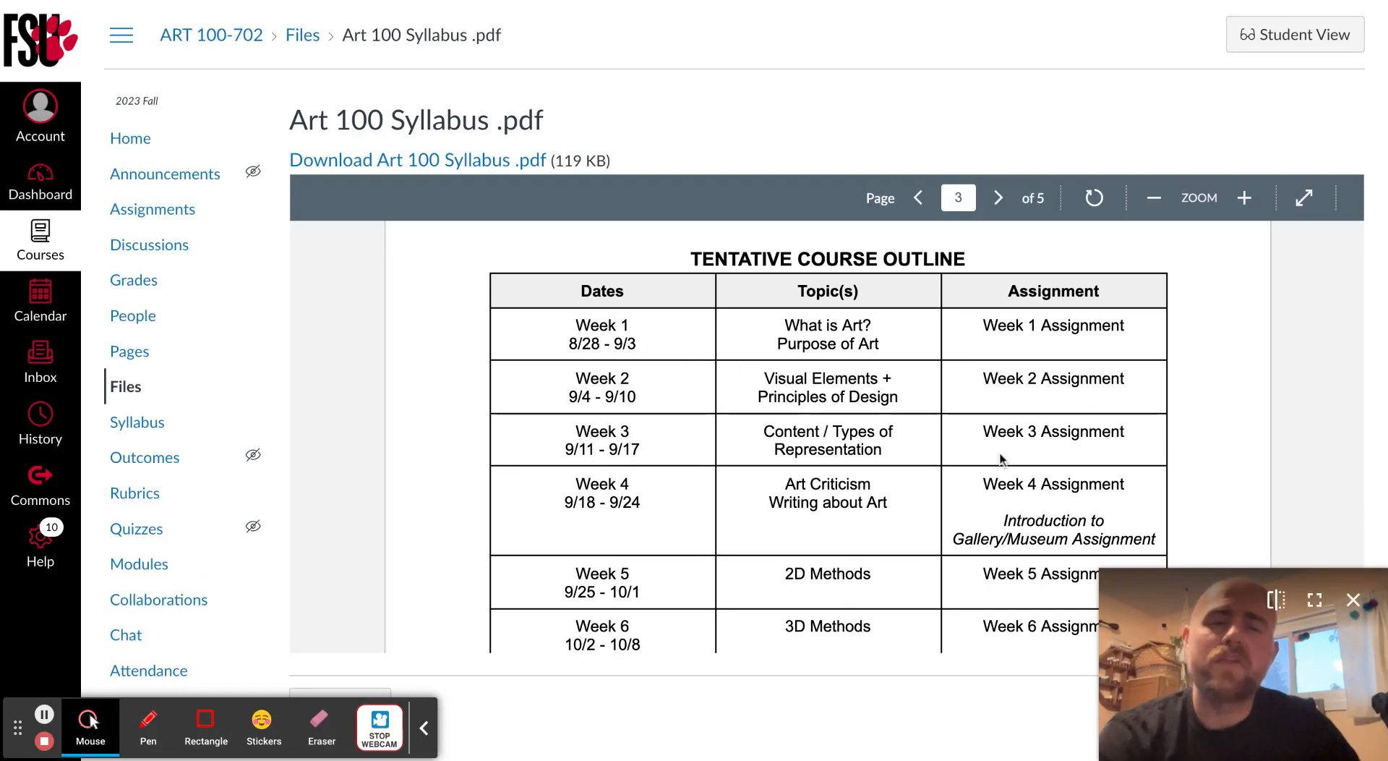
{"action": "scroll", "scroll_direction": "down", "scroll_amount": 3}
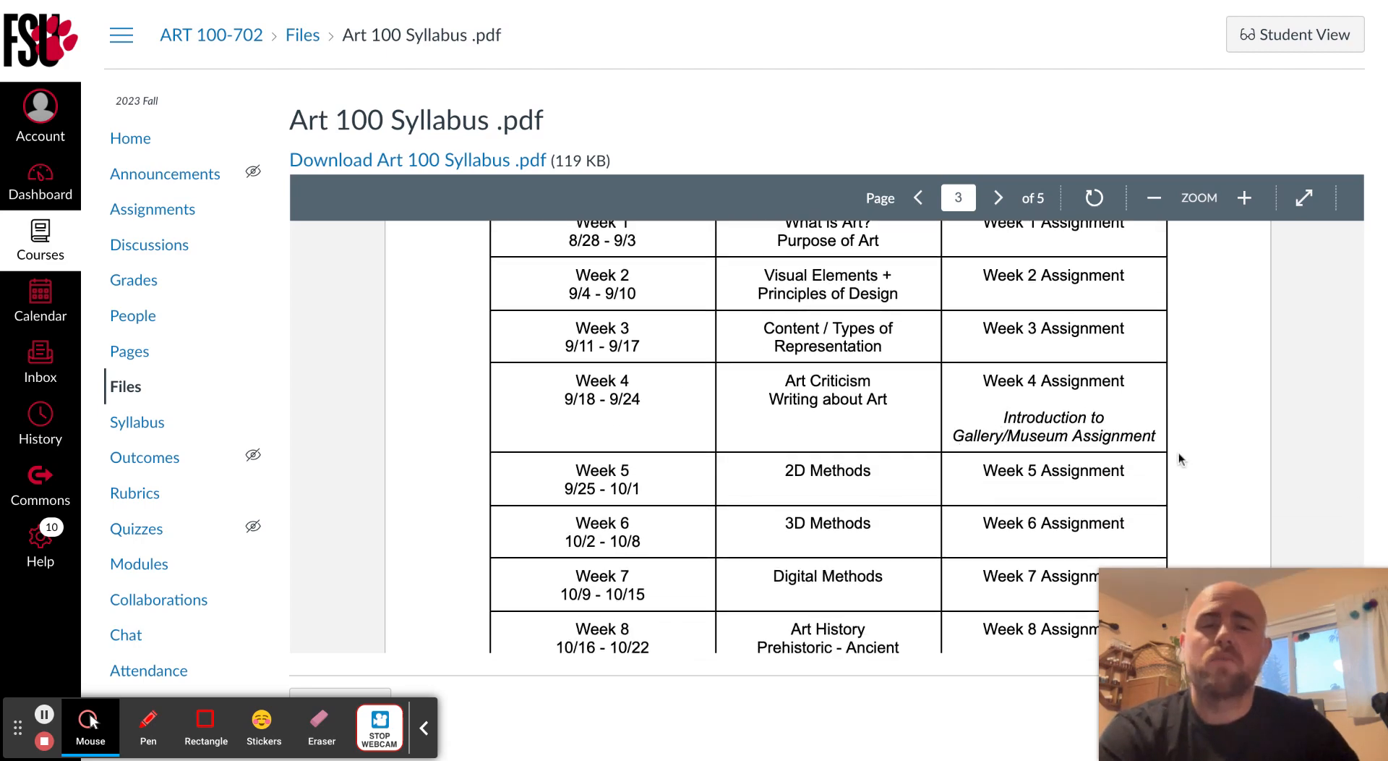
{"action": "scroll", "scroll_direction": "down", "scroll_amount": 3}
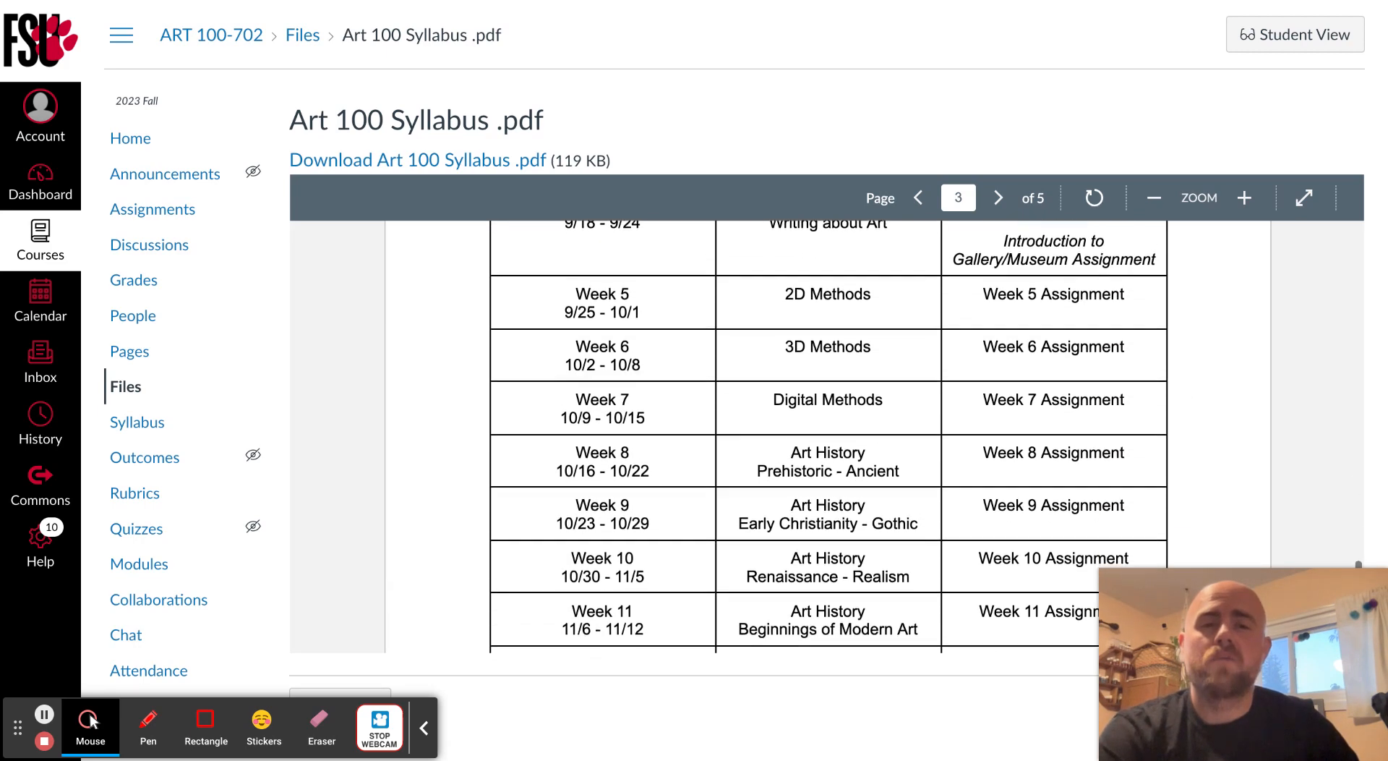
{"action": "left_click", "coordinate": [997, 197]}
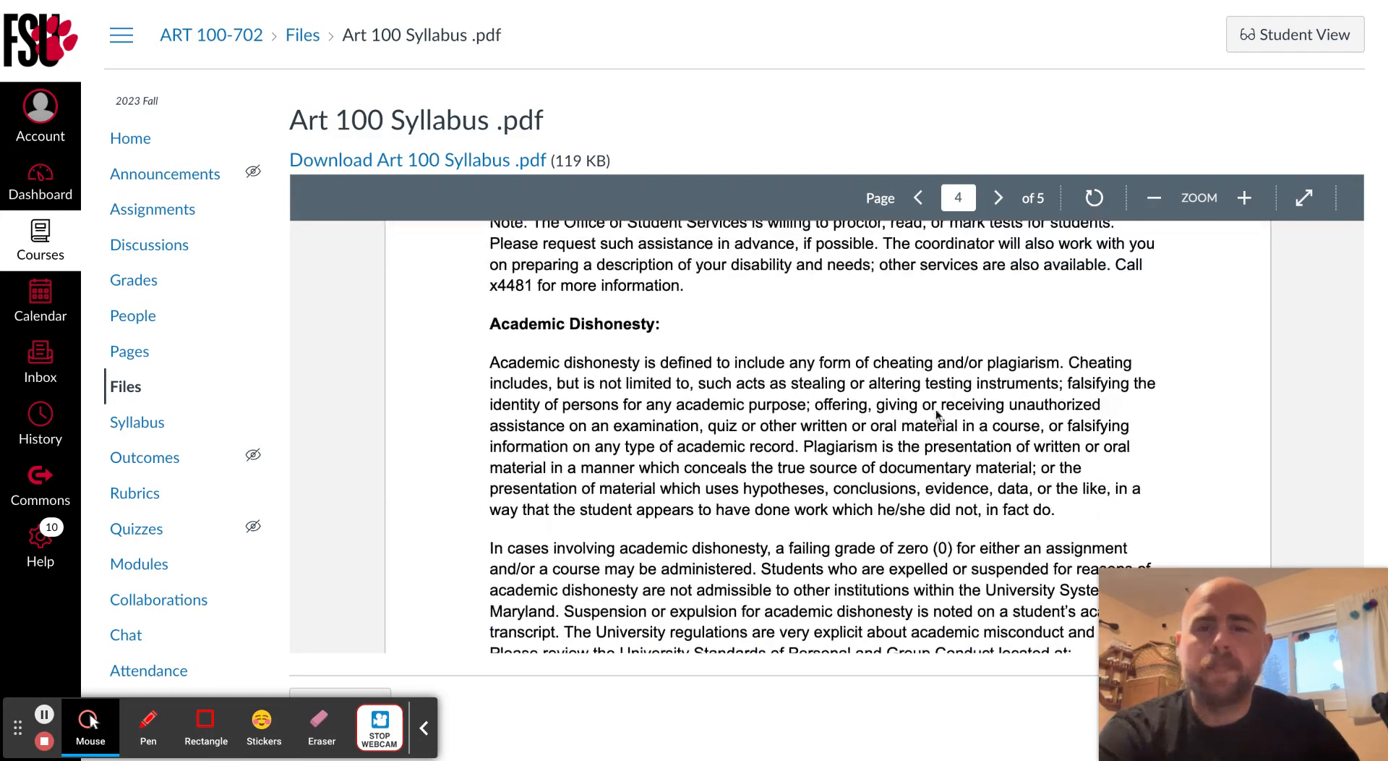
{"action": "scroll", "scroll_direction": "up", "scroll_amount": 3}
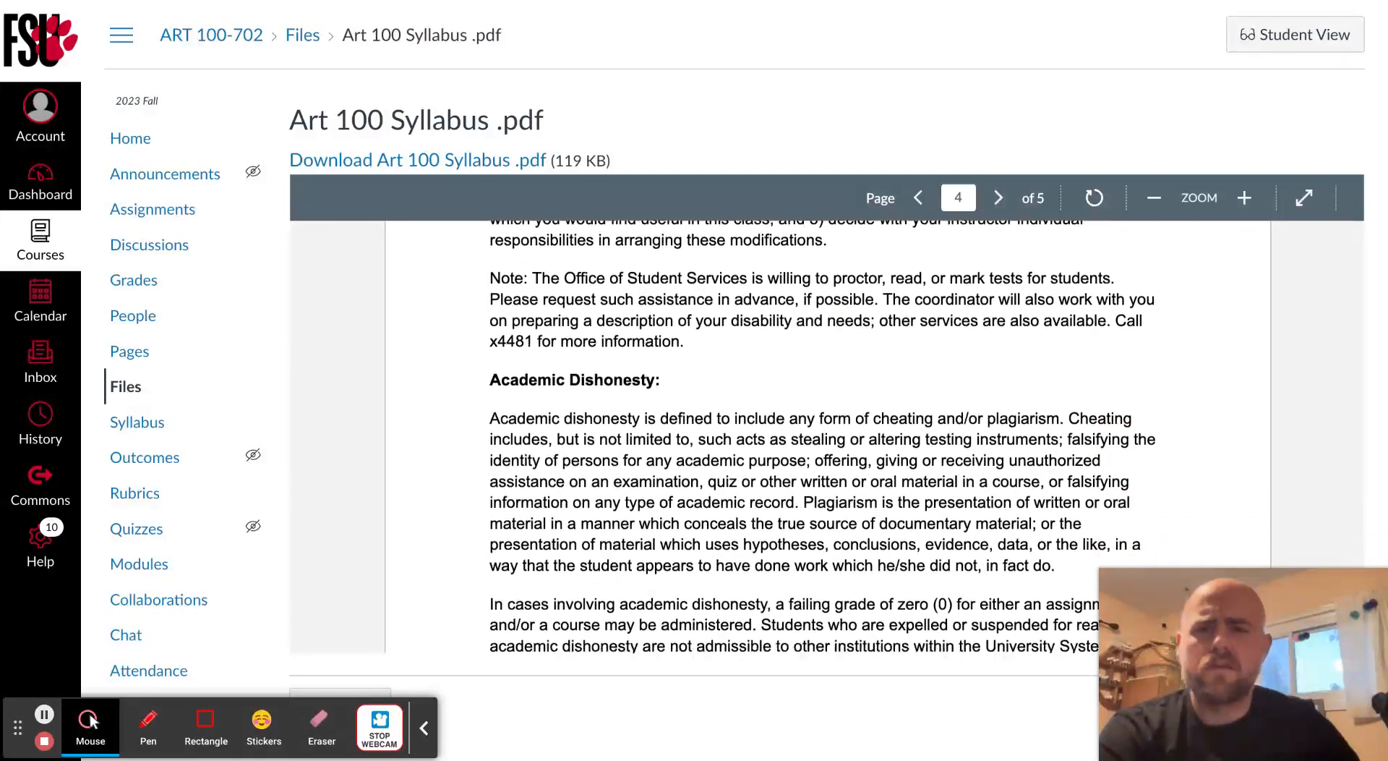
{"action": "scroll", "scroll_direction": "down", "scroll_amount": 3}
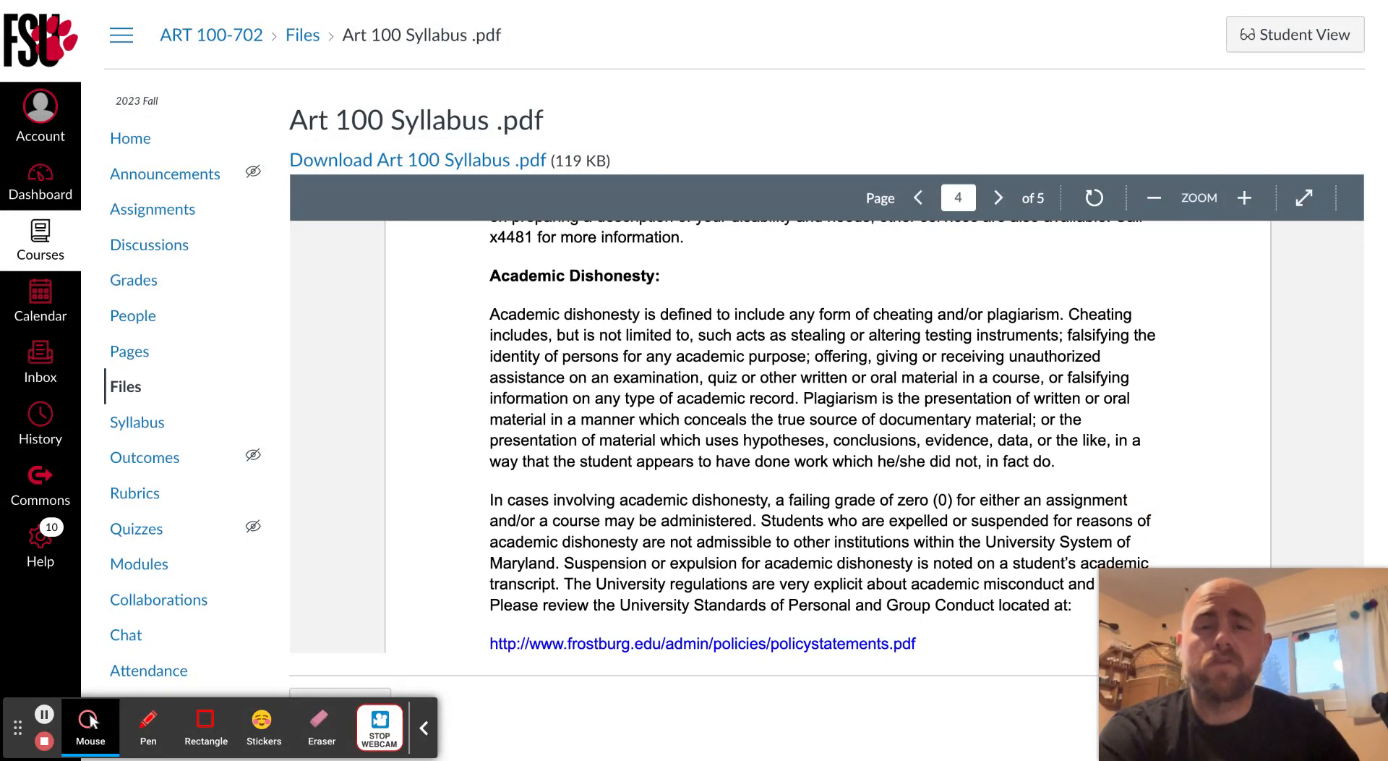
{"action": "scroll", "scroll_direction": "down", "scroll_amount": 3}
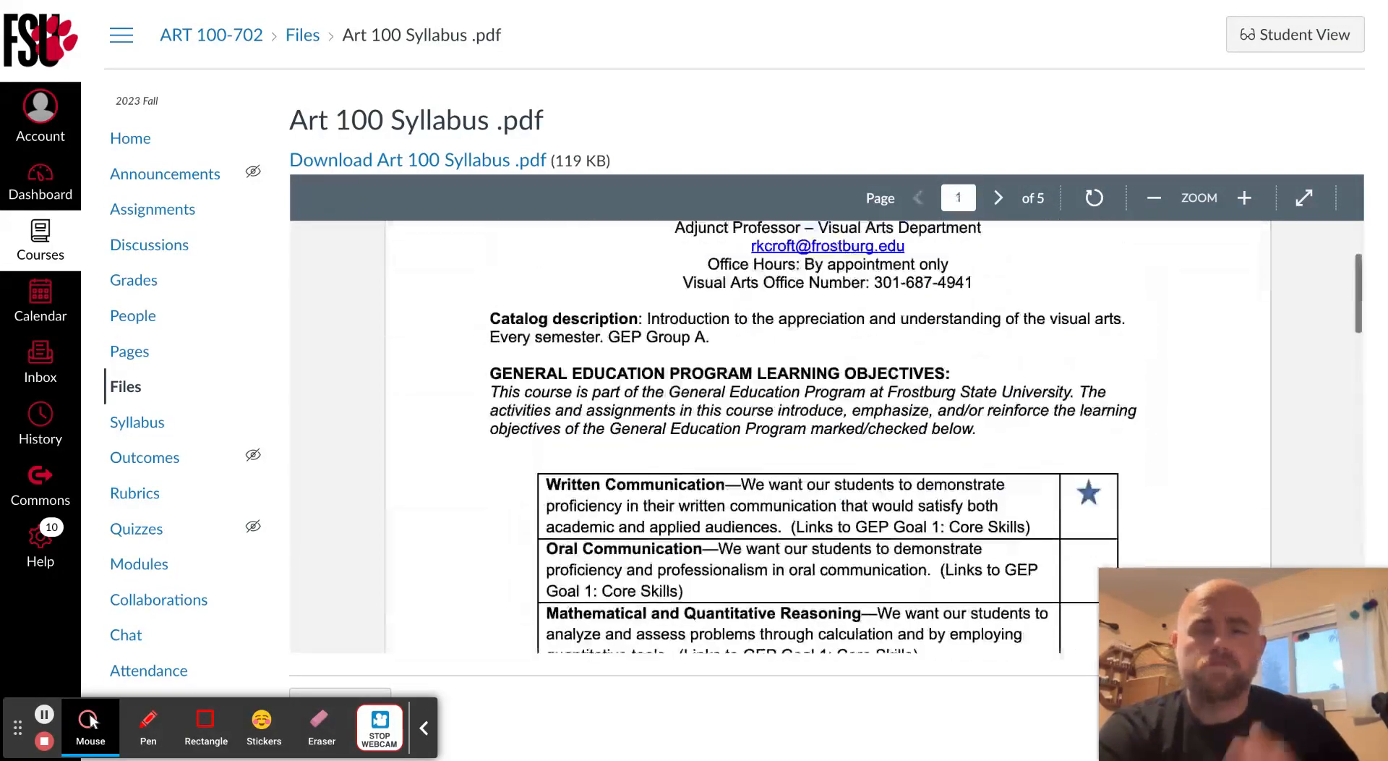
{"action": "scroll", "scroll_direction": "up", "scroll_amount": 3}
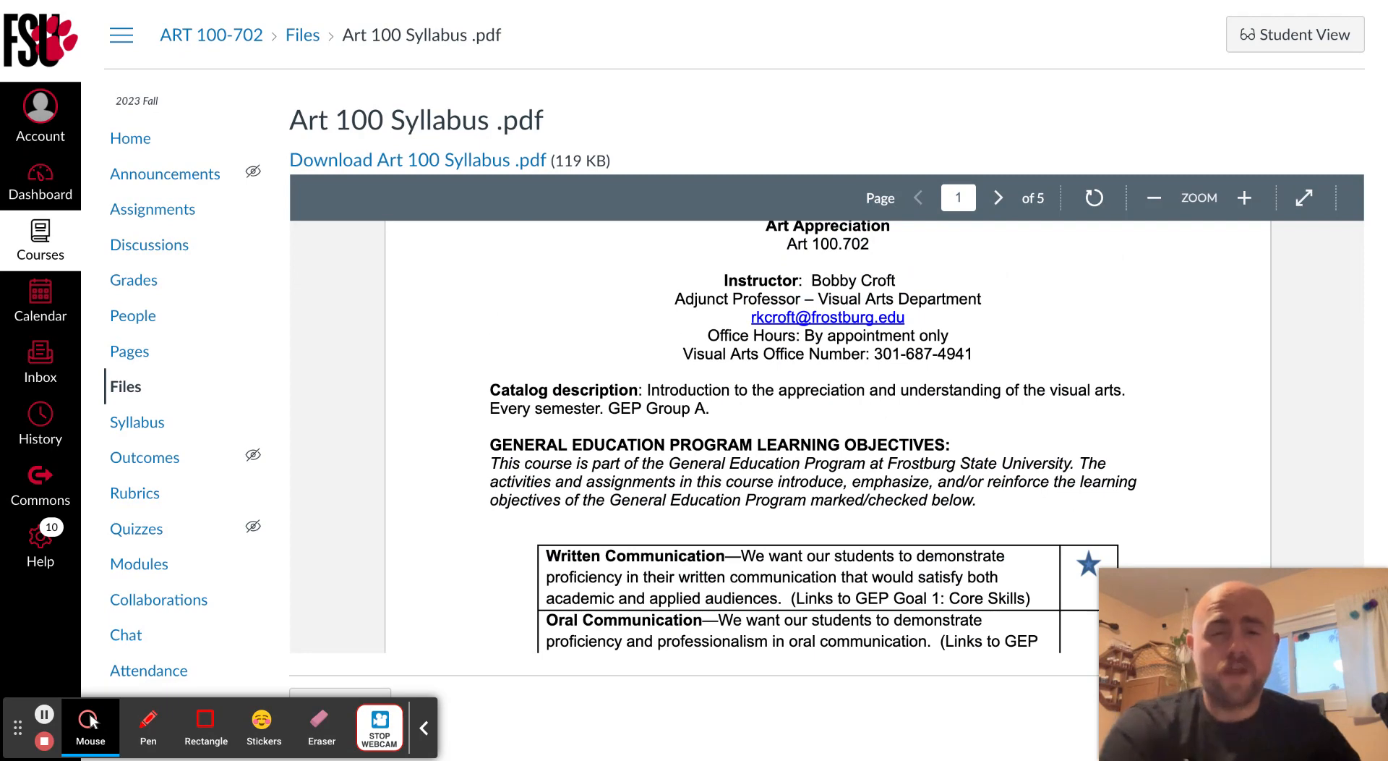
{"action": "mouse_move", "coordinate": [462, 270]}
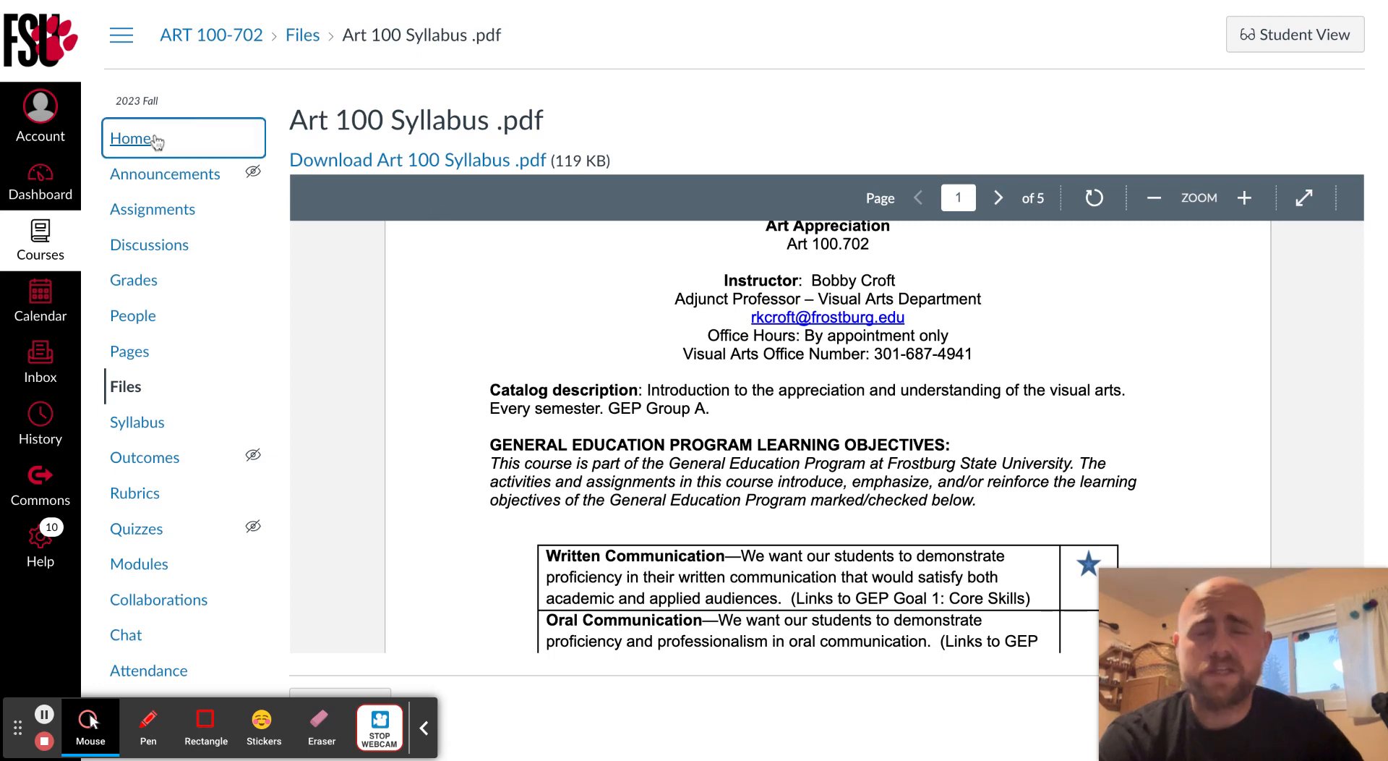
Return to the course home Modules list showing Day 1's syllabus and orientation pages
{"action": "left_click", "coordinate": [139, 564]}
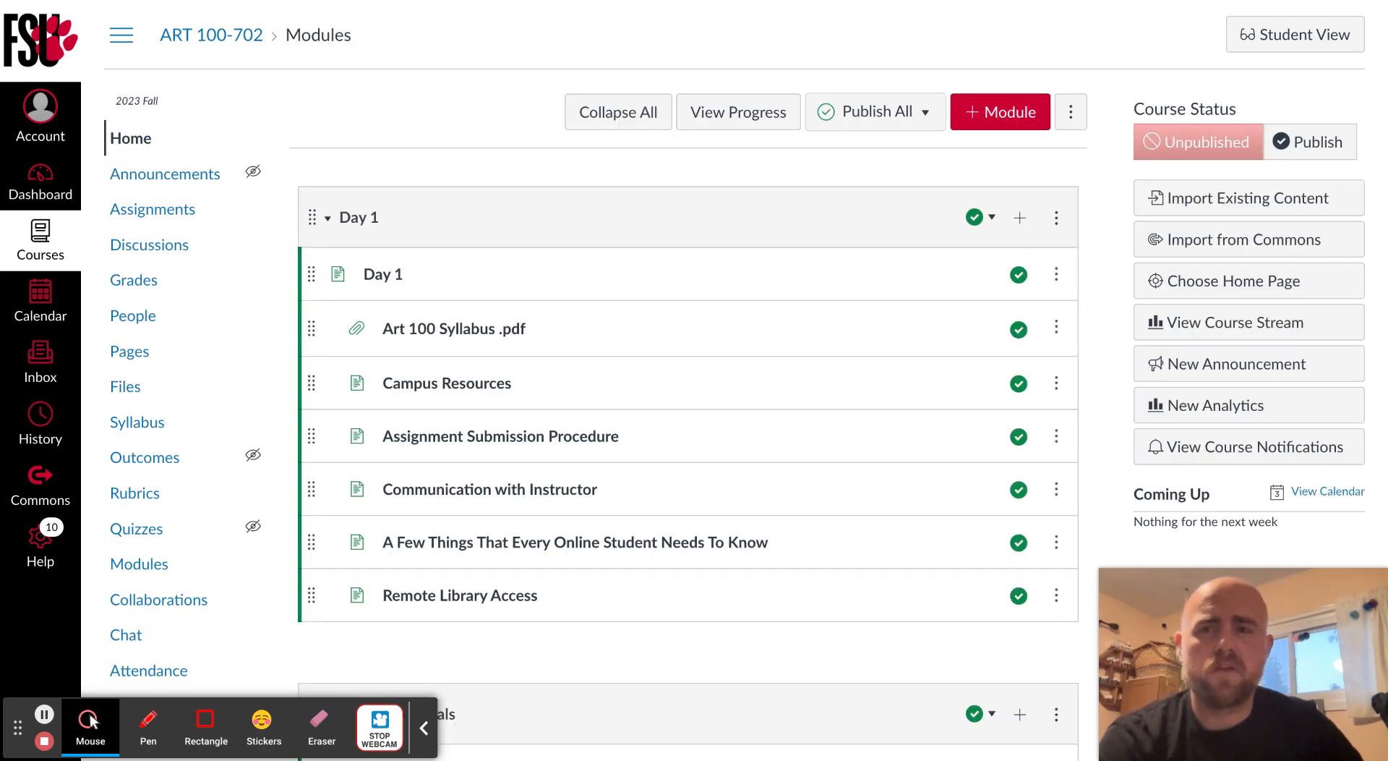
{"action": "mouse_move", "coordinate": [318, 521]}
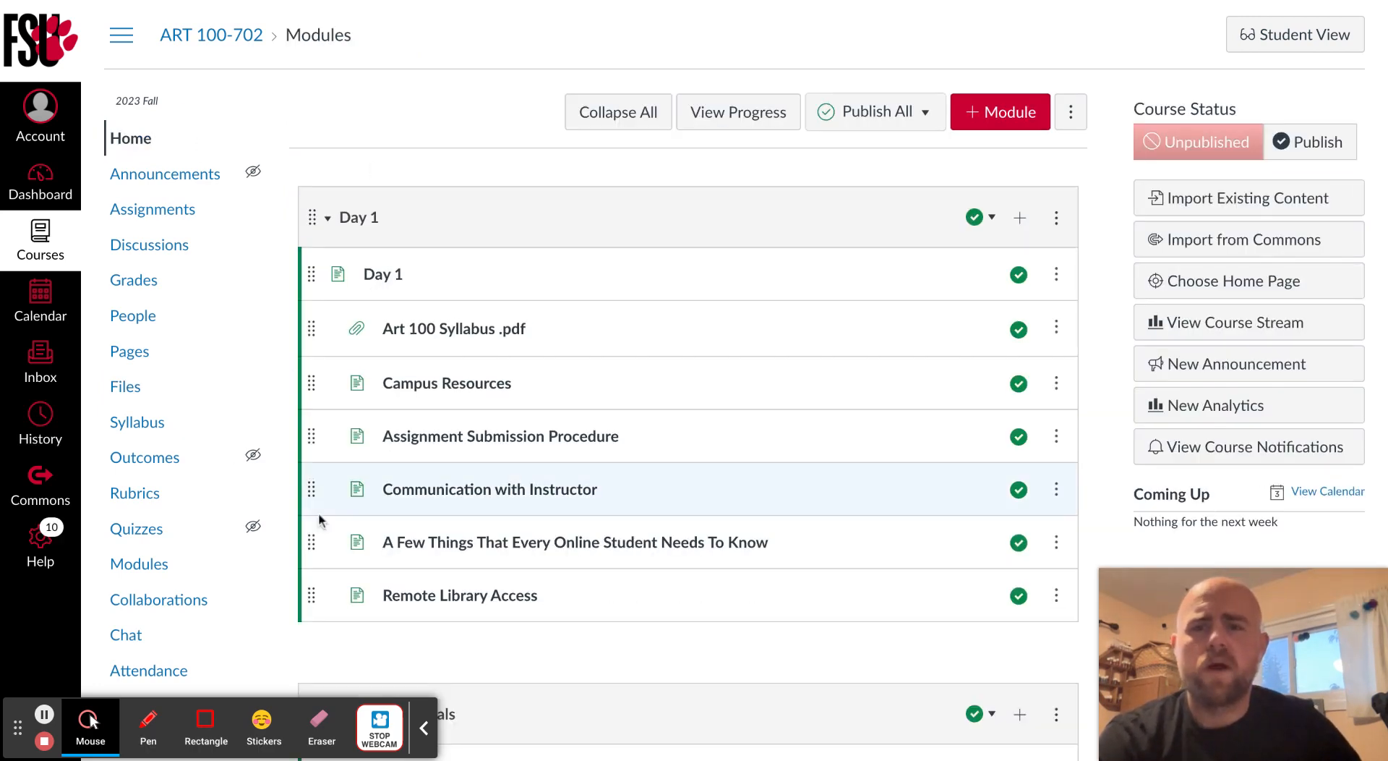
{"action": "mouse_move", "coordinate": [520, 264]}
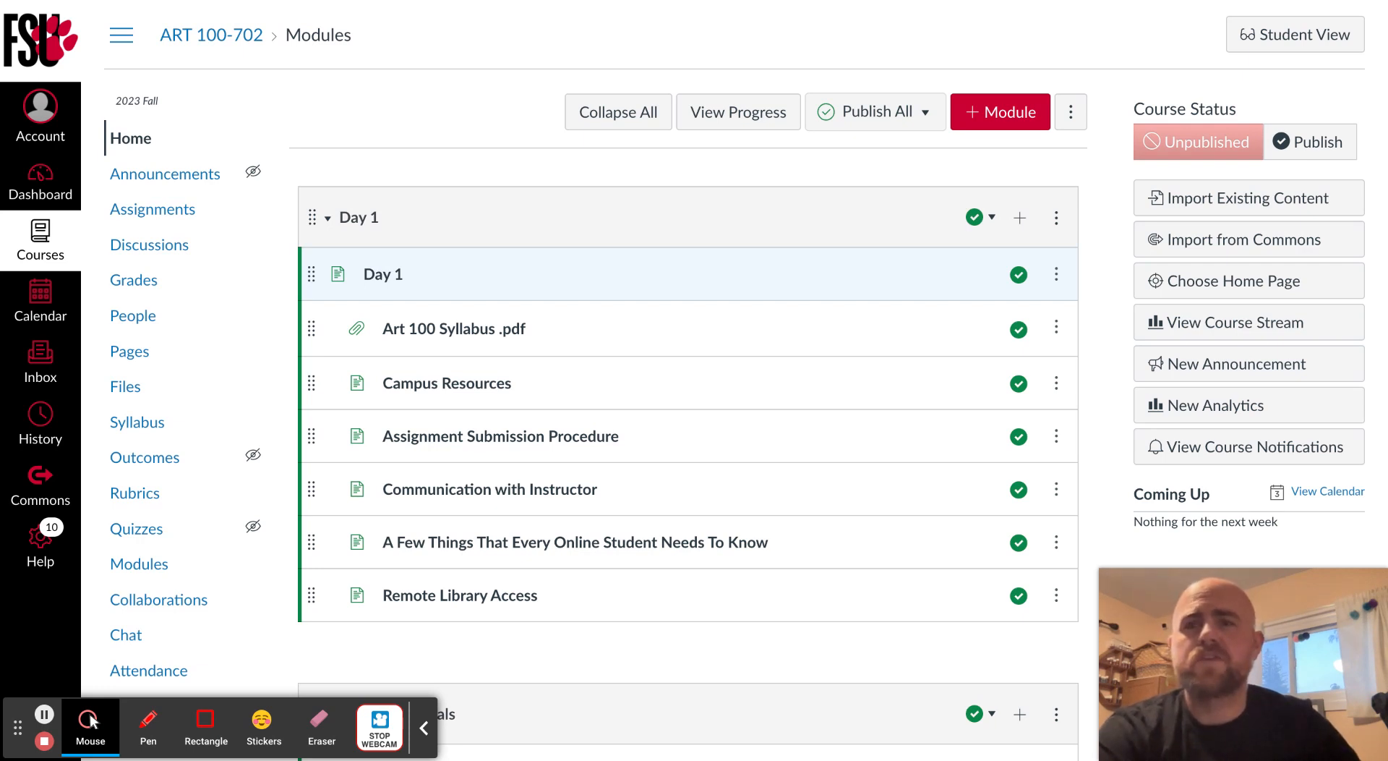
{"action": "mouse_move", "coordinate": [478, 277]}
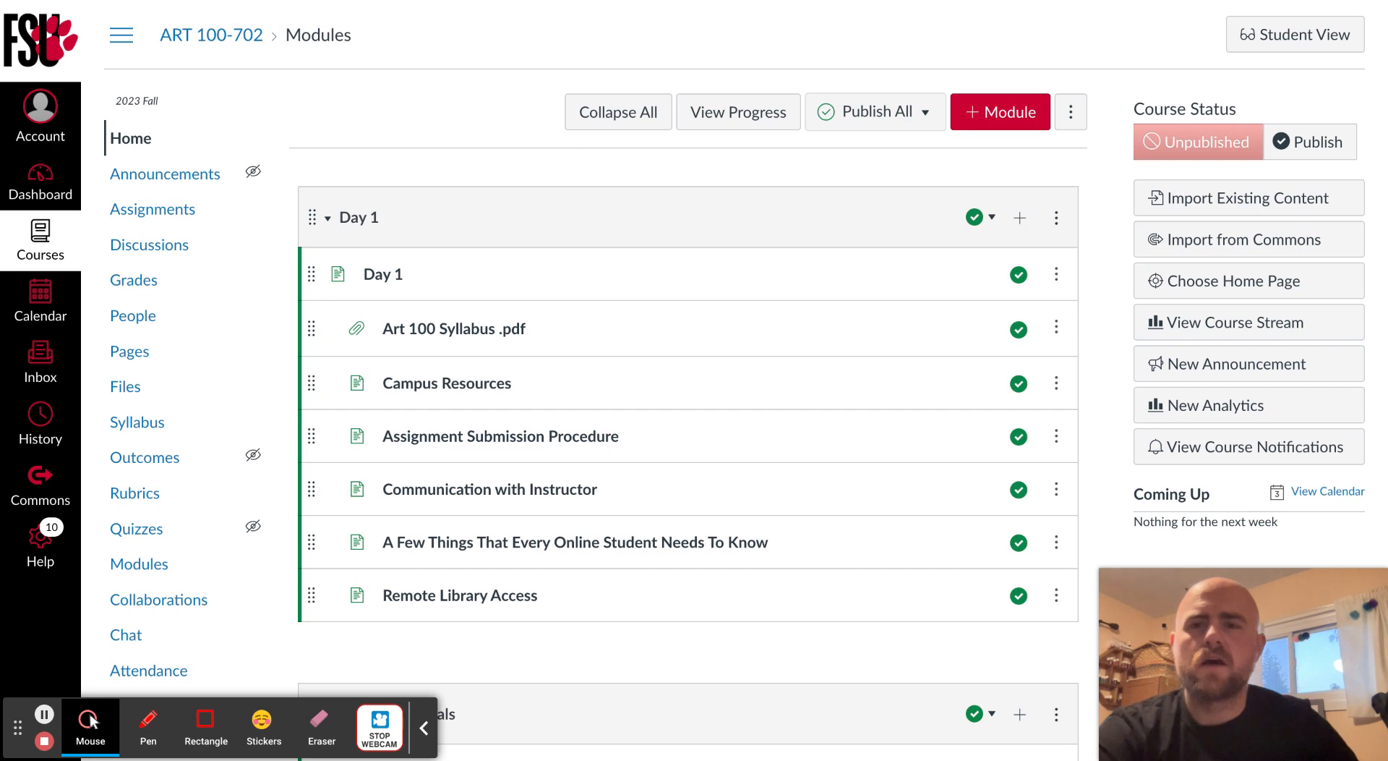
Open Introduction to Art.pdf from Course Materials, reaching the large-file warning
{"action": "scroll", "scroll_direction": "down", "scroll_amount": 3}
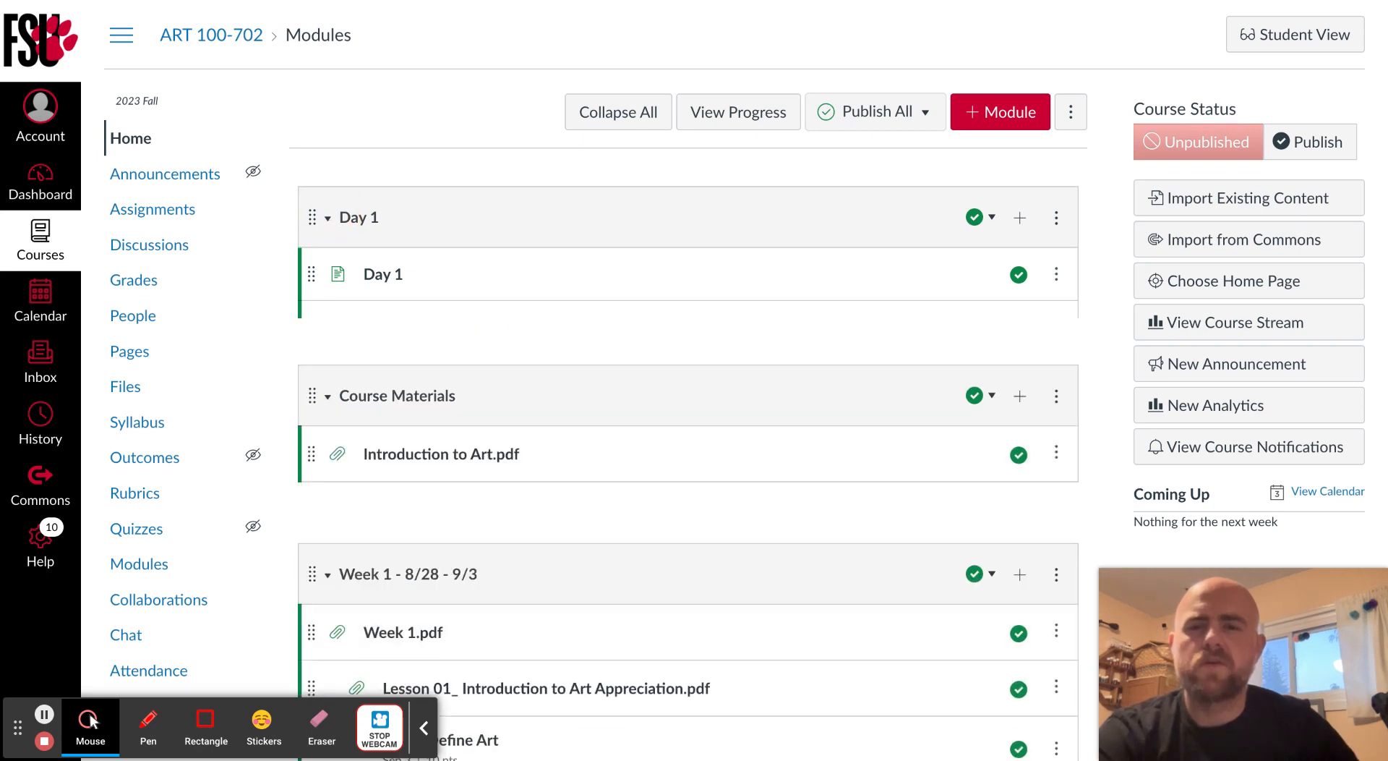
{"action": "scroll", "scroll_direction": "down", "scroll_amount": 3}
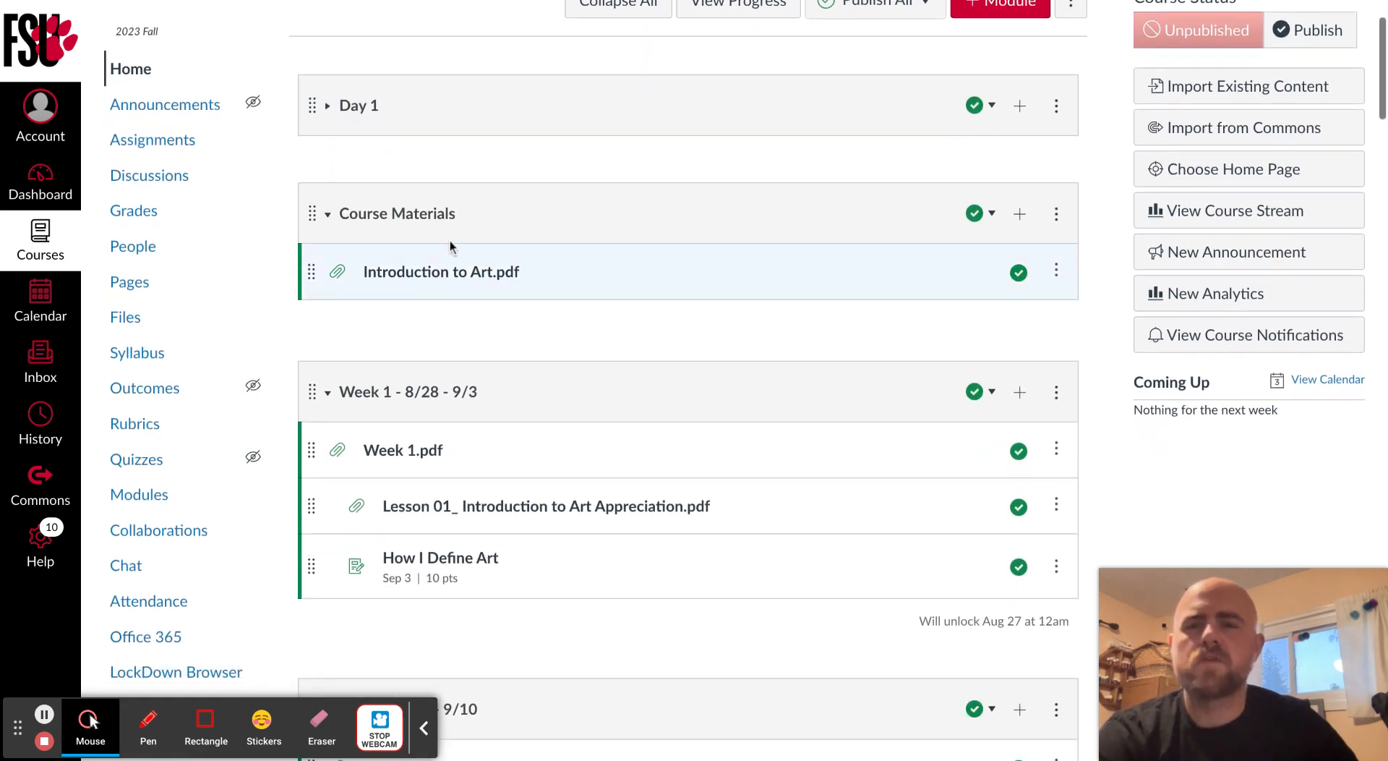
{"action": "left_click", "coordinate": [441, 272]}
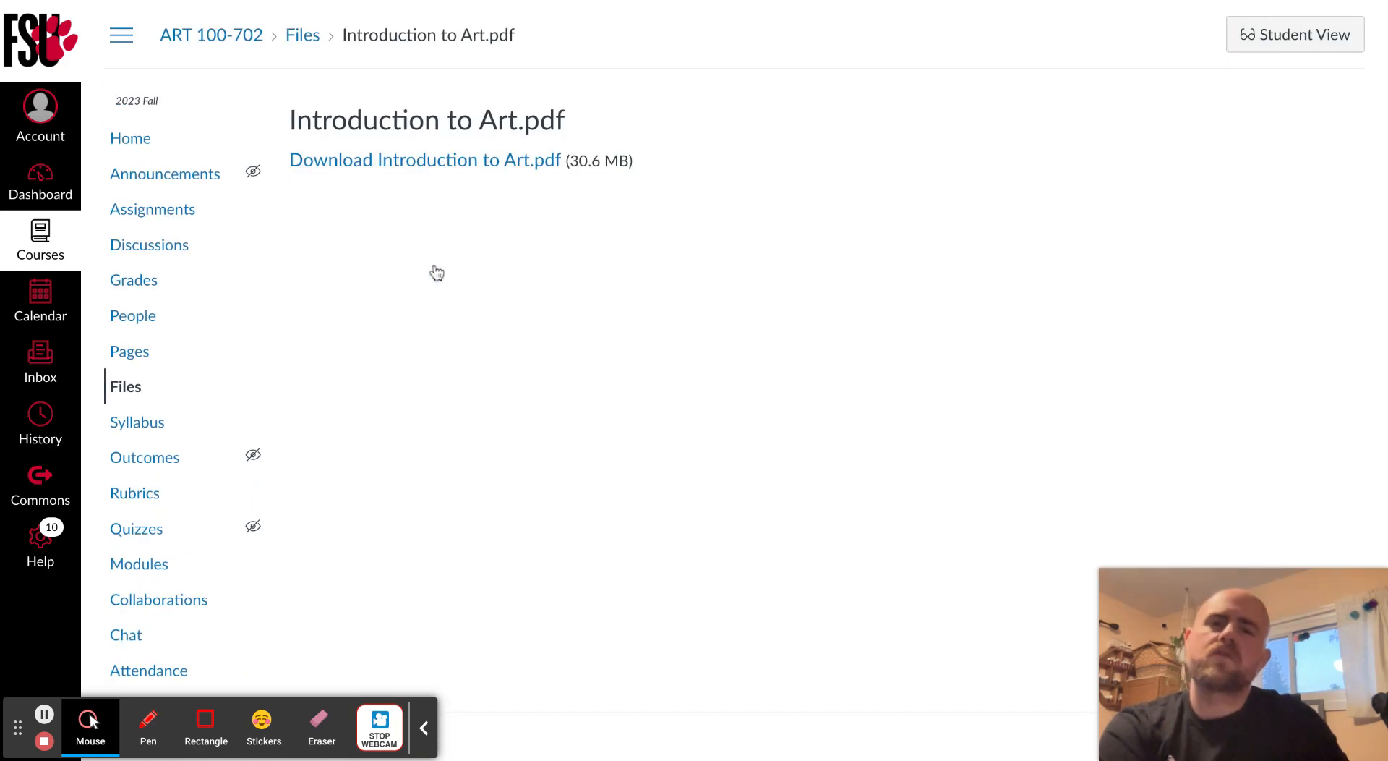
{"action": "left_click", "coordinate": [425, 159]}
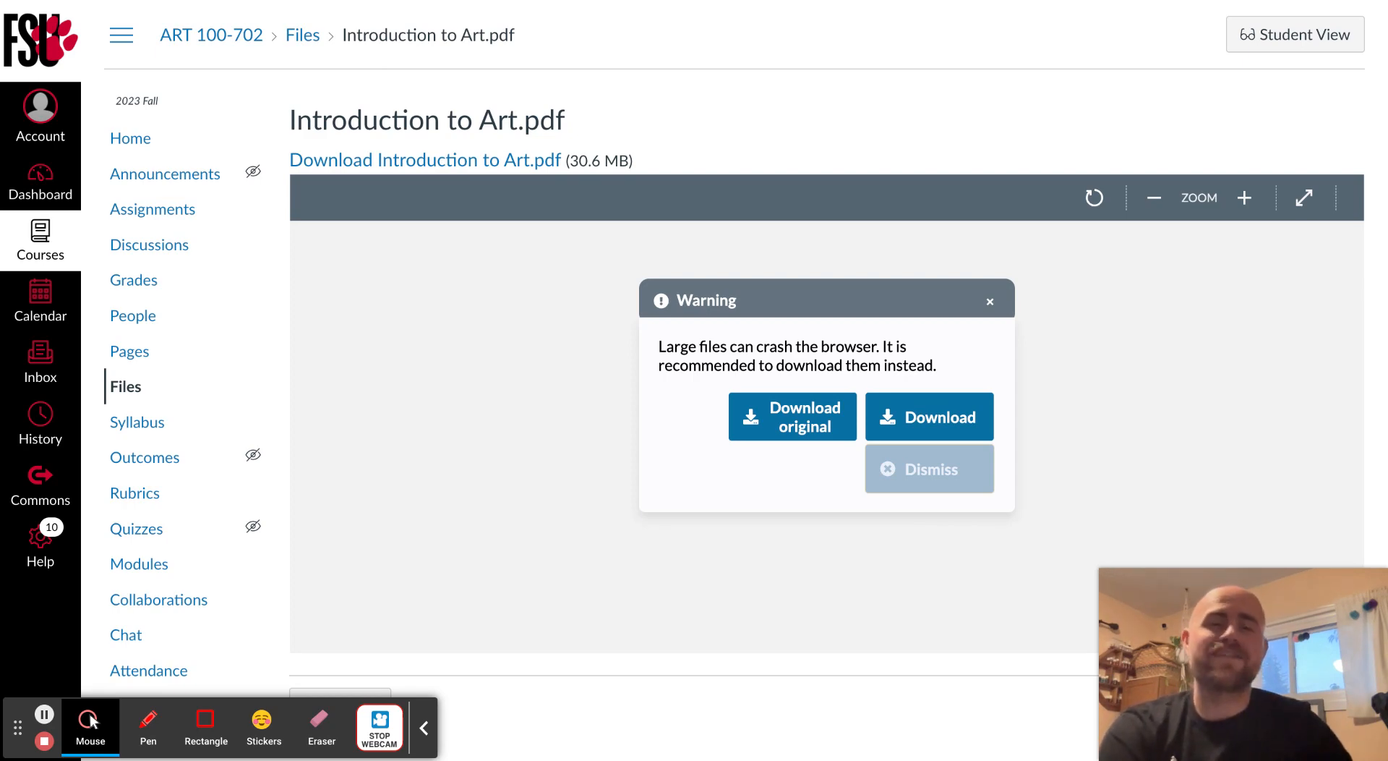
Dismiss the warning and page the textbook to page 7's Chapter One, What is Art?
{"action": "left_click", "coordinate": [928, 468]}
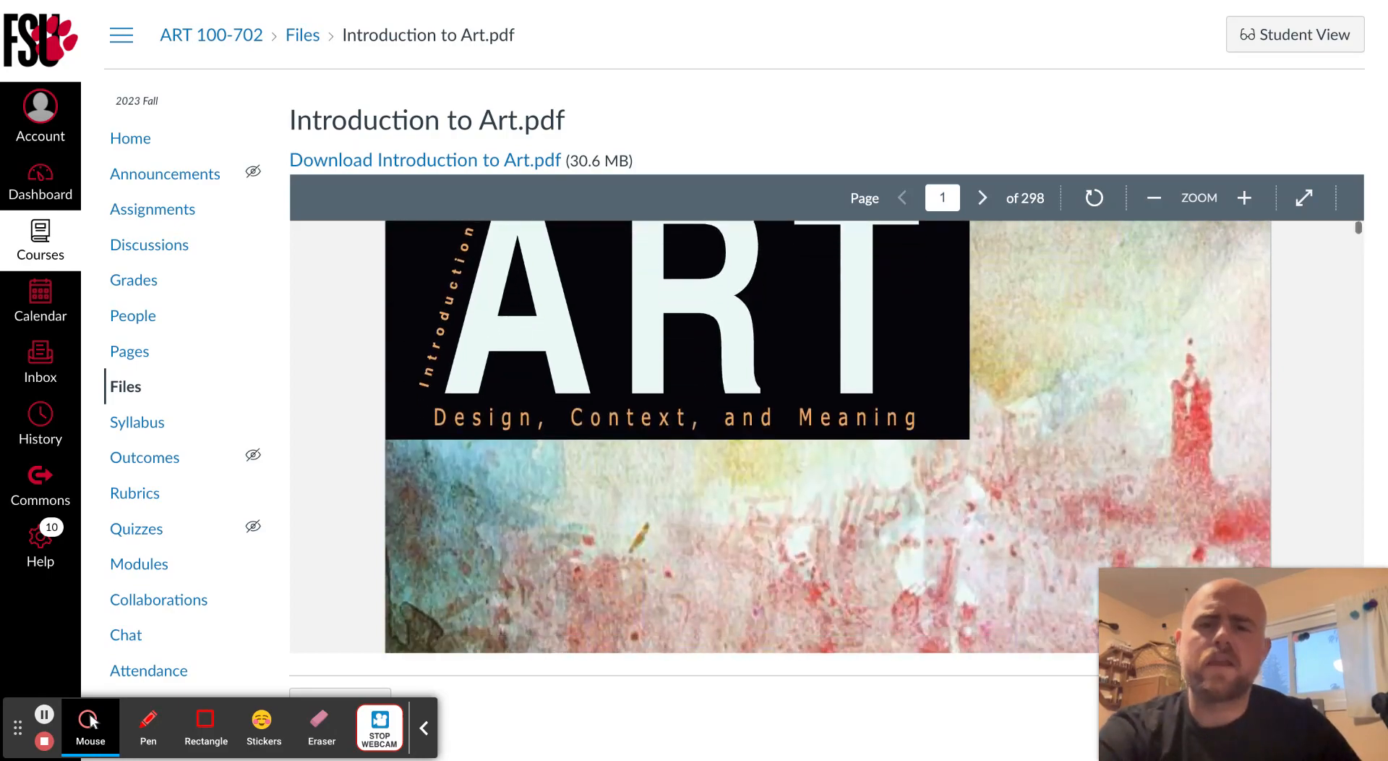
{"action": "left_click", "coordinate": [982, 197]}
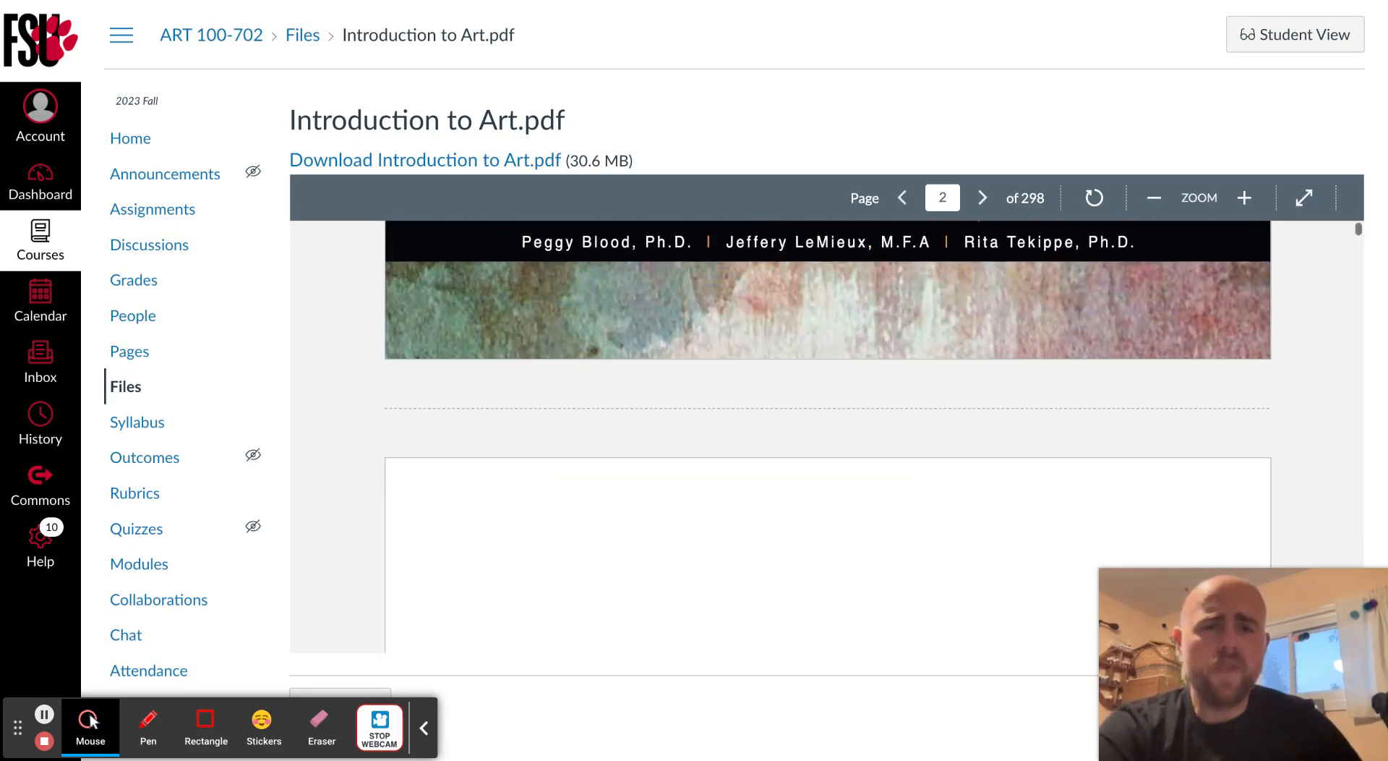
{"action": "left_click", "coordinate": [981, 198]}
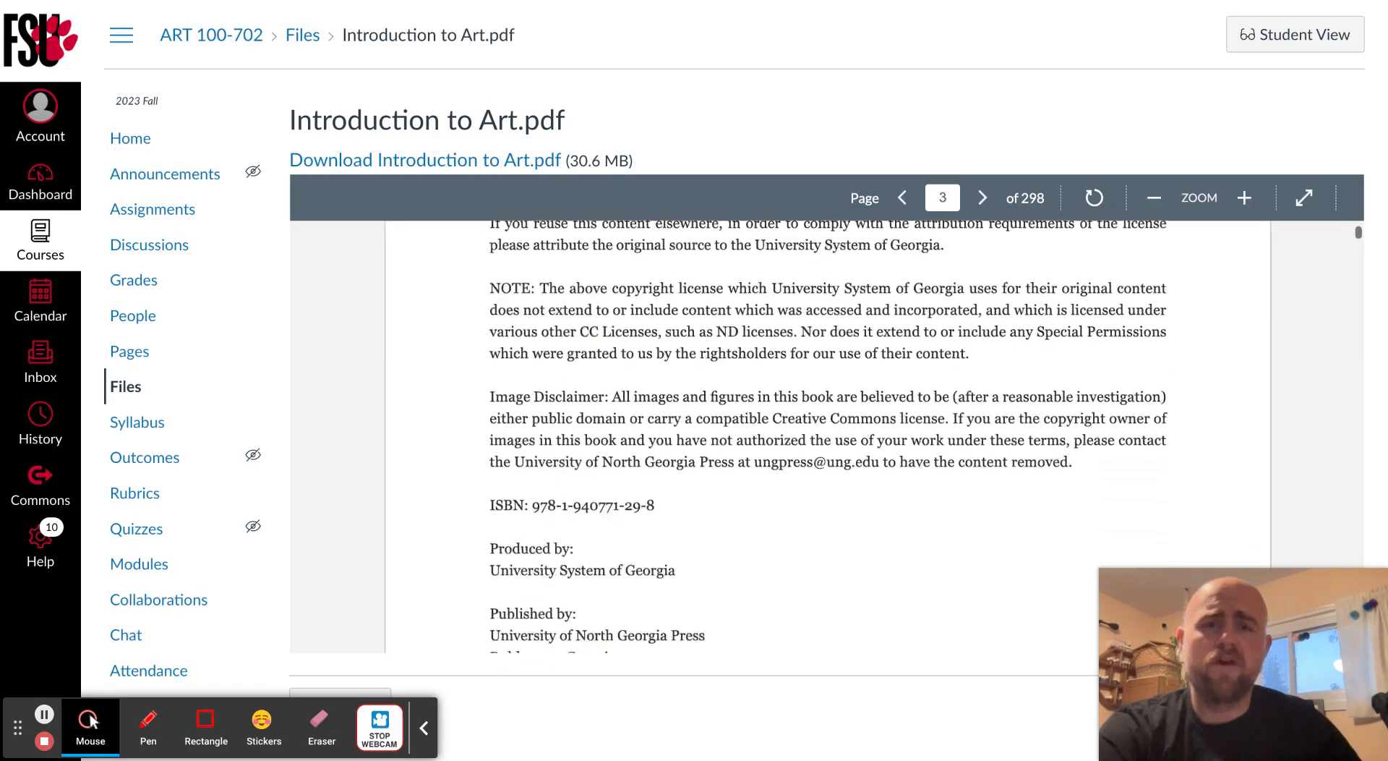
{"action": "left_click", "coordinate": [982, 197]}
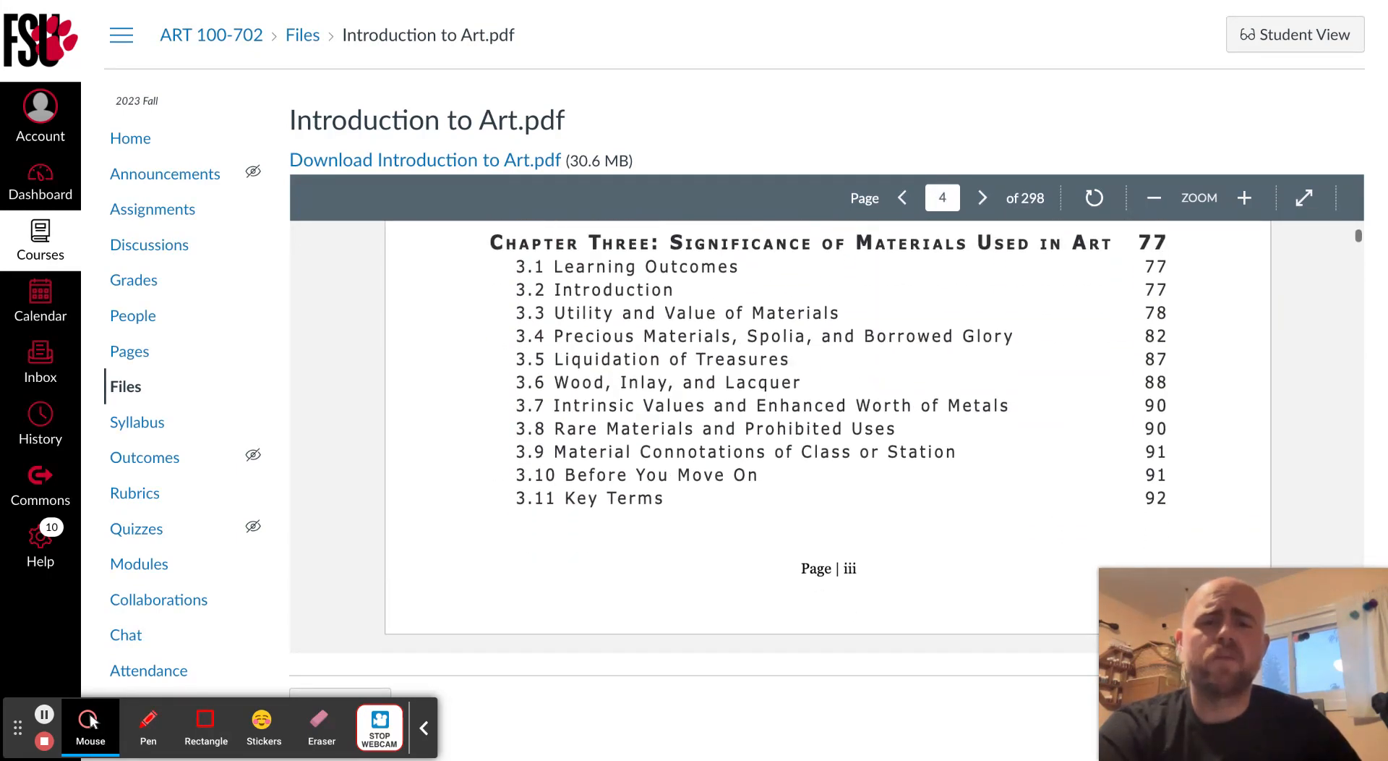
{"action": "left_click", "coordinate": [982, 197]}
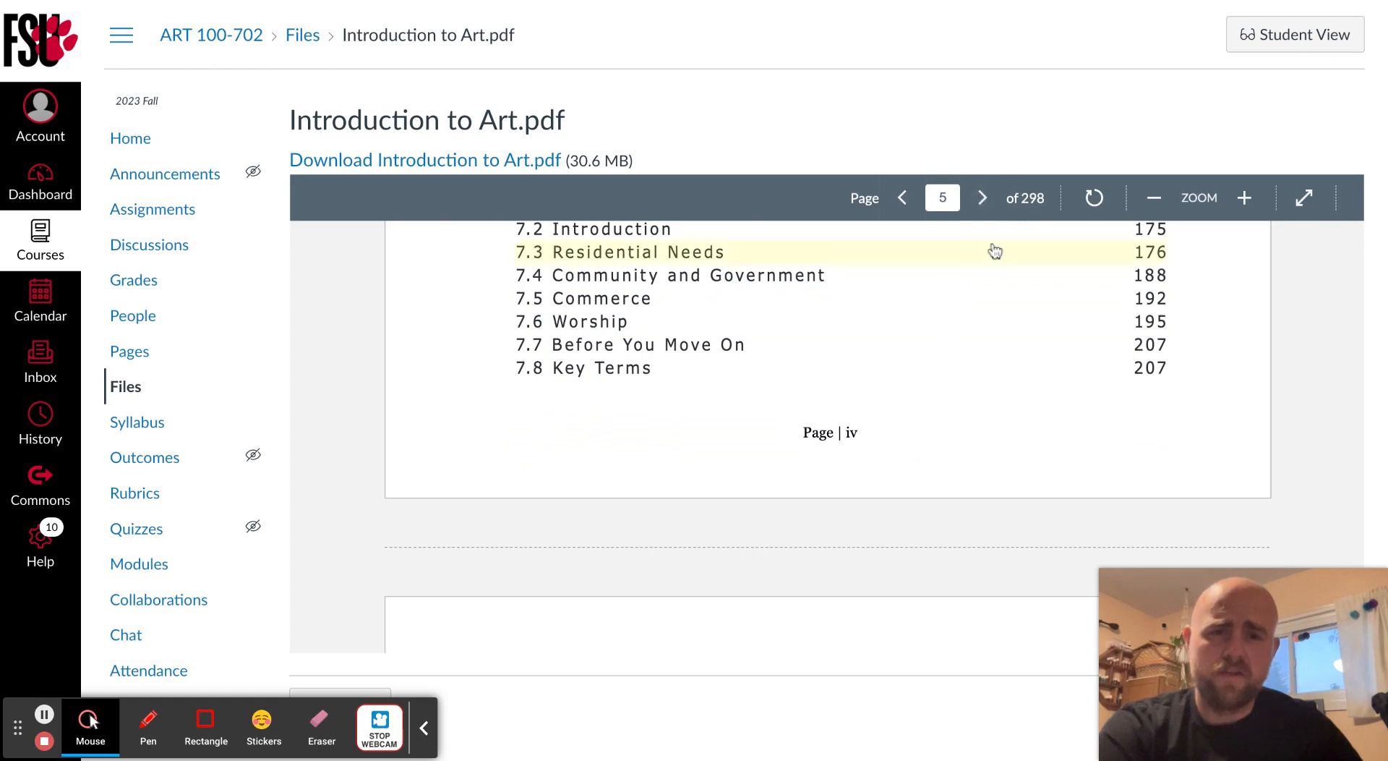
{"action": "left_click", "coordinate": [982, 197]}
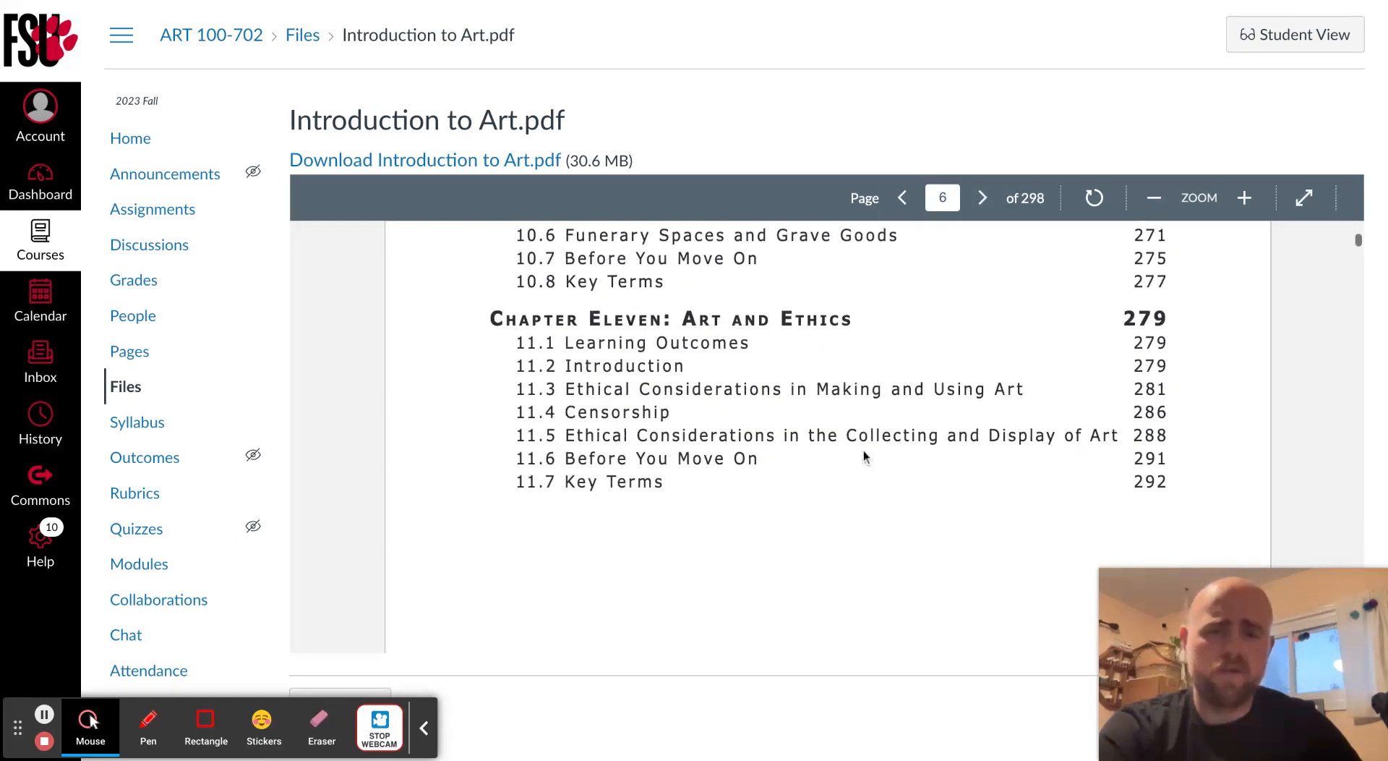
{"action": "left_click", "coordinate": [982, 197]}
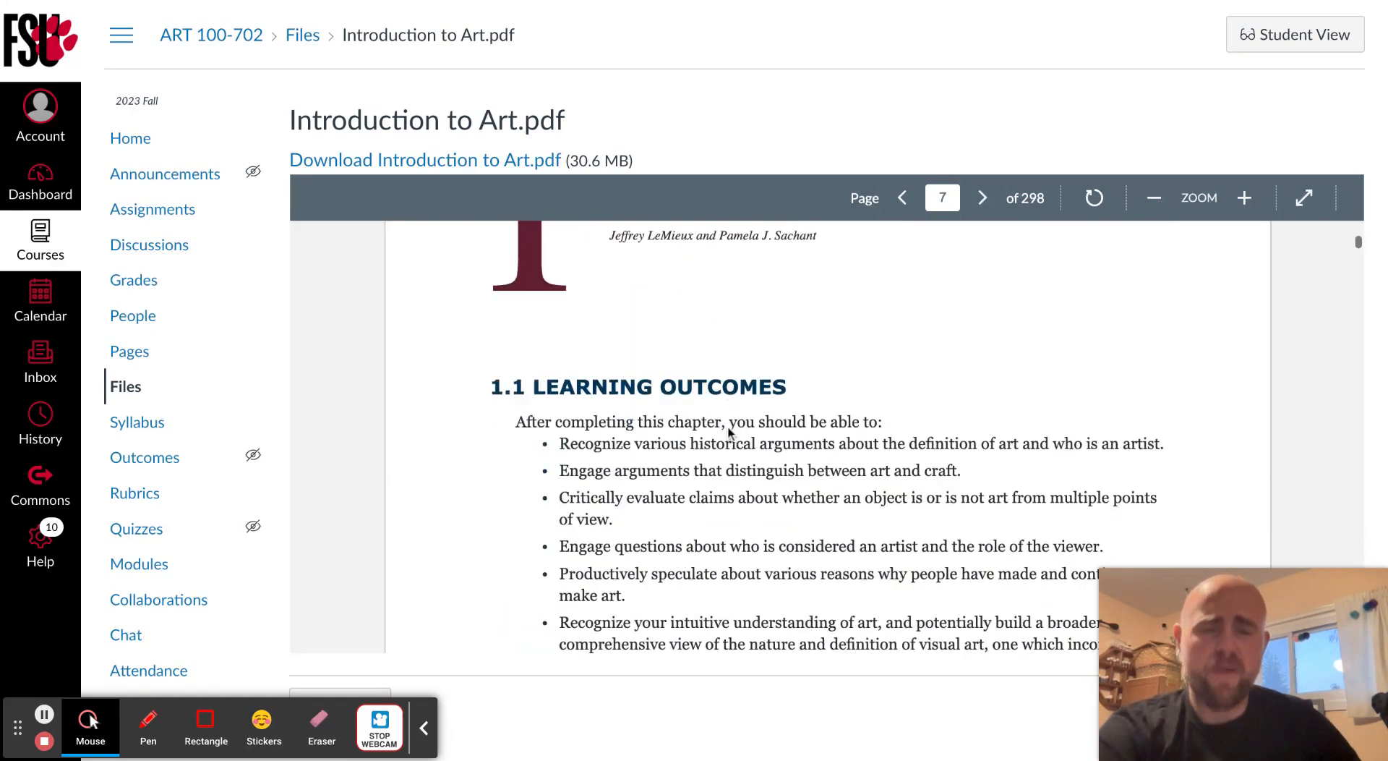
{"action": "left_click", "coordinate": [981, 197]}
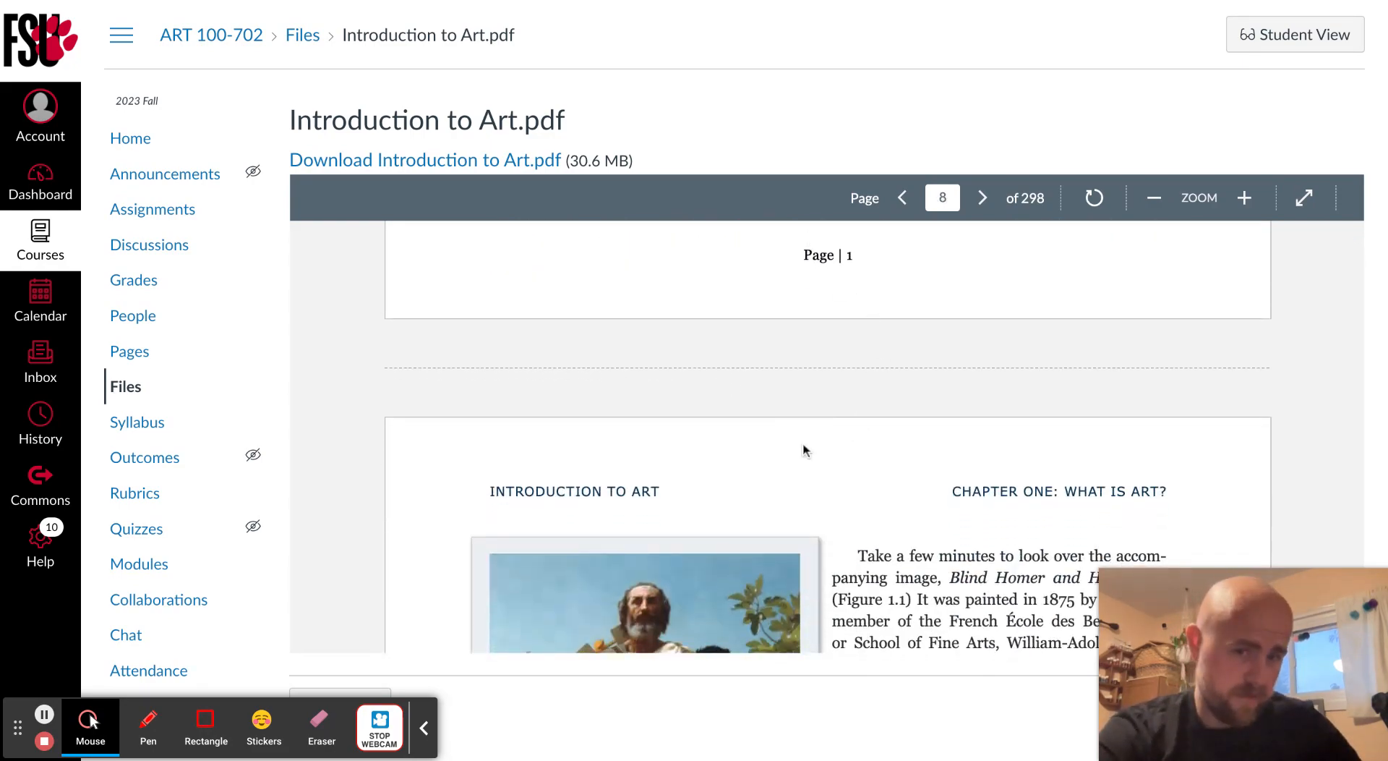
{"action": "left_click", "coordinate": [903, 197]}
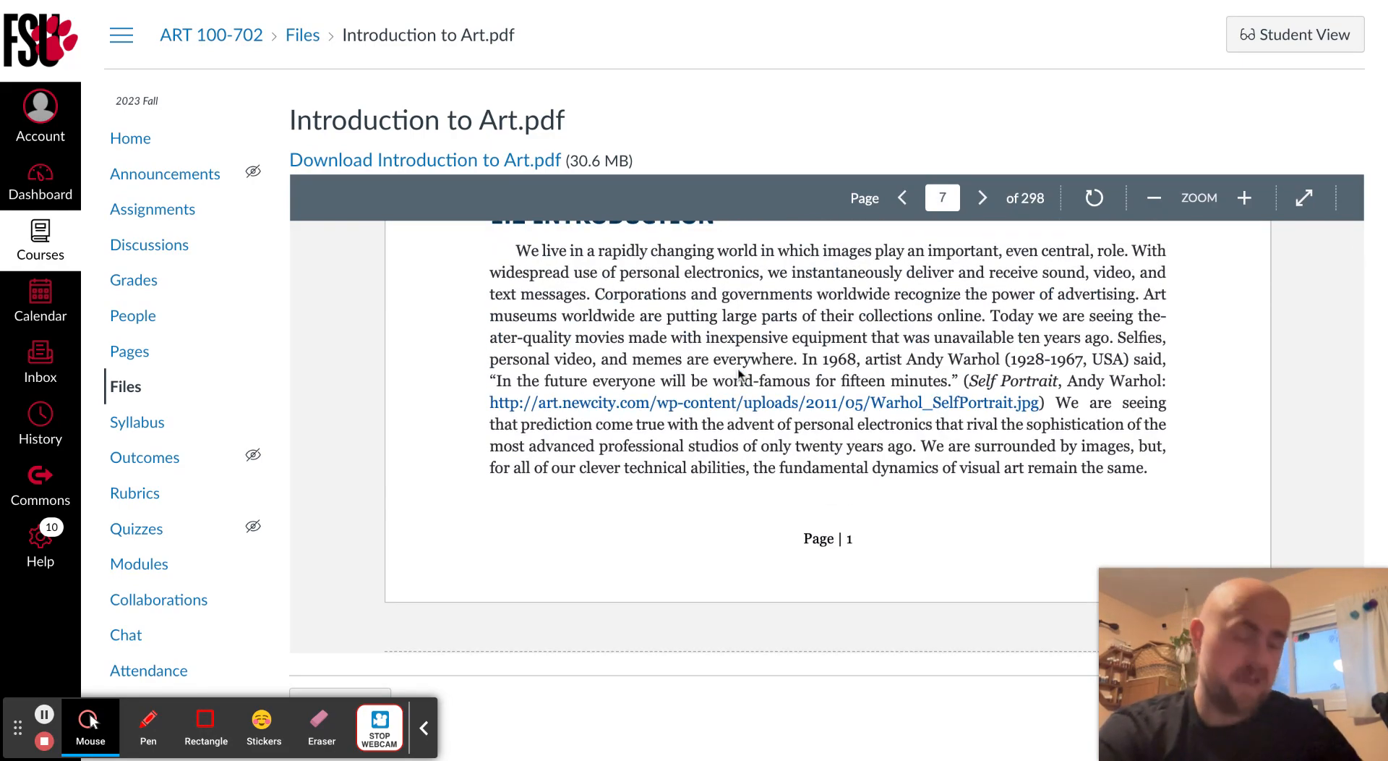
{"action": "scroll", "scroll_direction": "up", "scroll_amount": 3}
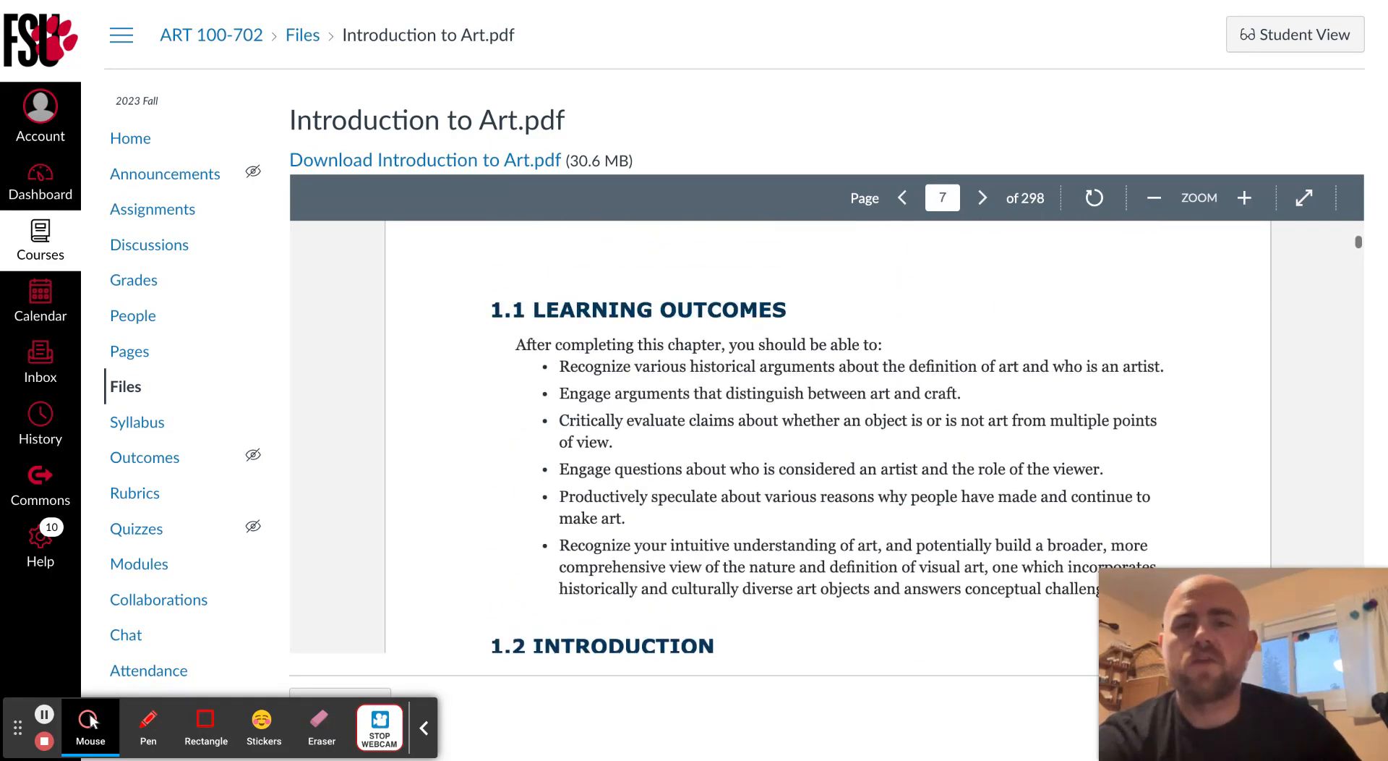
{"action": "scroll", "scroll_direction": "up", "scroll_amount": 3}
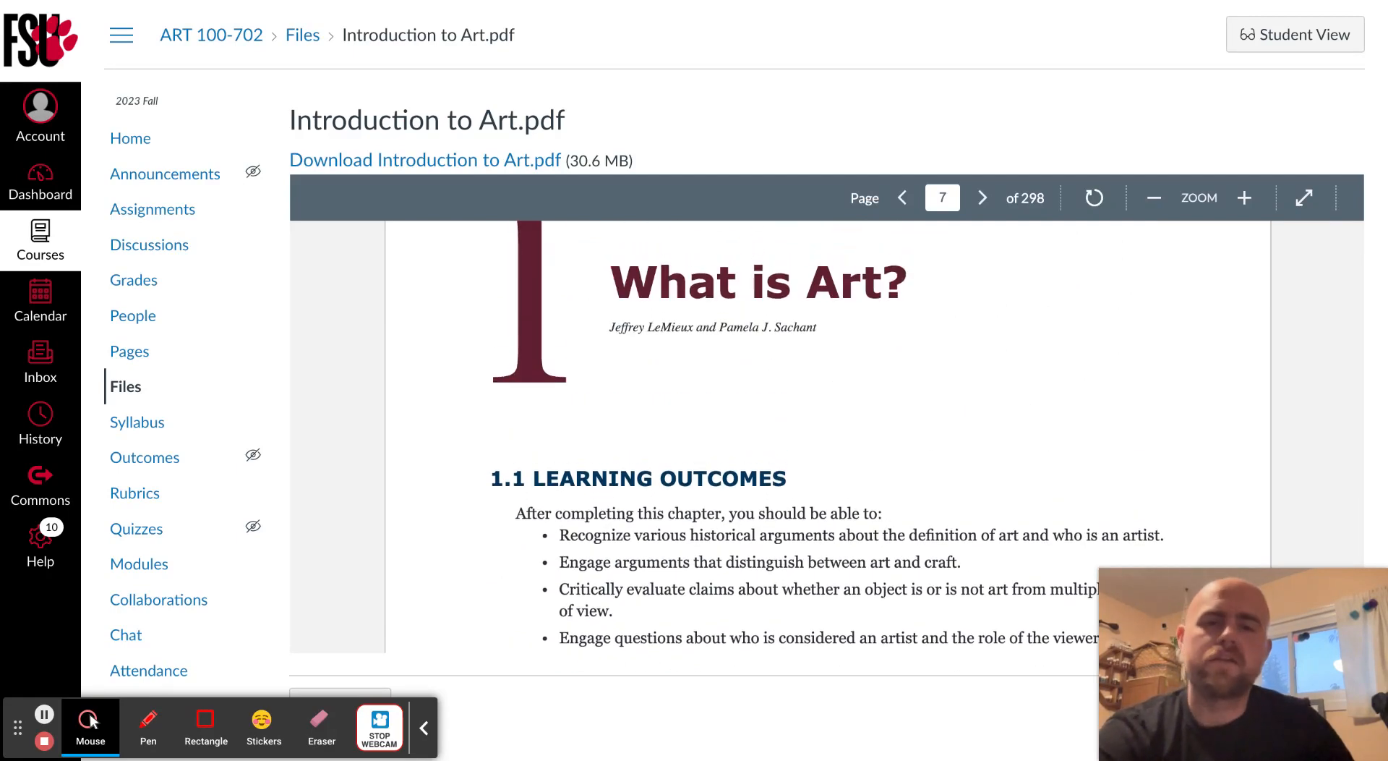
{"action": "mouse_move", "coordinate": [198, 273]}
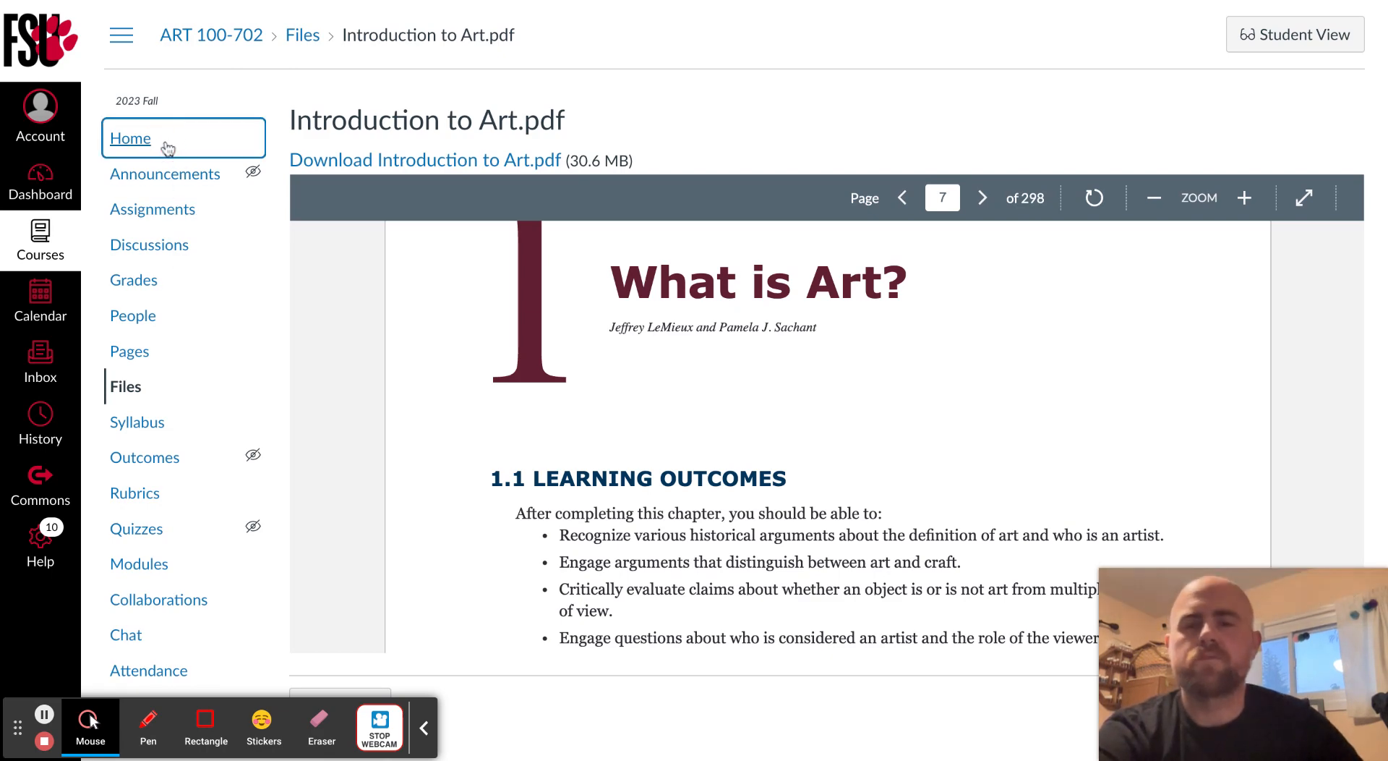
{"action": "left_click", "coordinate": [130, 138]}
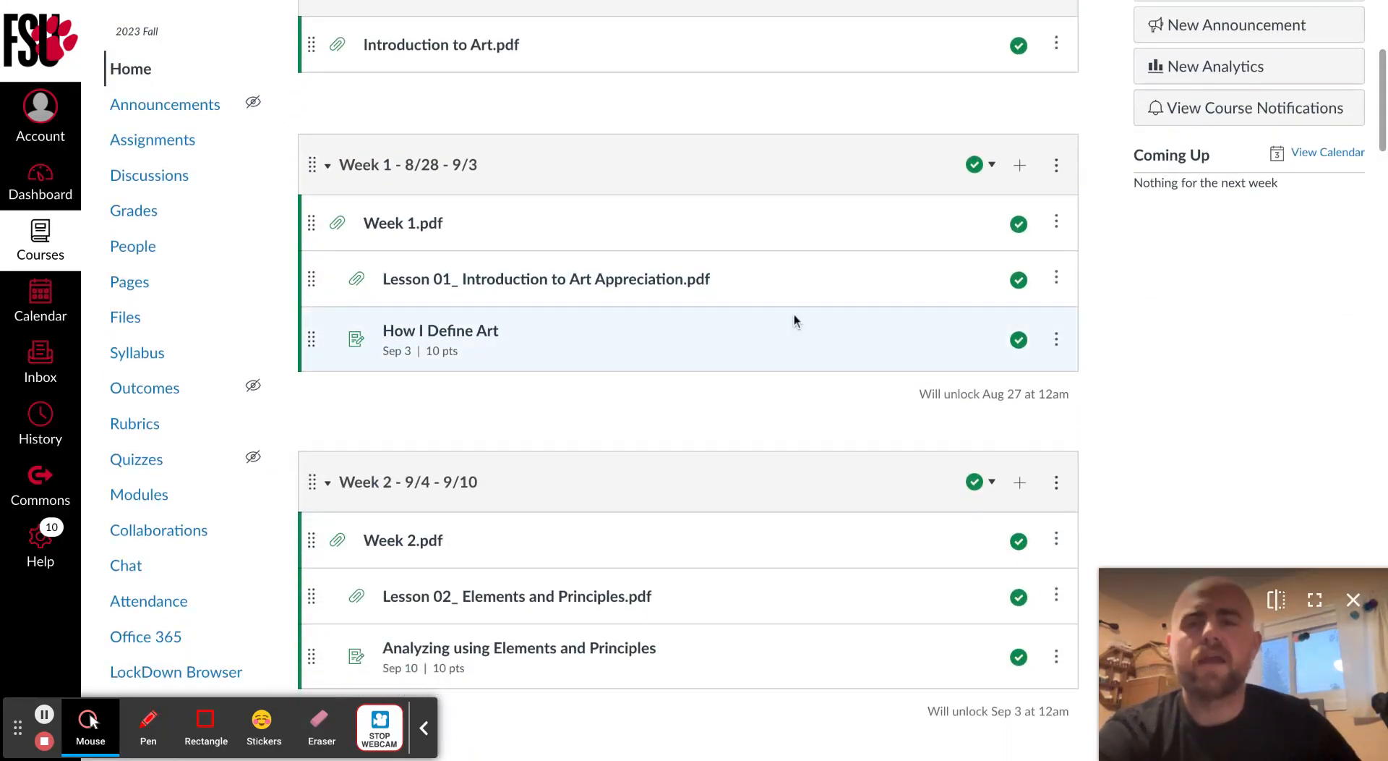
{"action": "mouse_move", "coordinate": [371, 195]}
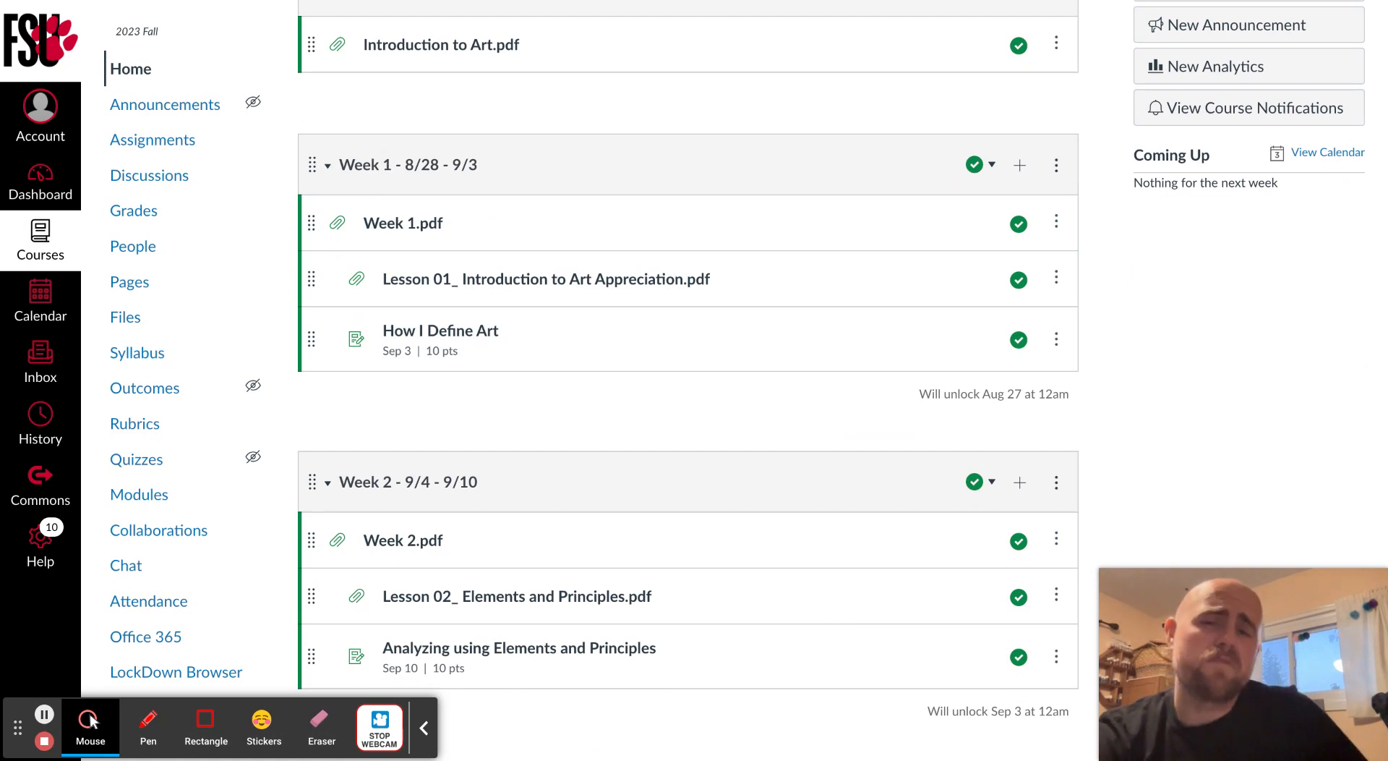
{"action": "mouse_move", "coordinate": [711, 528]}
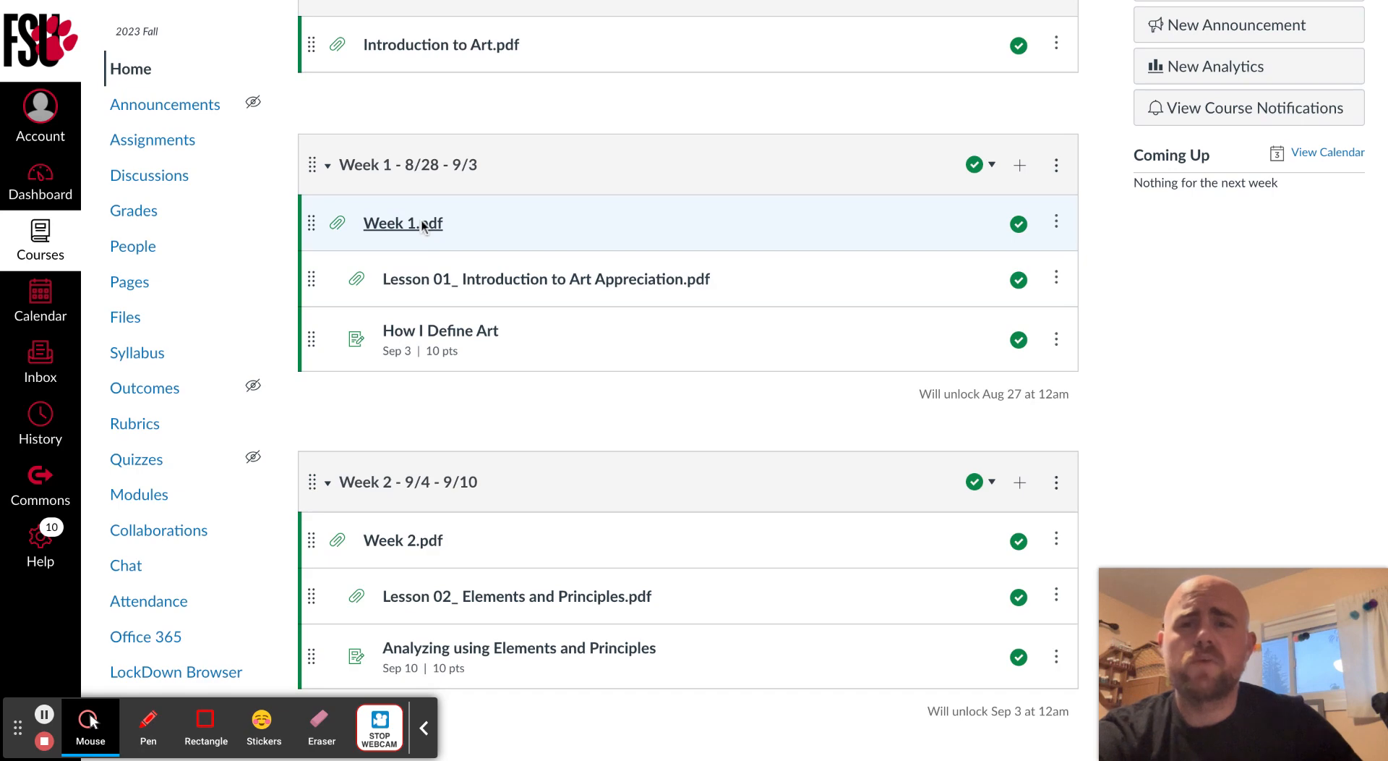
Open Week 1.pdf and scroll through its readings topic table
{"action": "left_click", "coordinate": [402, 222]}
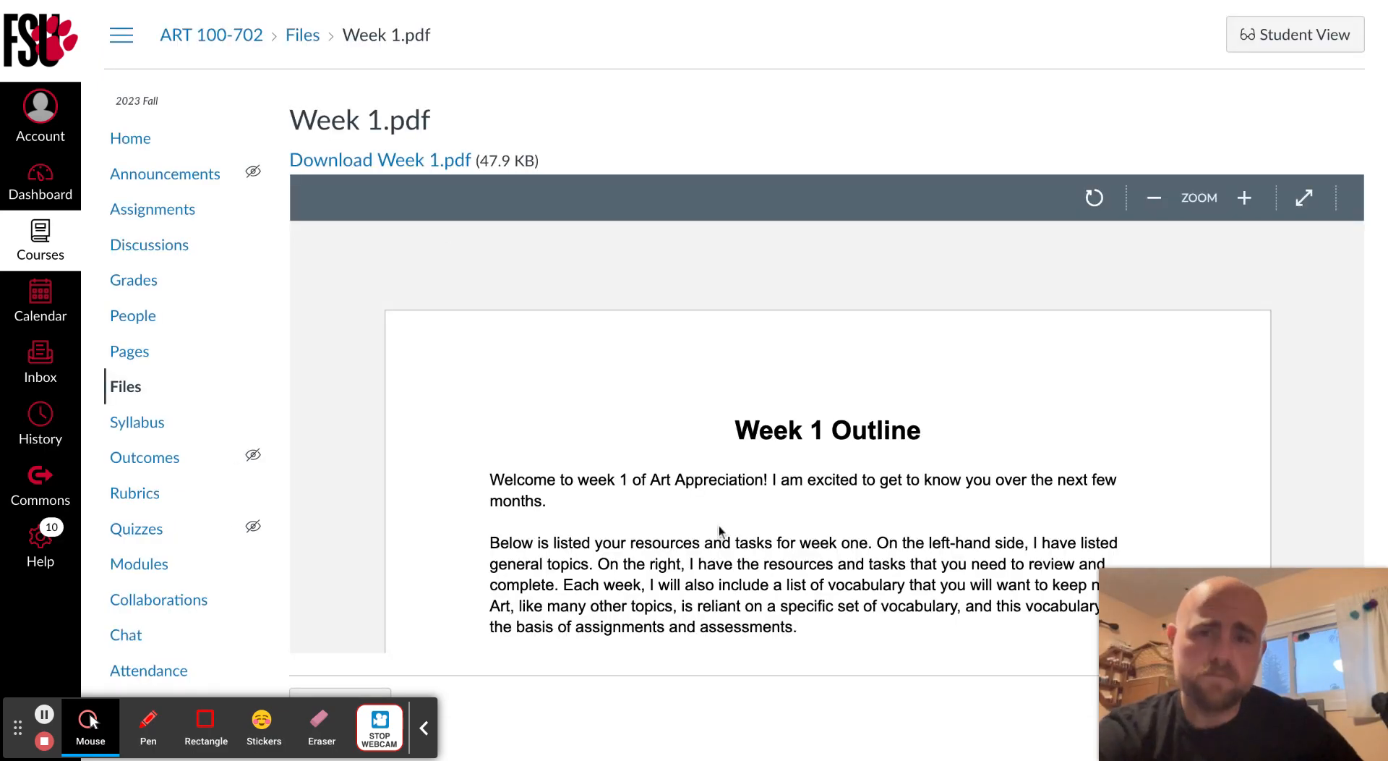
{"action": "scroll", "scroll_direction": "down", "scroll_amount": 3}
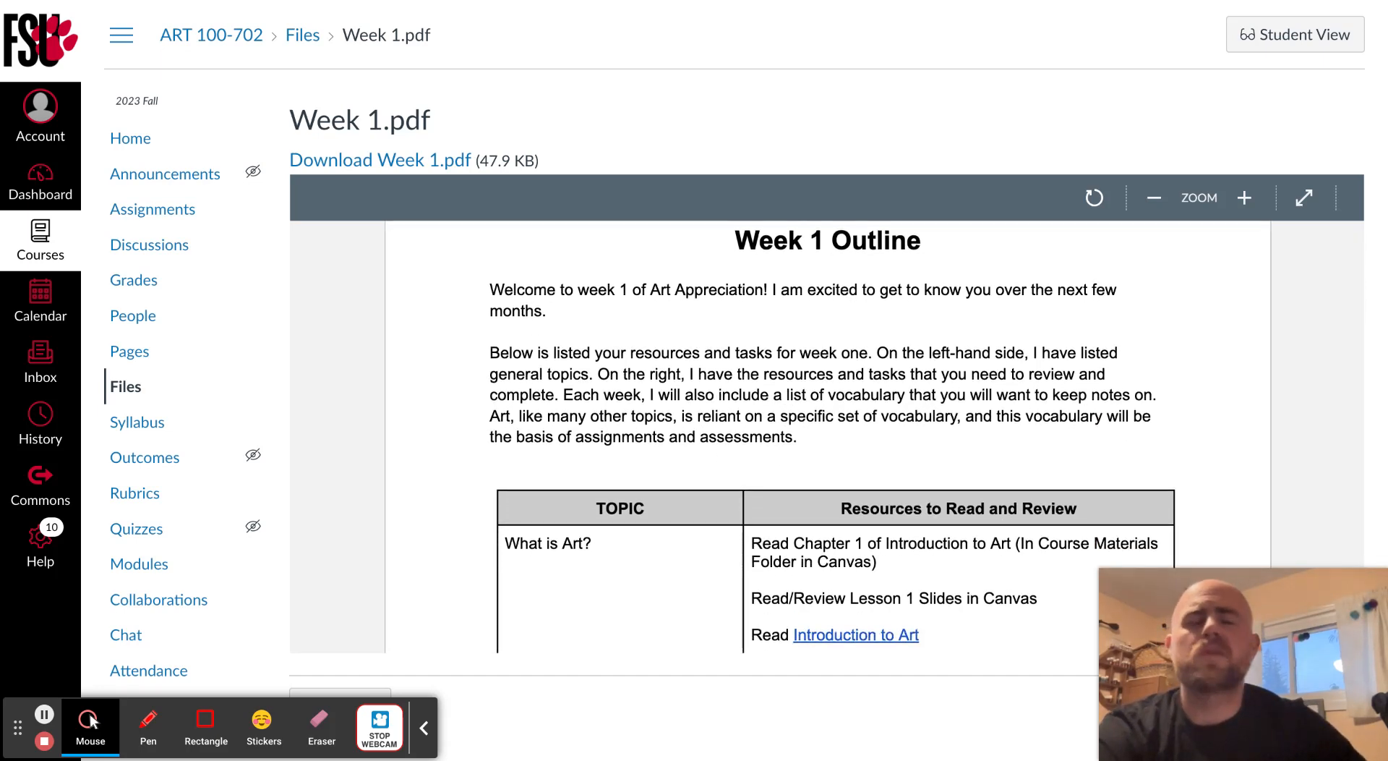
{"action": "scroll", "scroll_direction": "down", "scroll_amount": 3}
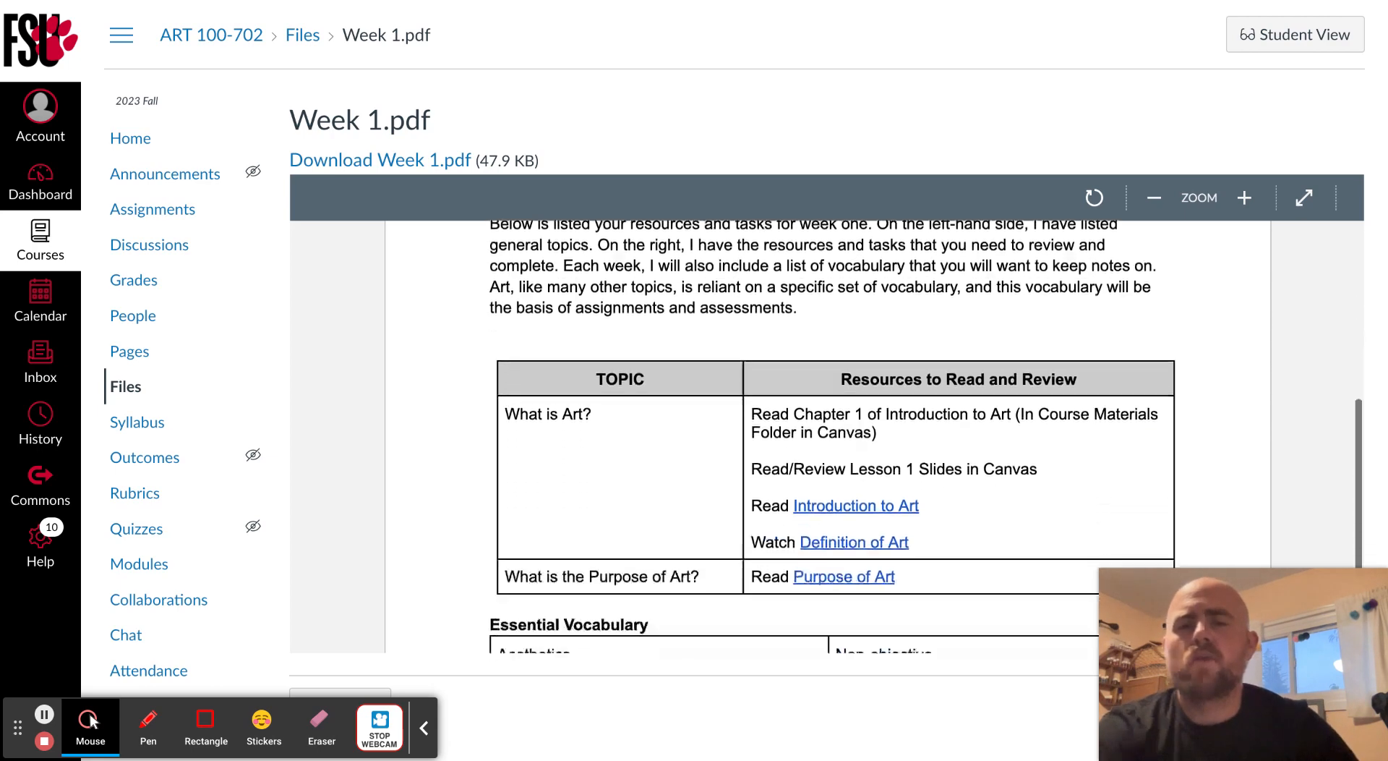
{"action": "scroll", "scroll_direction": "down", "scroll_amount": 3}
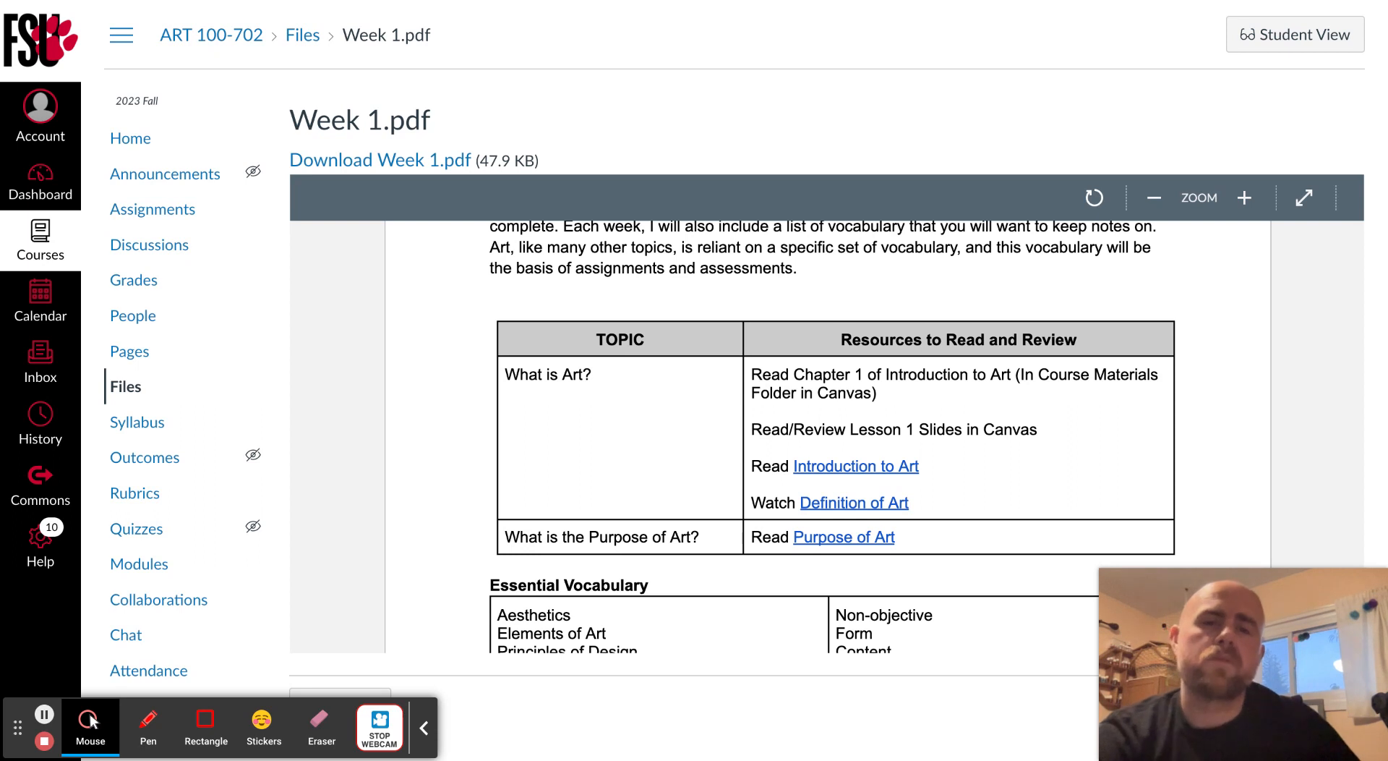
{"action": "mouse_move", "coordinate": [793, 507]}
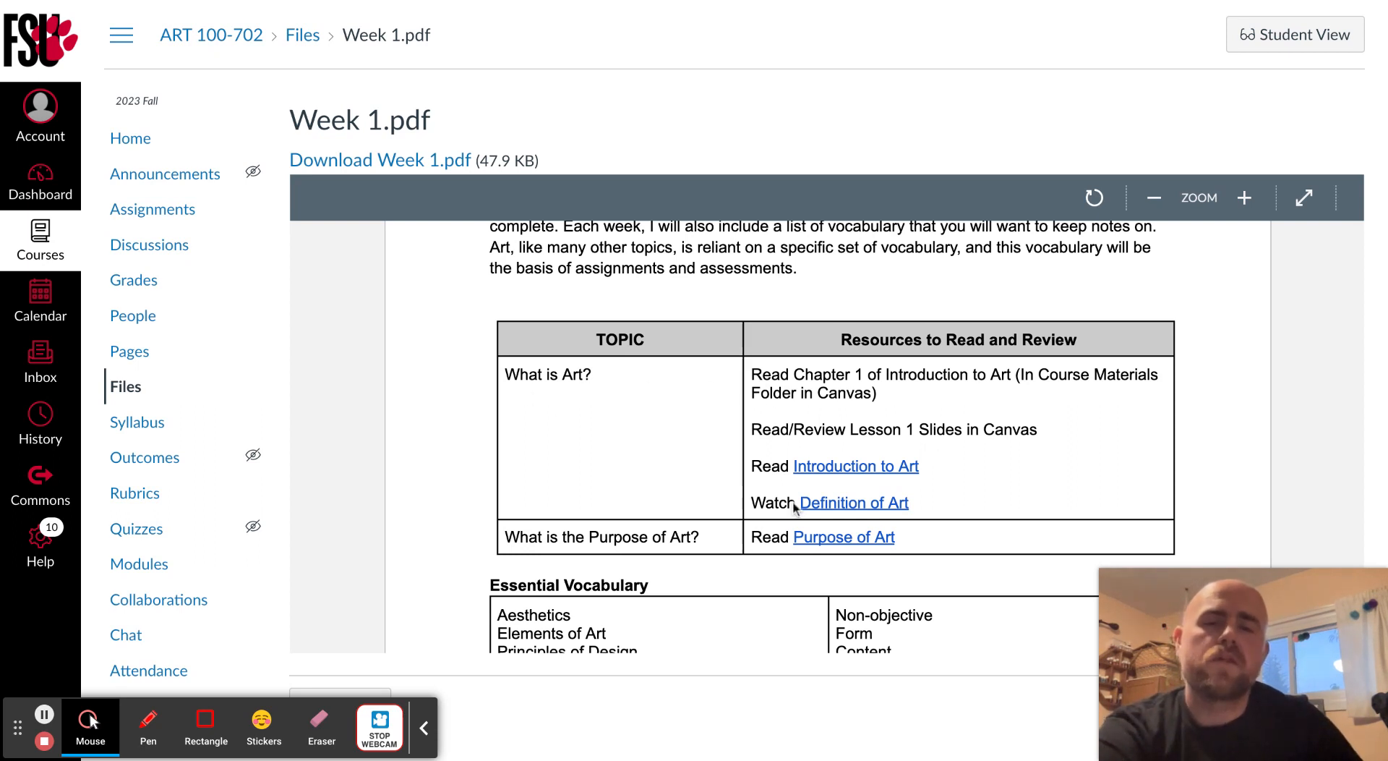
{"action": "mouse_move", "coordinate": [845, 375]}
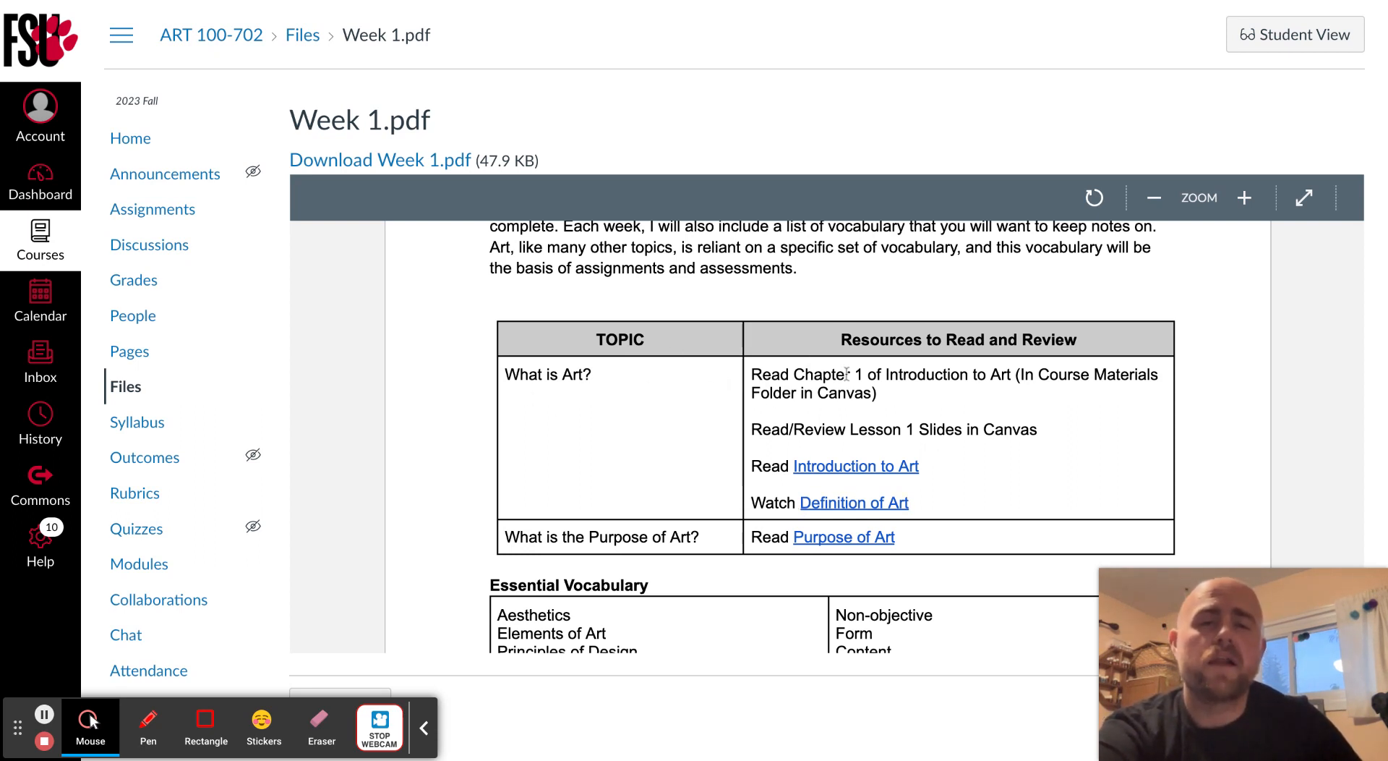
{"action": "mouse_move", "coordinate": [1176, 387]}
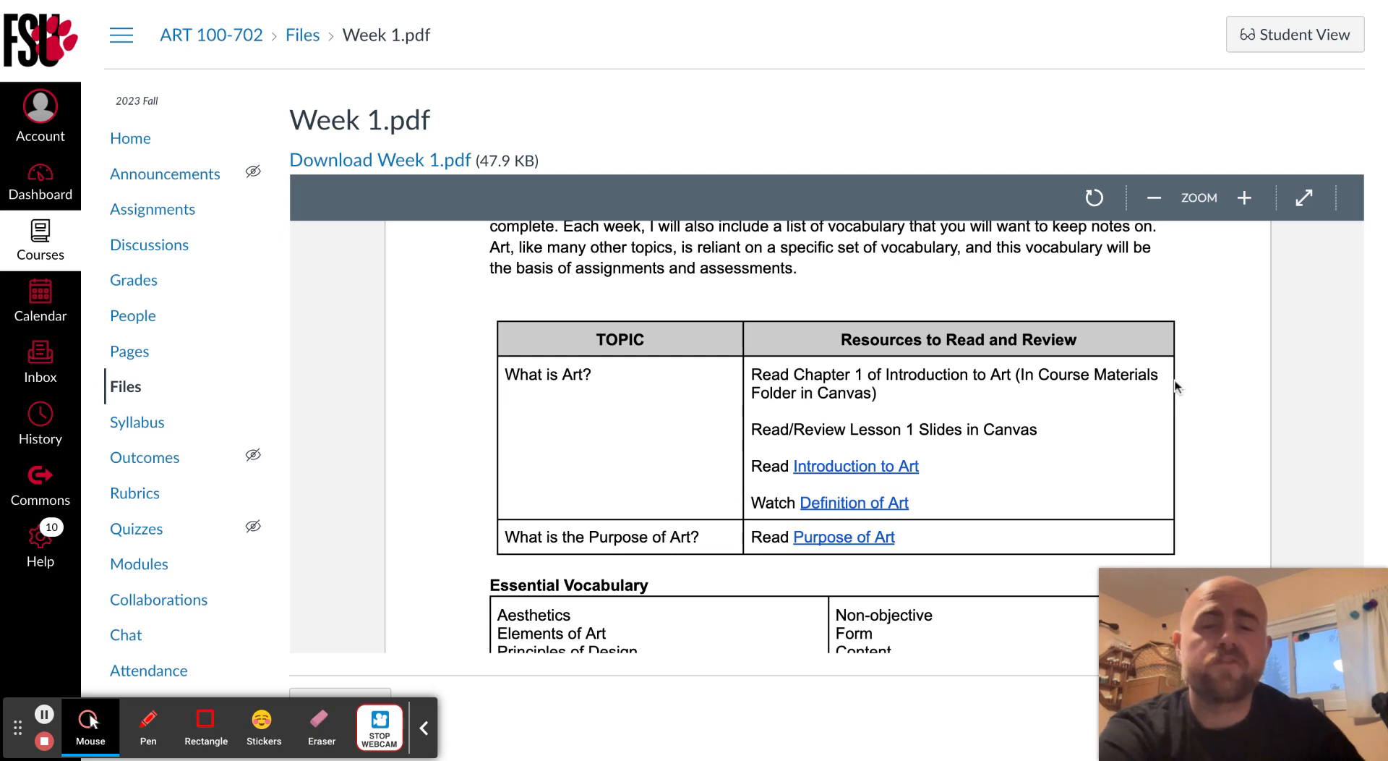
{"action": "mouse_move", "coordinate": [1069, 445]}
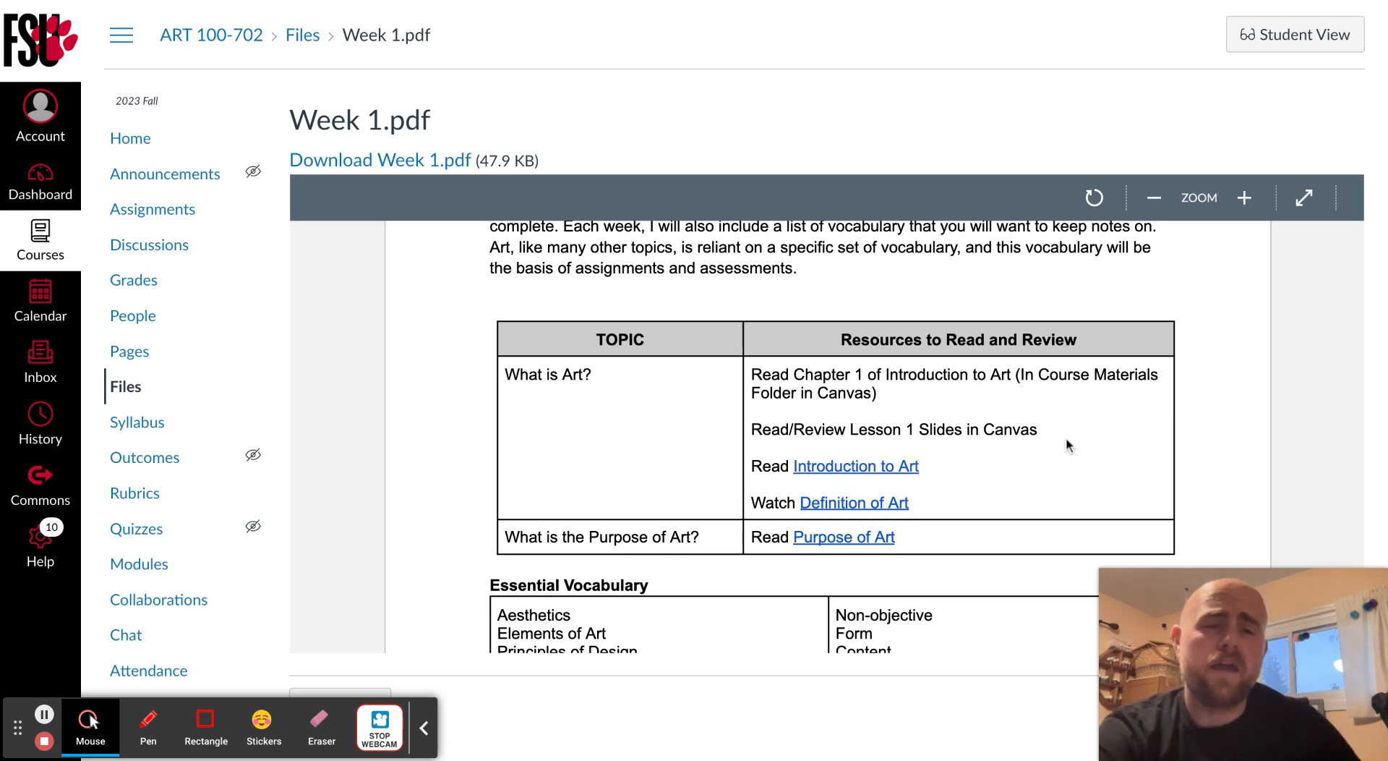
{"action": "mouse_move", "coordinate": [1025, 375]}
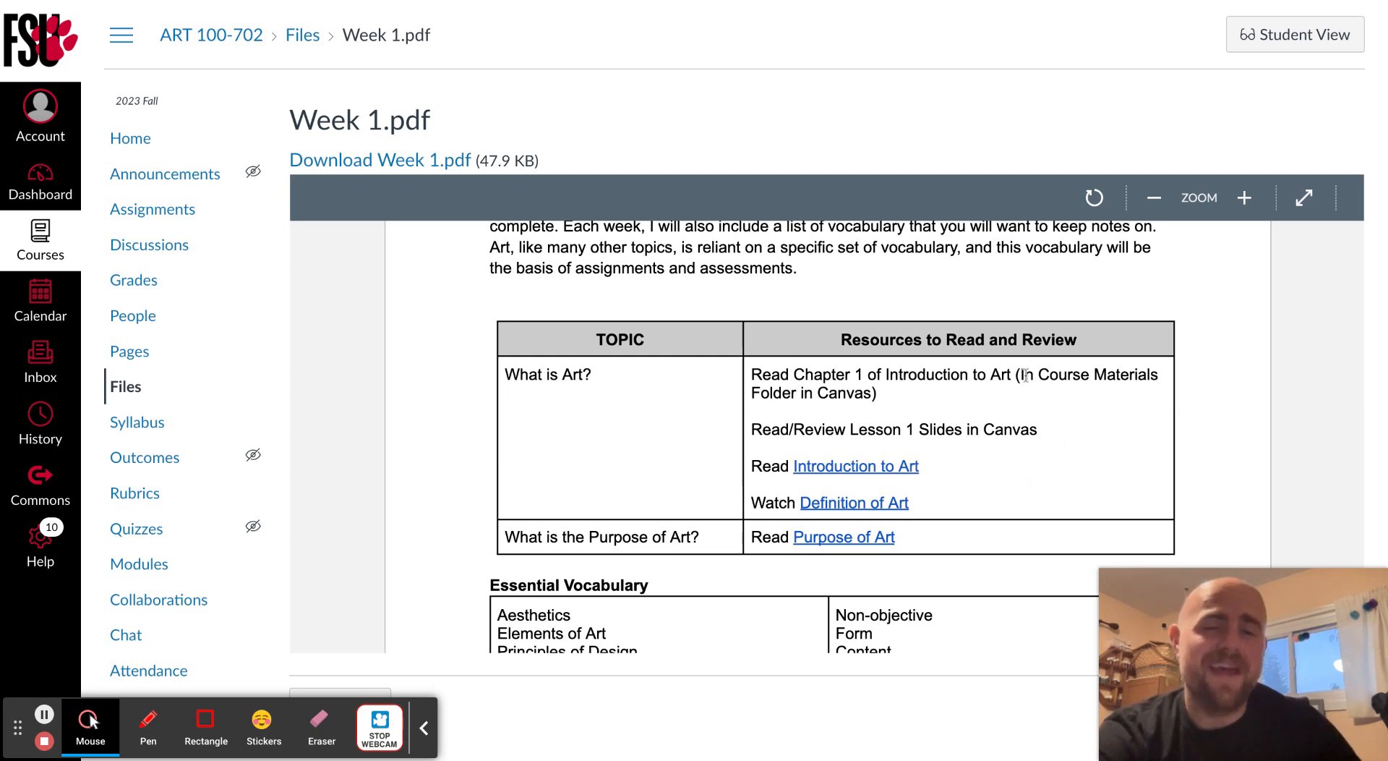
{"action": "mouse_move", "coordinate": [759, 496]}
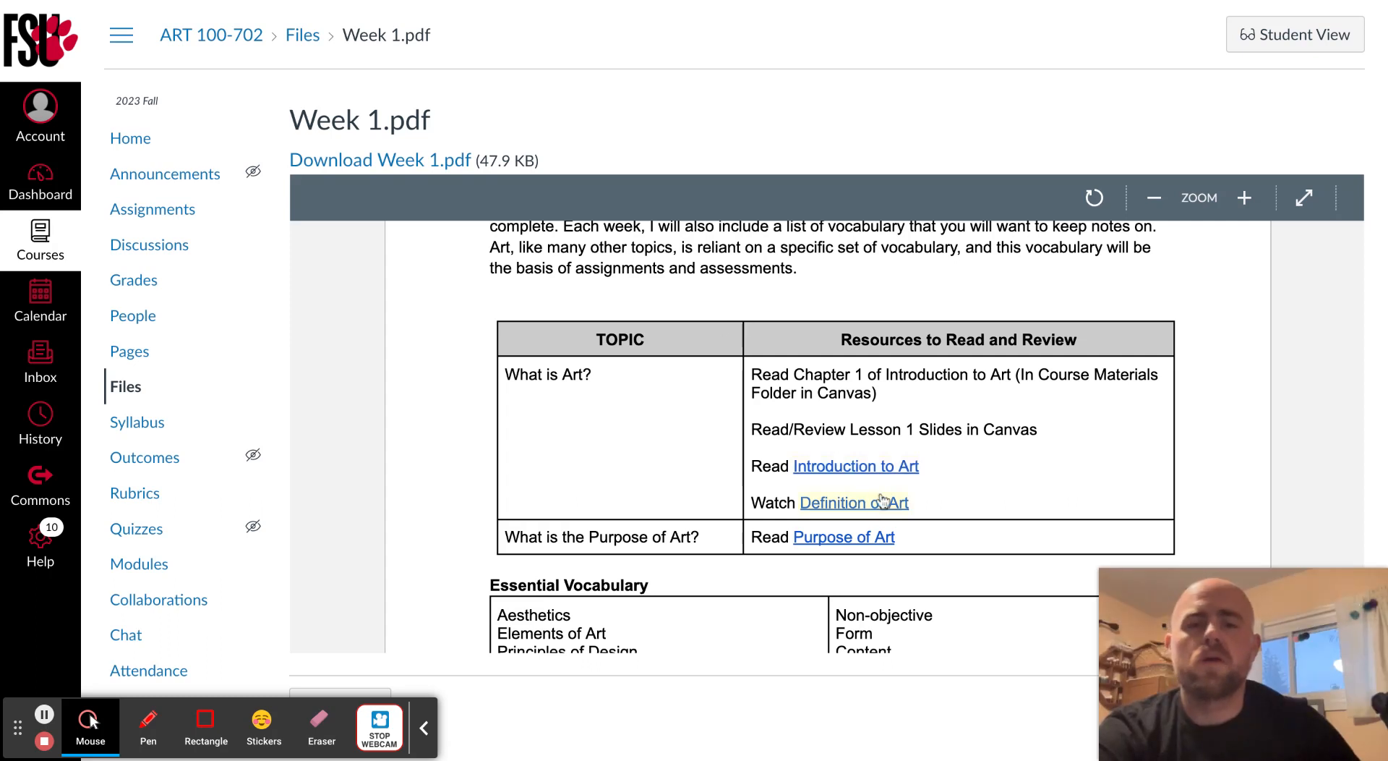
{"action": "mouse_move", "coordinate": [885, 555]}
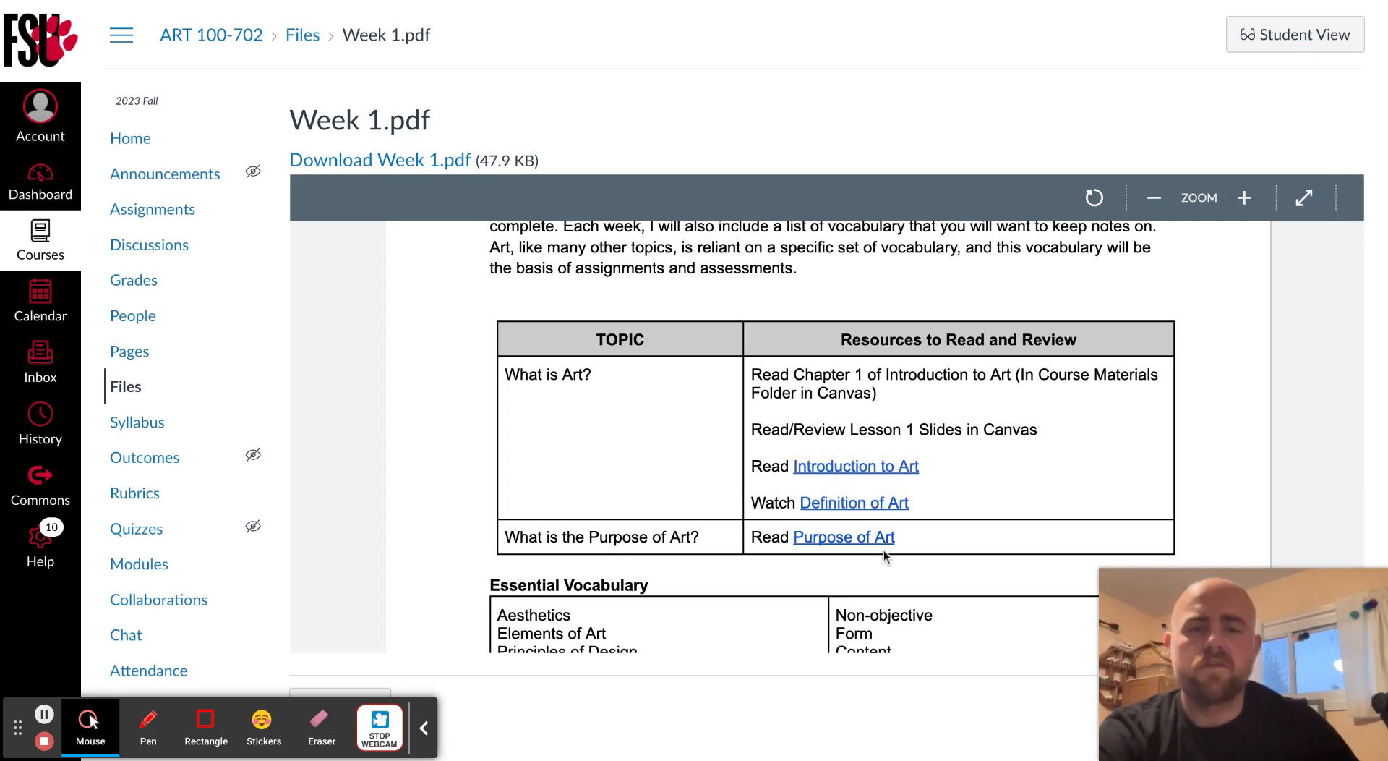
Scroll through the Essential Vocabulary to the start of Assignment #1
{"action": "scroll", "scroll_direction": "down", "scroll_amount": 3}
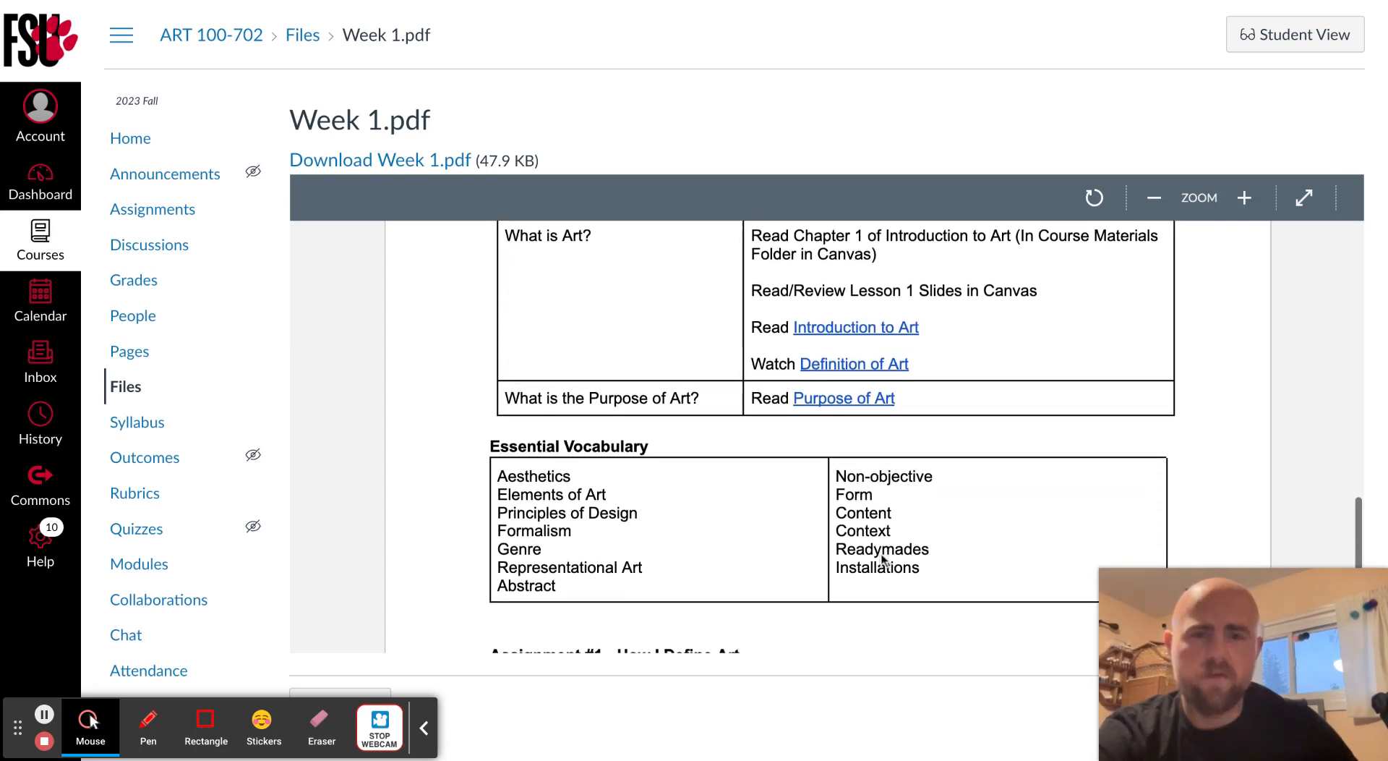
{"action": "scroll", "scroll_direction": "up", "scroll_amount": 3}
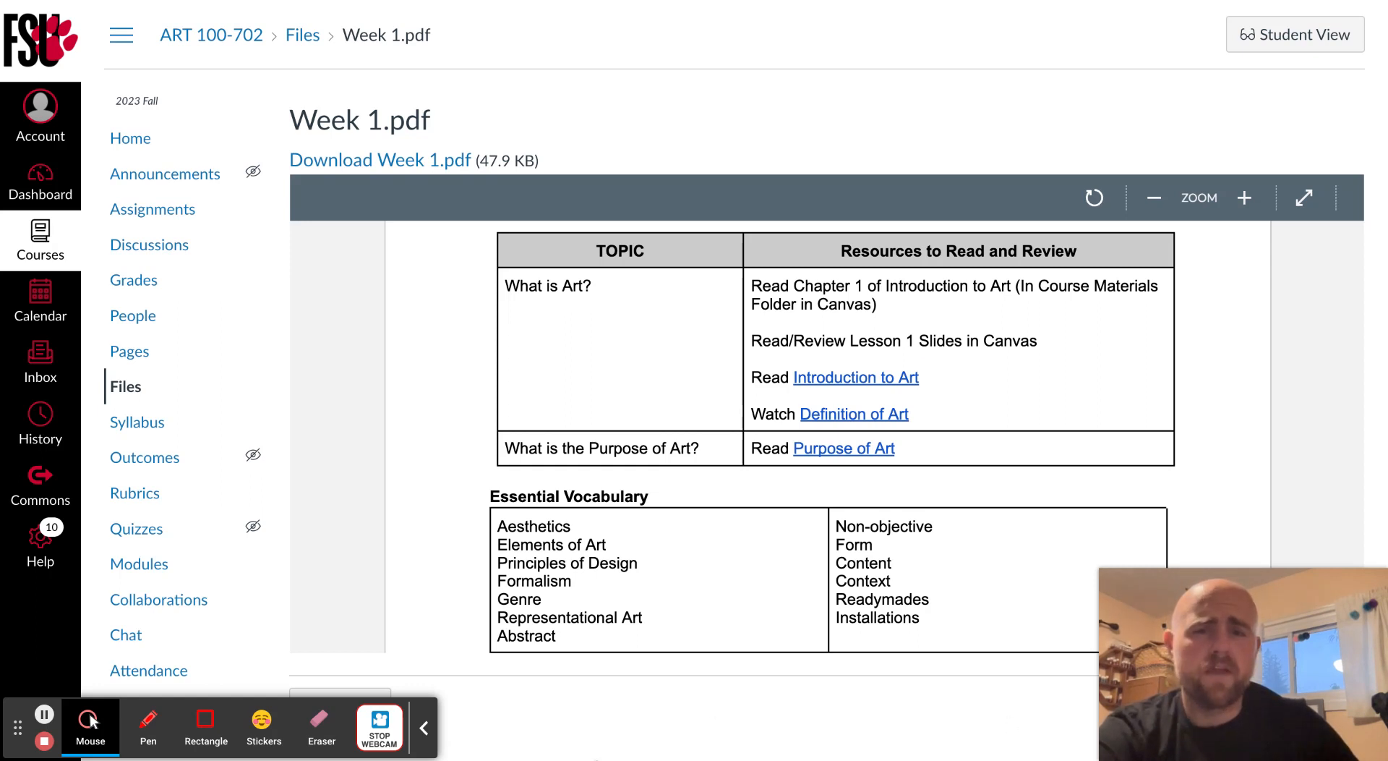
{"action": "scroll", "scroll_direction": "down", "scroll_amount": 3}
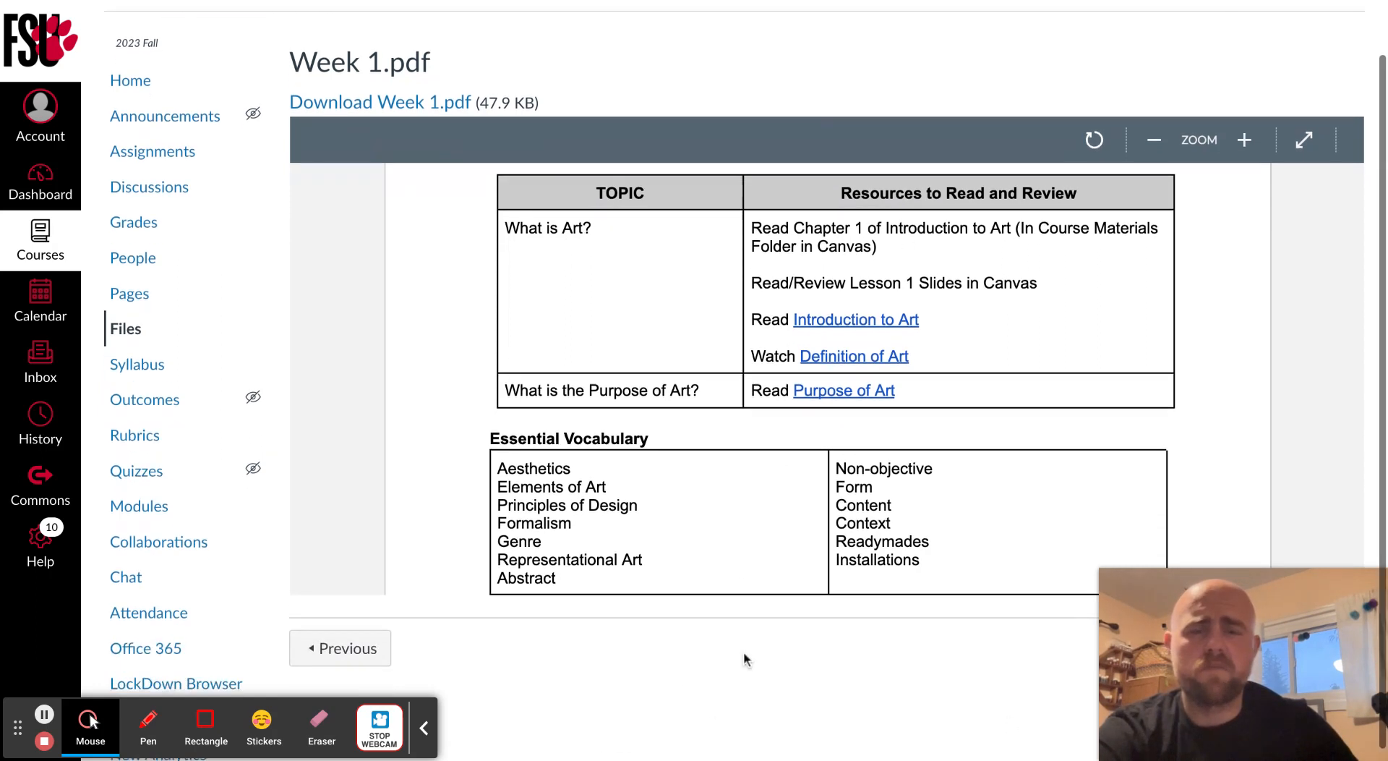
{"action": "scroll", "scroll_direction": "up", "scroll_amount": 3}
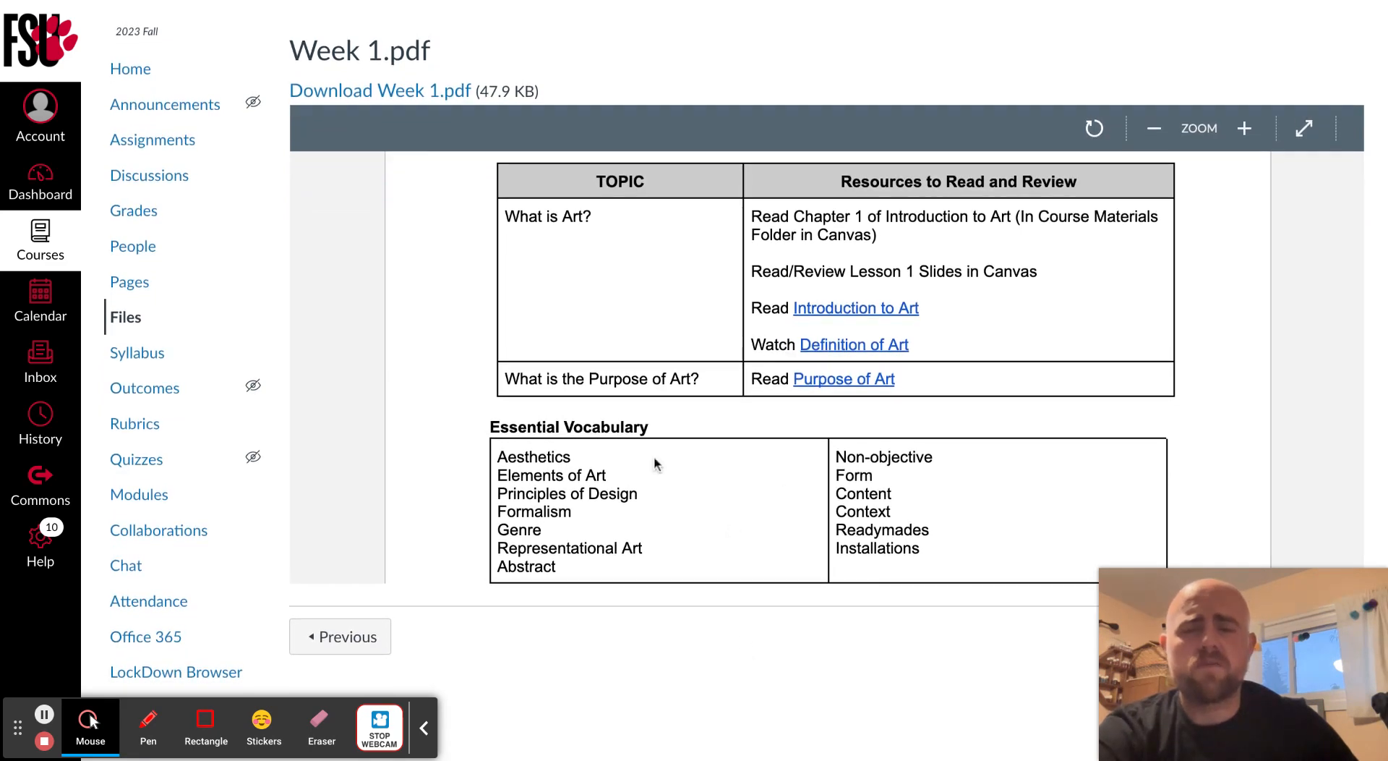
{"action": "scroll", "scroll_direction": "down", "scroll_amount": 3}
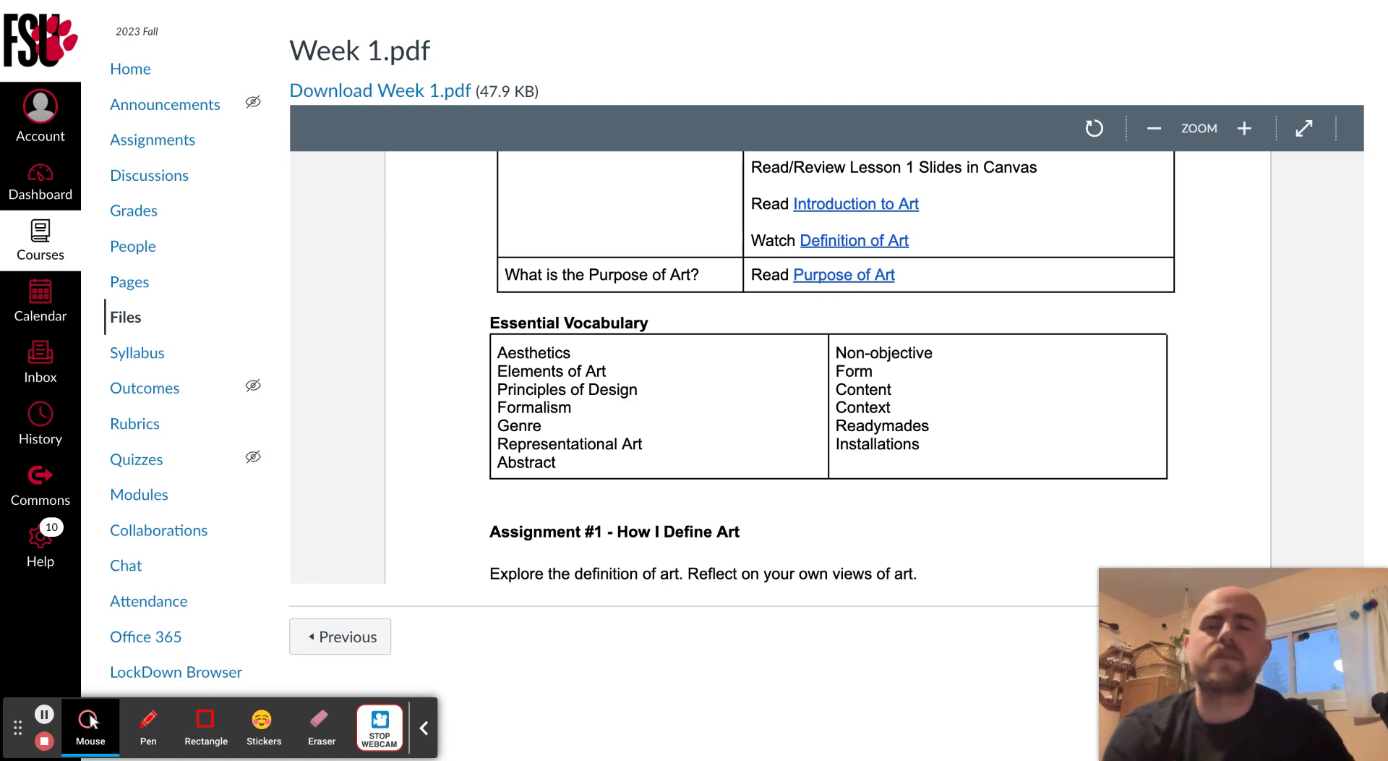
Scroll to the full Assignment #1 How I Define Art reflection and citation requirements
{"action": "scroll", "scroll_direction": "down", "scroll_amount": 3}
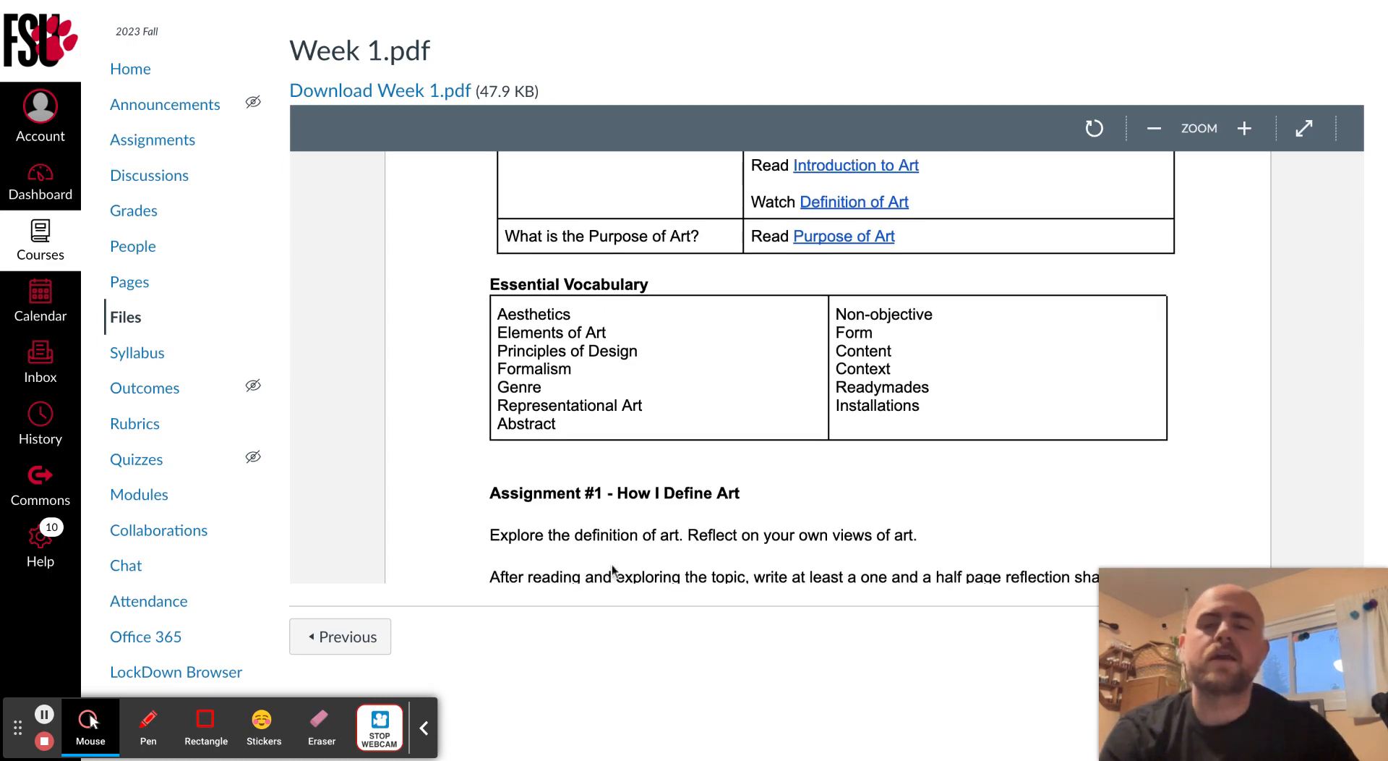
{"action": "scroll", "scroll_direction": "down", "scroll_amount": 3}
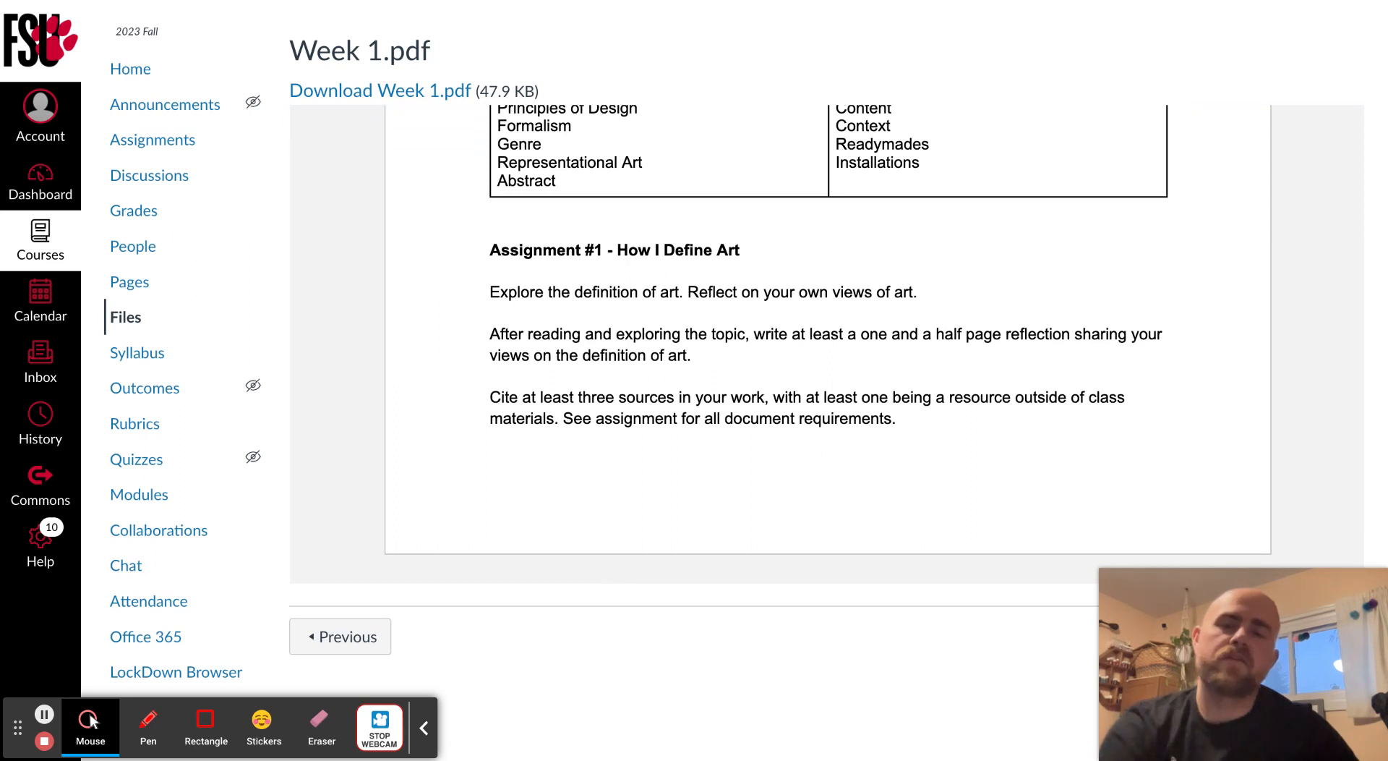
{"action": "mouse_move", "coordinate": [631, 530]}
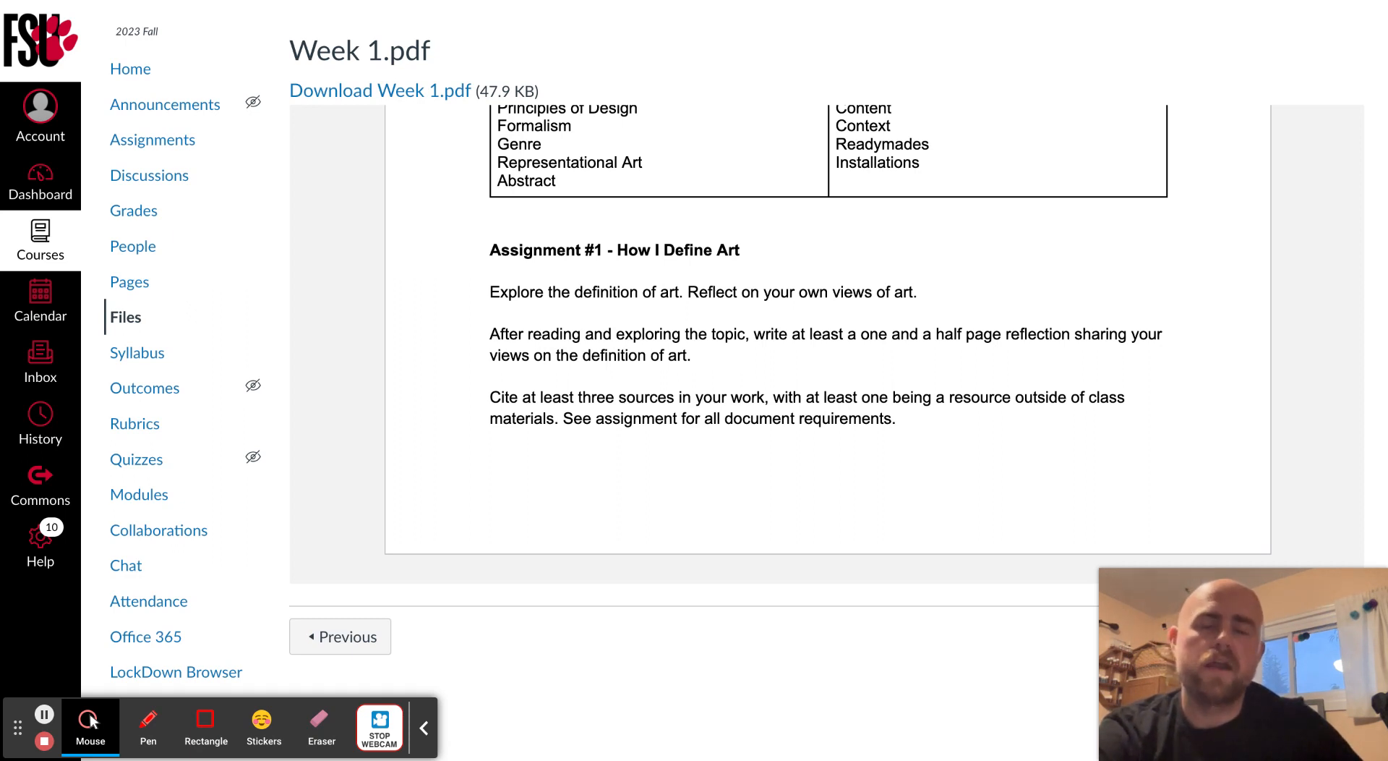
{"action": "mouse_move", "coordinate": [316, 299]}
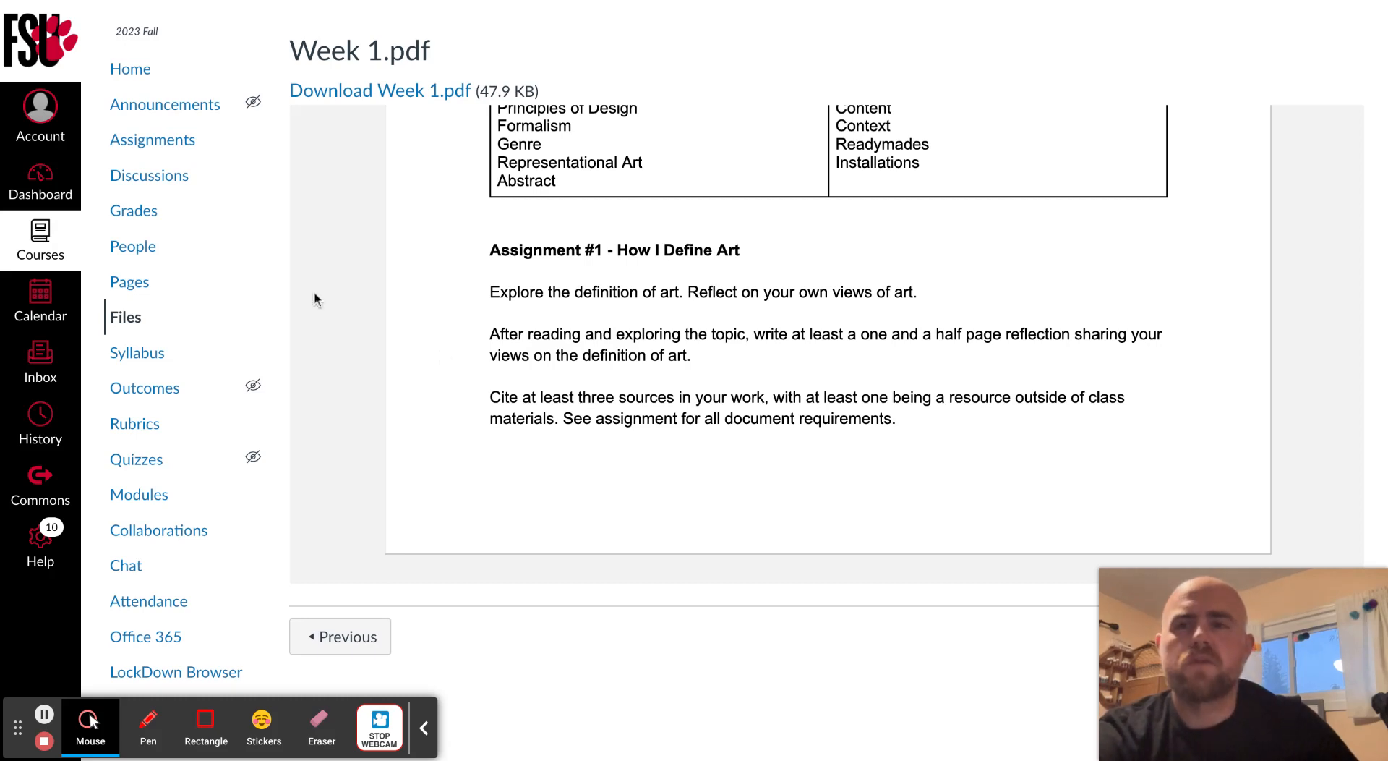
{"action": "mouse_move", "coordinate": [620, 196]}
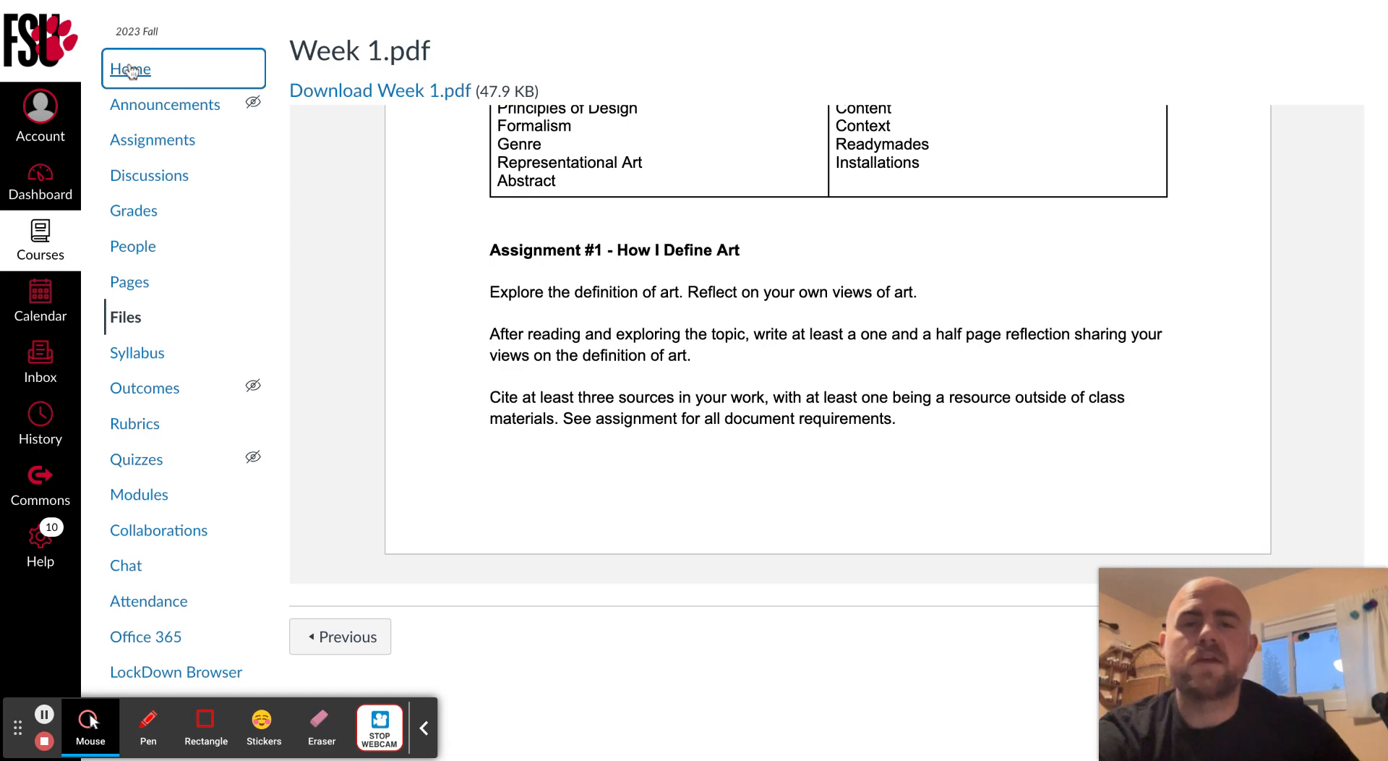
Go back to the Art 100 course home page listing Course Materials, Week 1 and Week 2 modules
{"action": "left_click", "coordinate": [130, 70]}
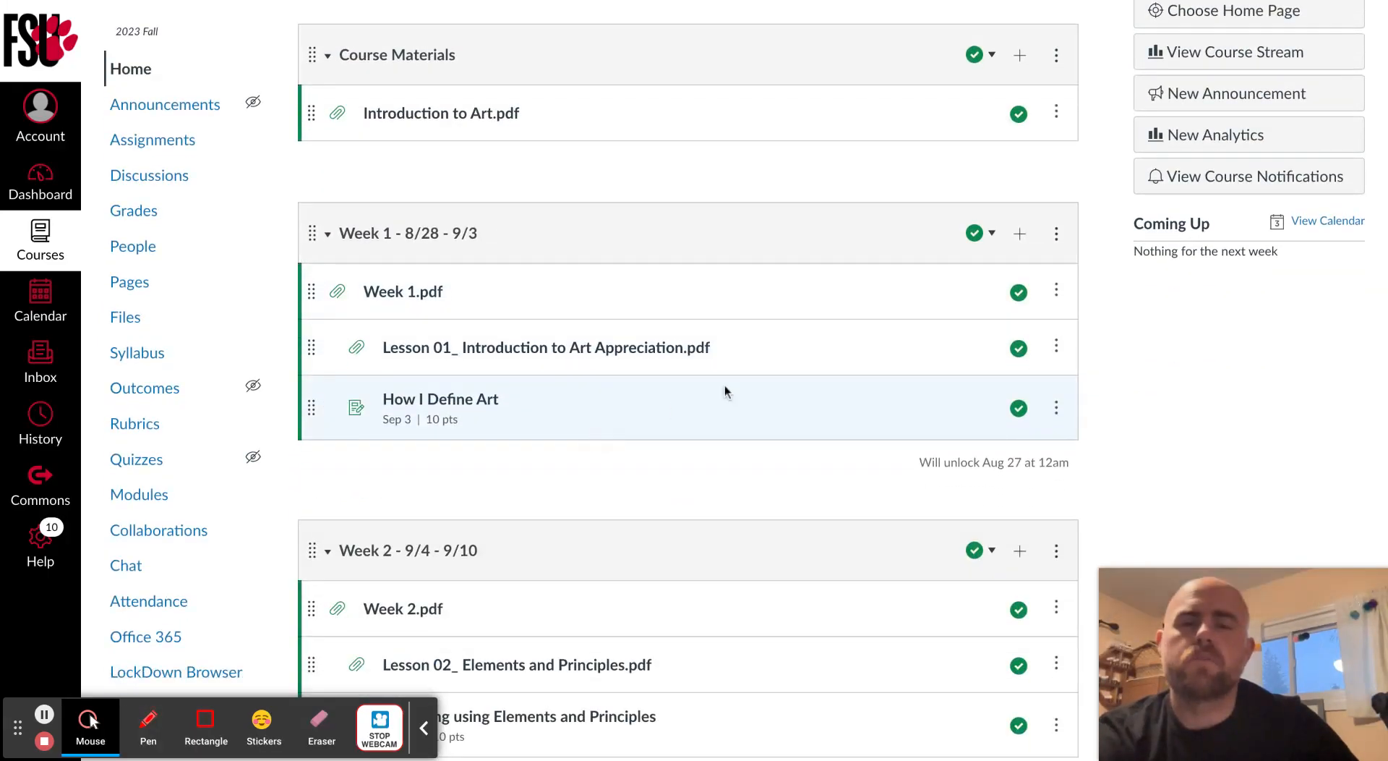
{"action": "mouse_move", "coordinate": [702, 393]}
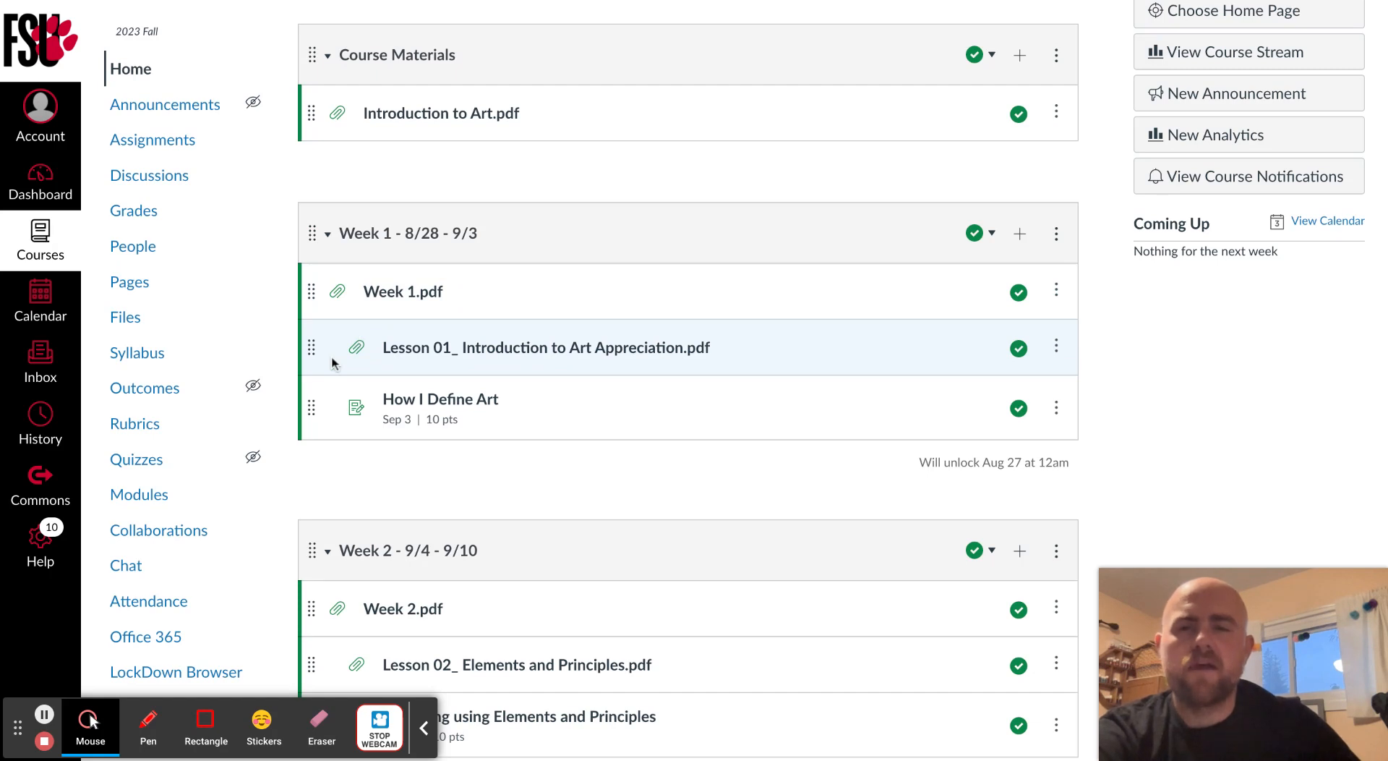
{"action": "mouse_move", "coordinate": [461, 481]}
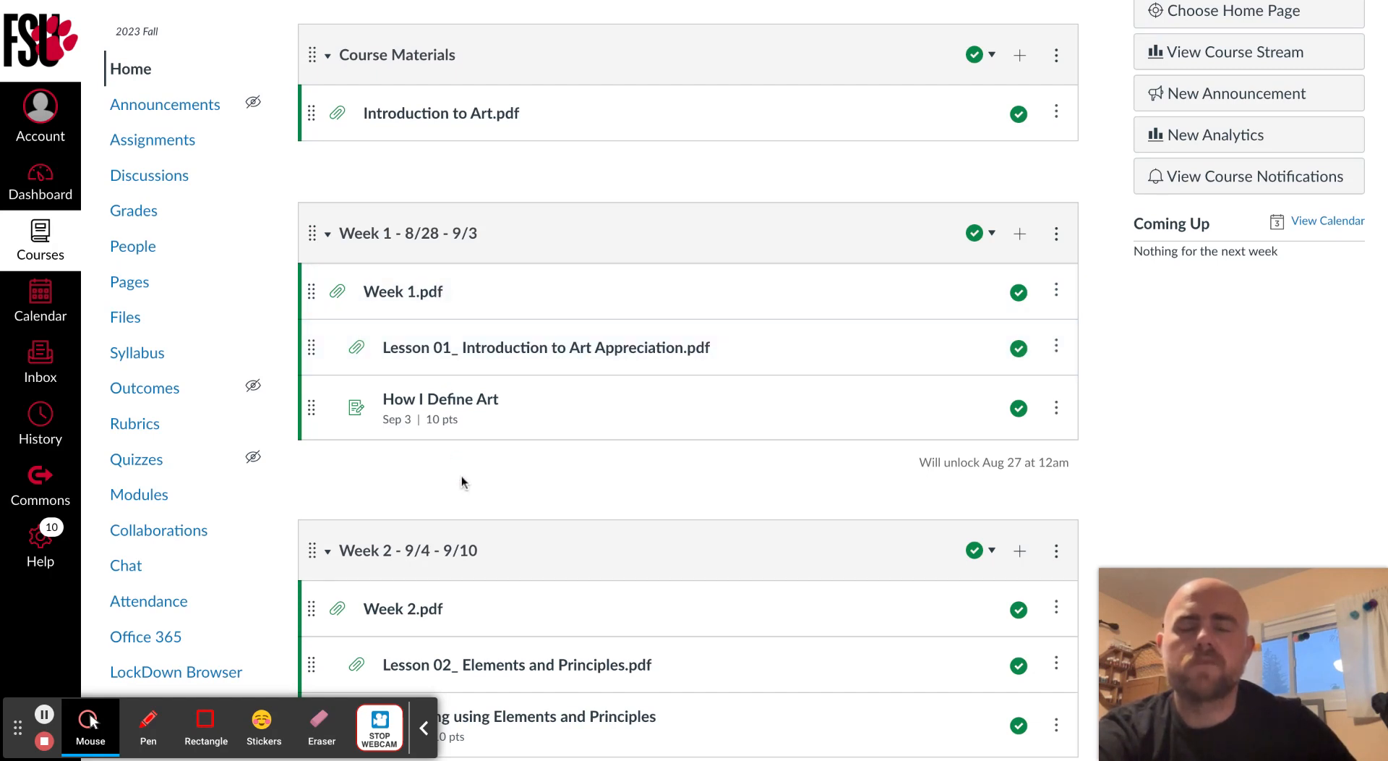
{"action": "mouse_move", "coordinate": [217, 316]}
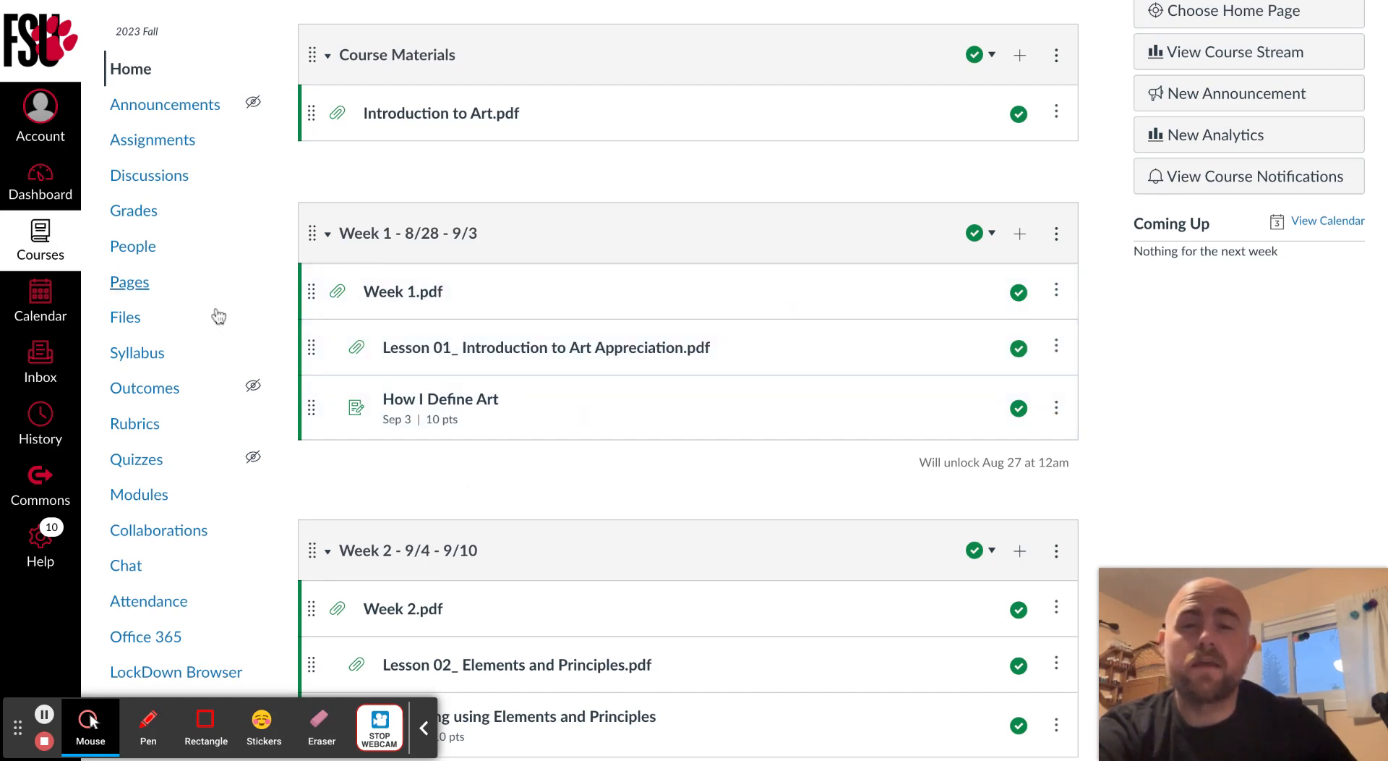
{"action": "mouse_move", "coordinate": [447, 398]}
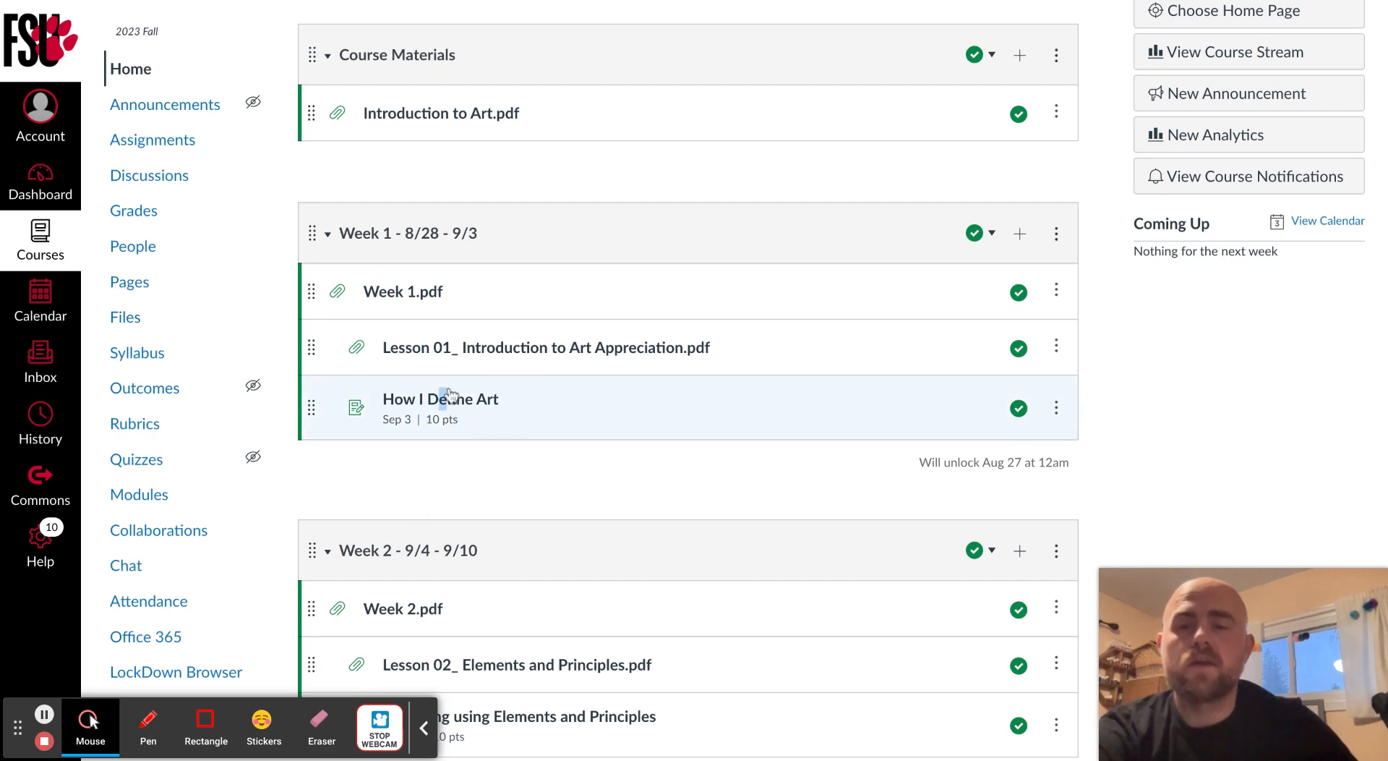
Review the How I Define Art assignment details: 10 points, submission type, due Sep 3
{"action": "left_click", "coordinate": [440, 399]}
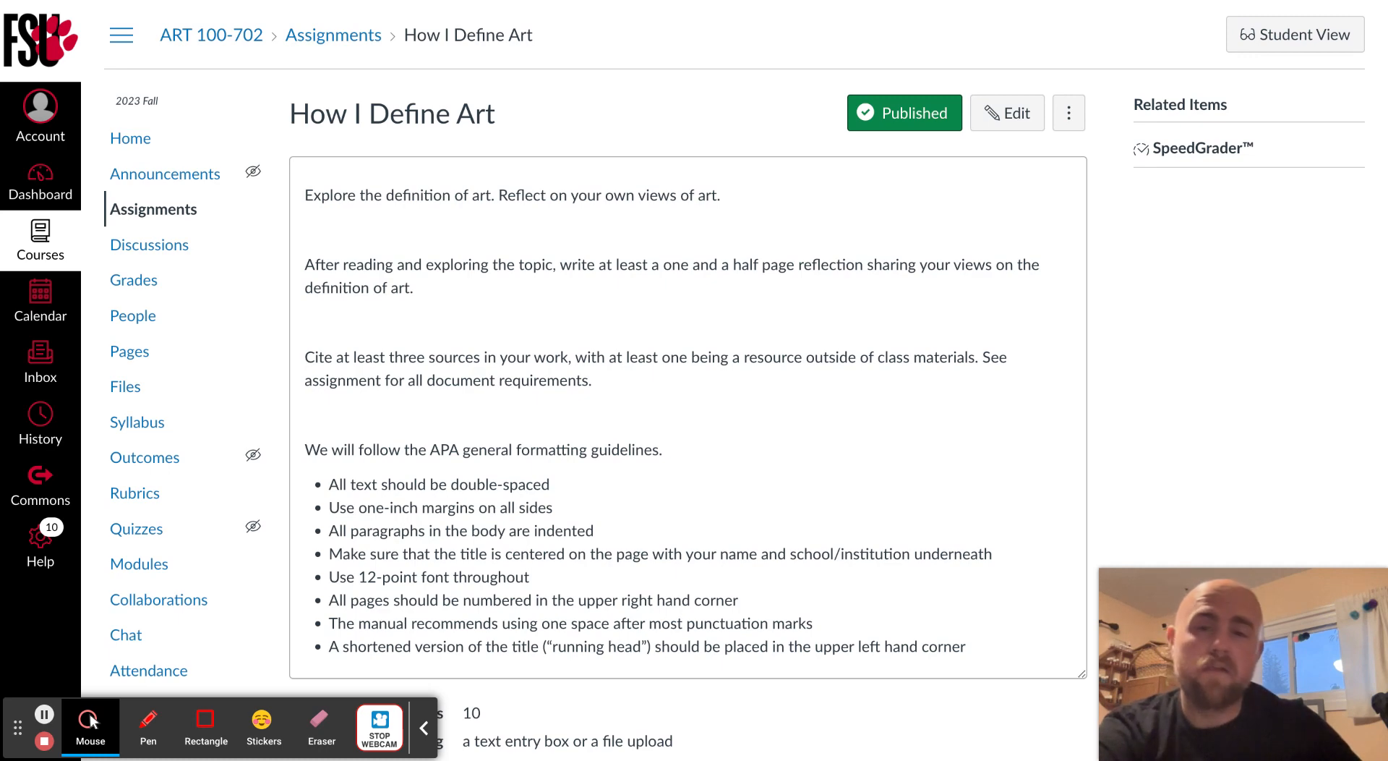
{"action": "mouse_move", "coordinate": [418, 184]}
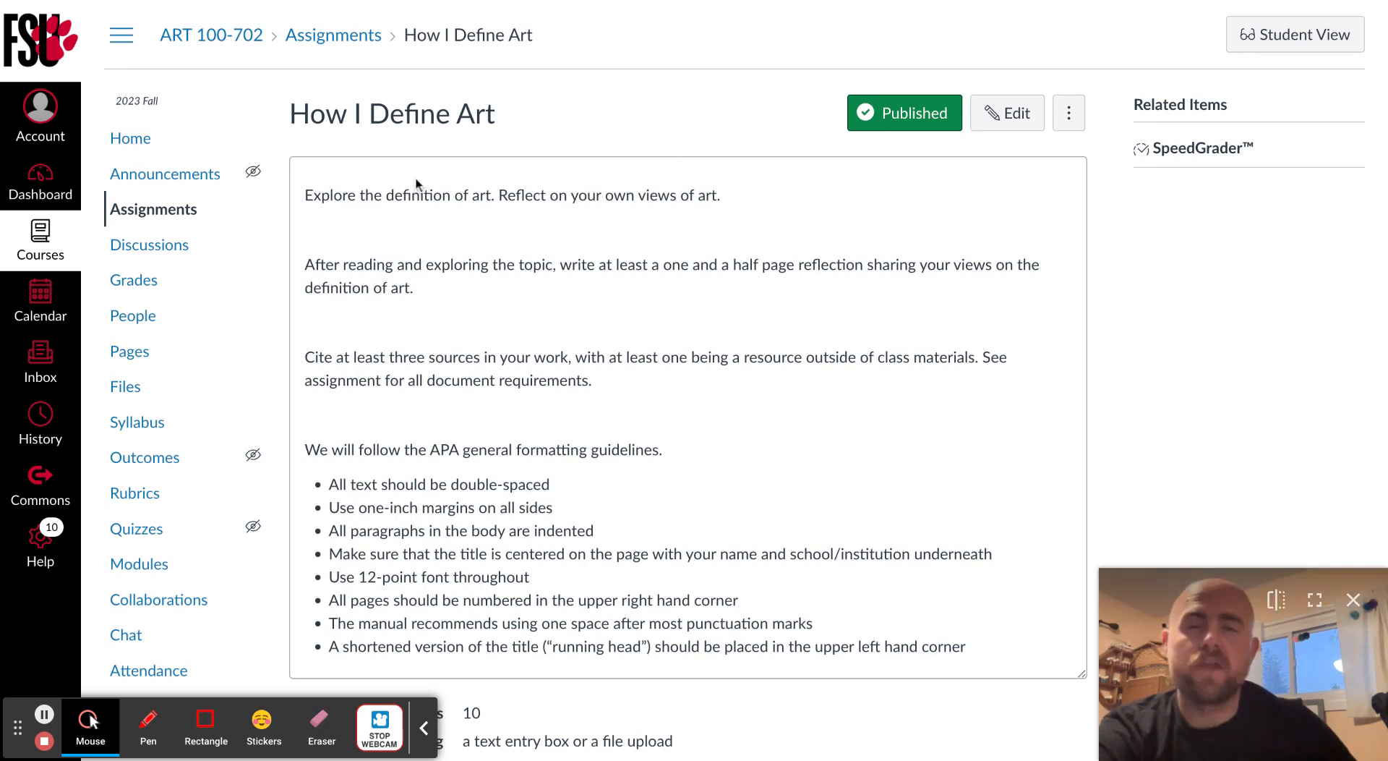
{"action": "scroll", "scroll_direction": "down", "scroll_amount": 3}
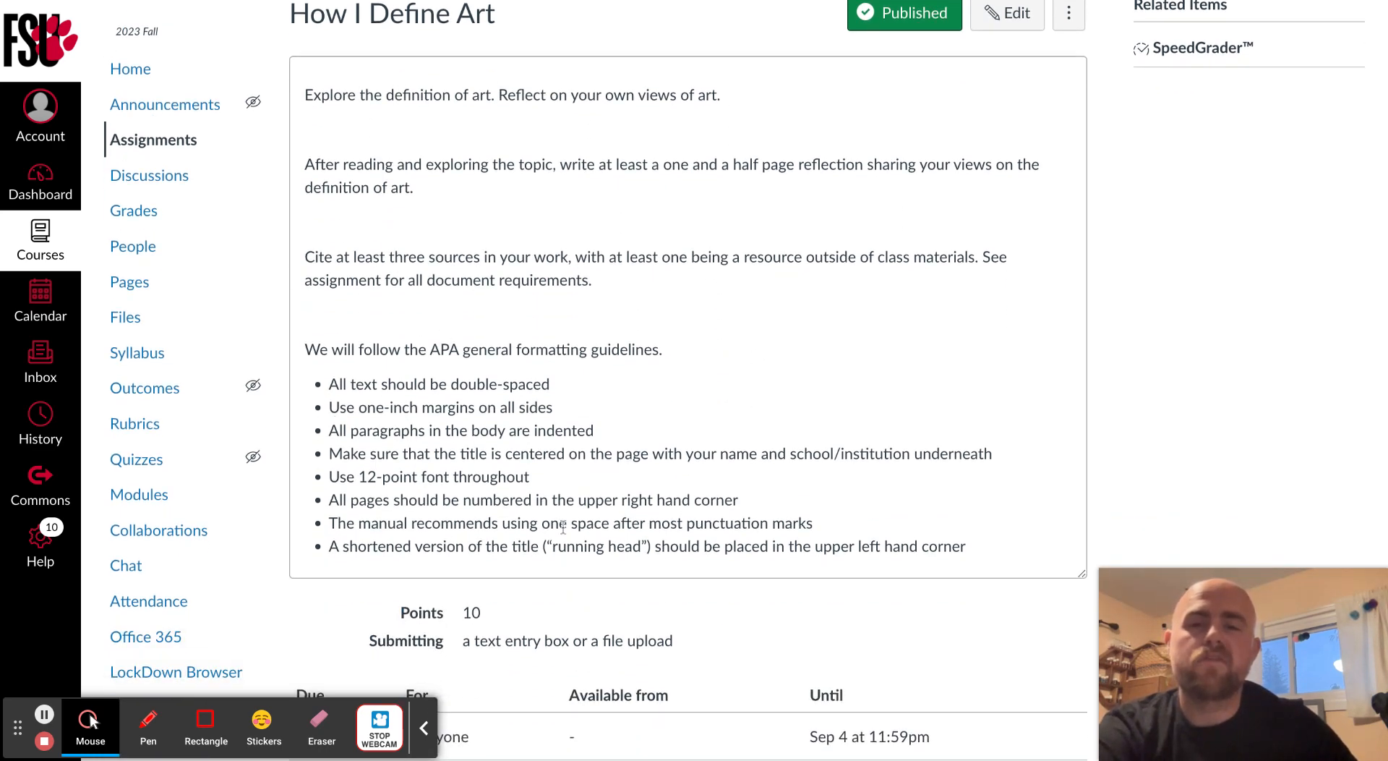
{"action": "scroll", "scroll_direction": "down", "scroll_amount": 3}
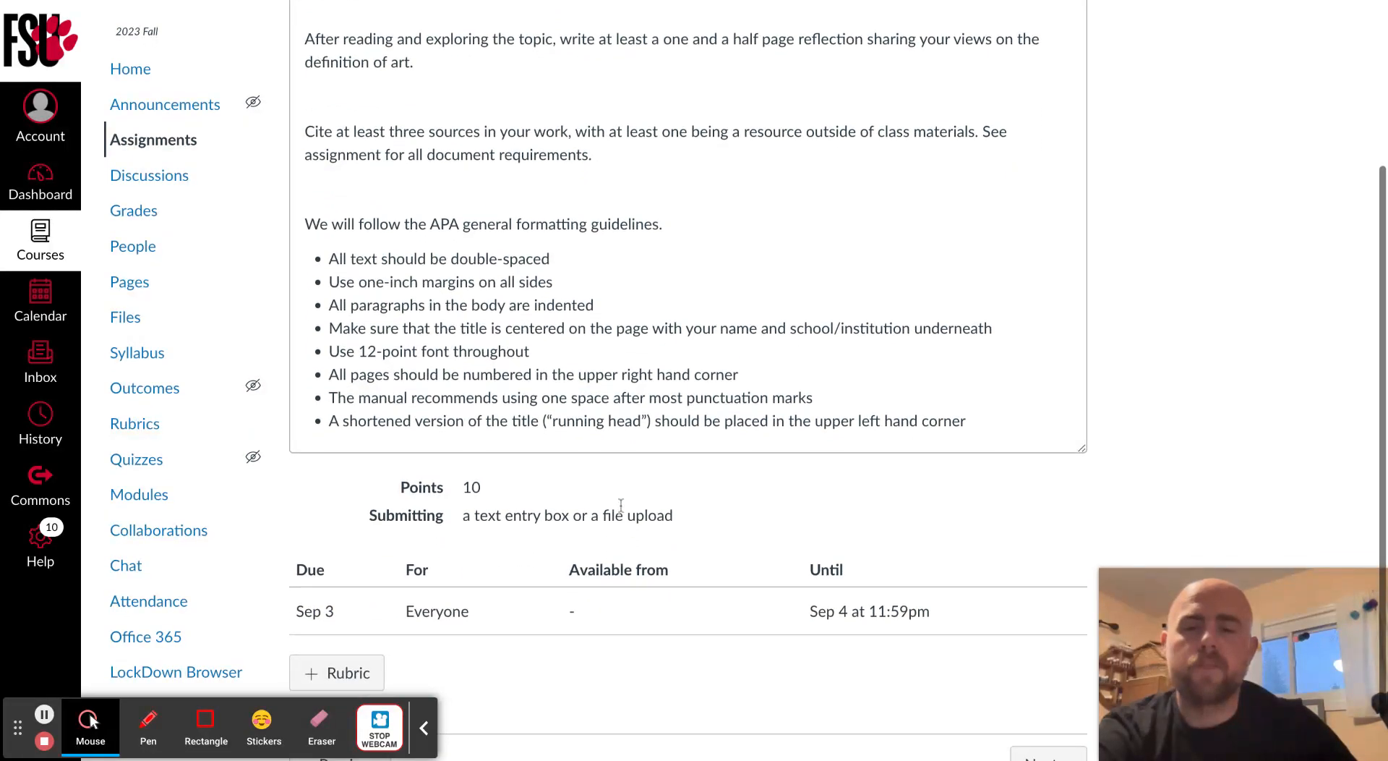
{"action": "scroll", "scroll_direction": "down", "scroll_amount": 3}
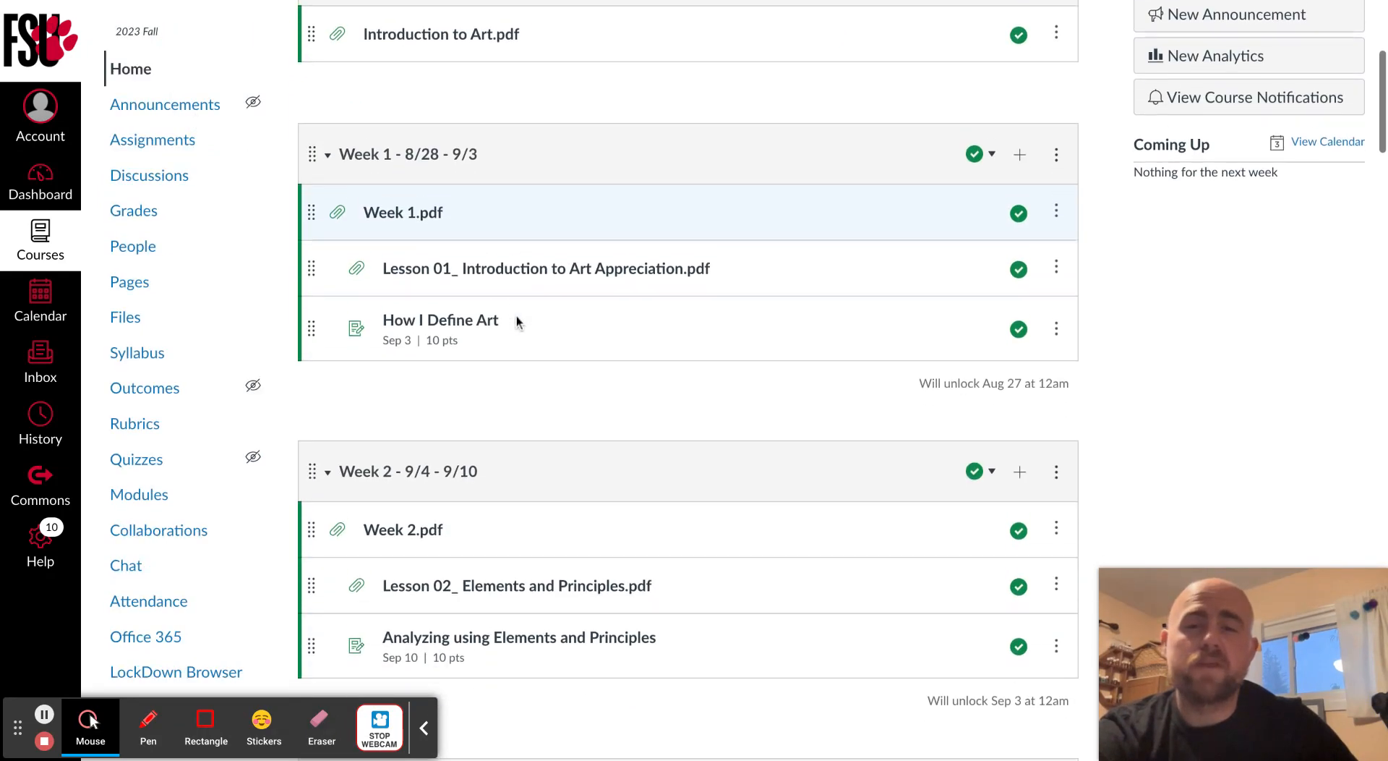
{"action": "scroll", "scroll_direction": "down", "scroll_amount": 3}
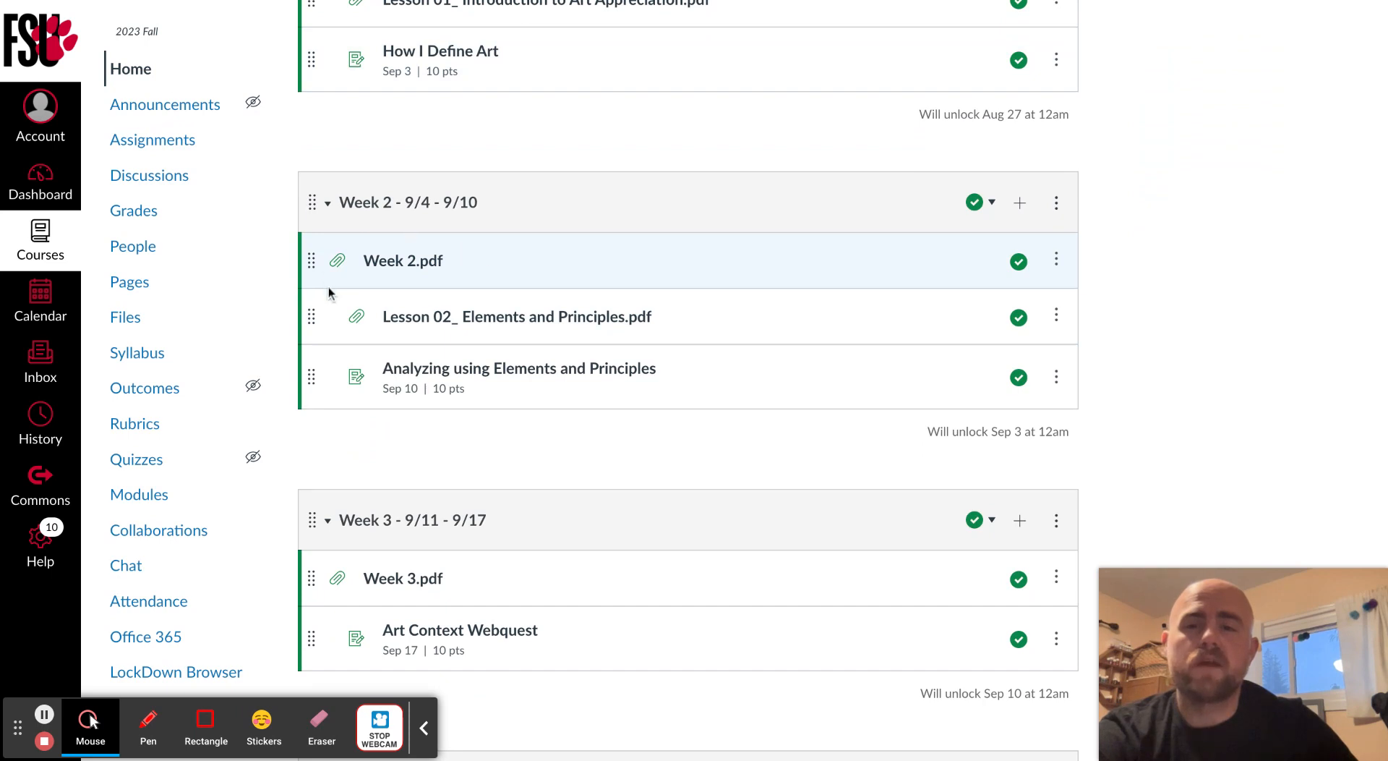
{"action": "mouse_move", "coordinate": [387, 336]}
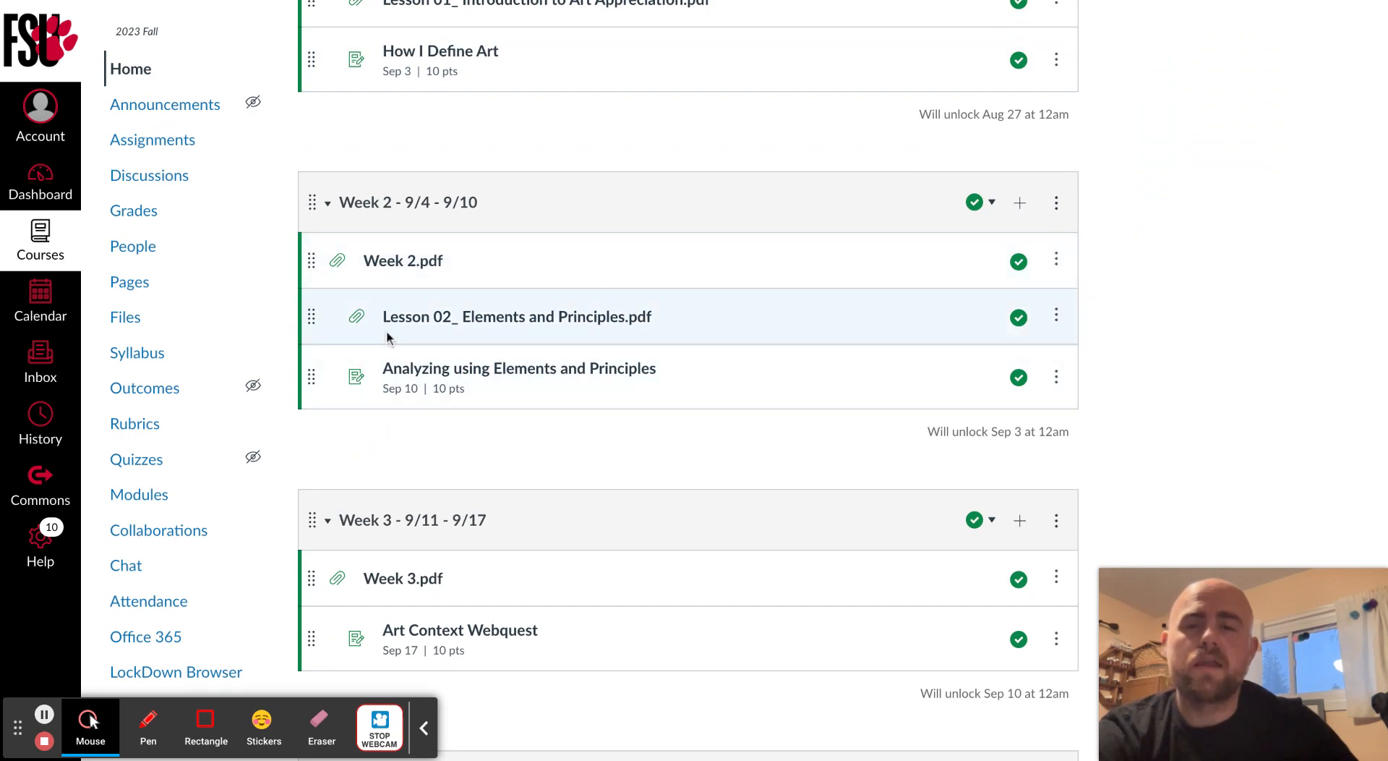
{"action": "mouse_move", "coordinate": [576, 285]}
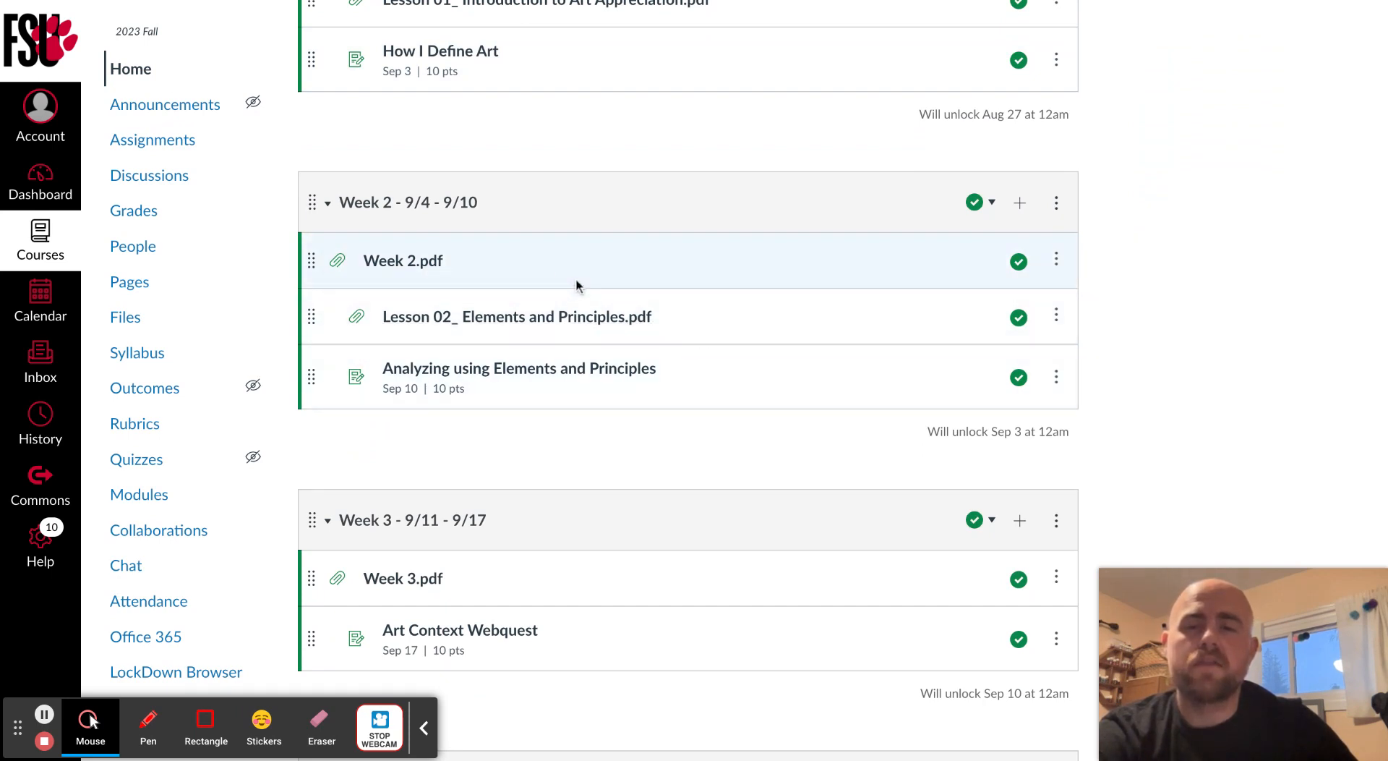
{"action": "mouse_move", "coordinate": [403, 260]}
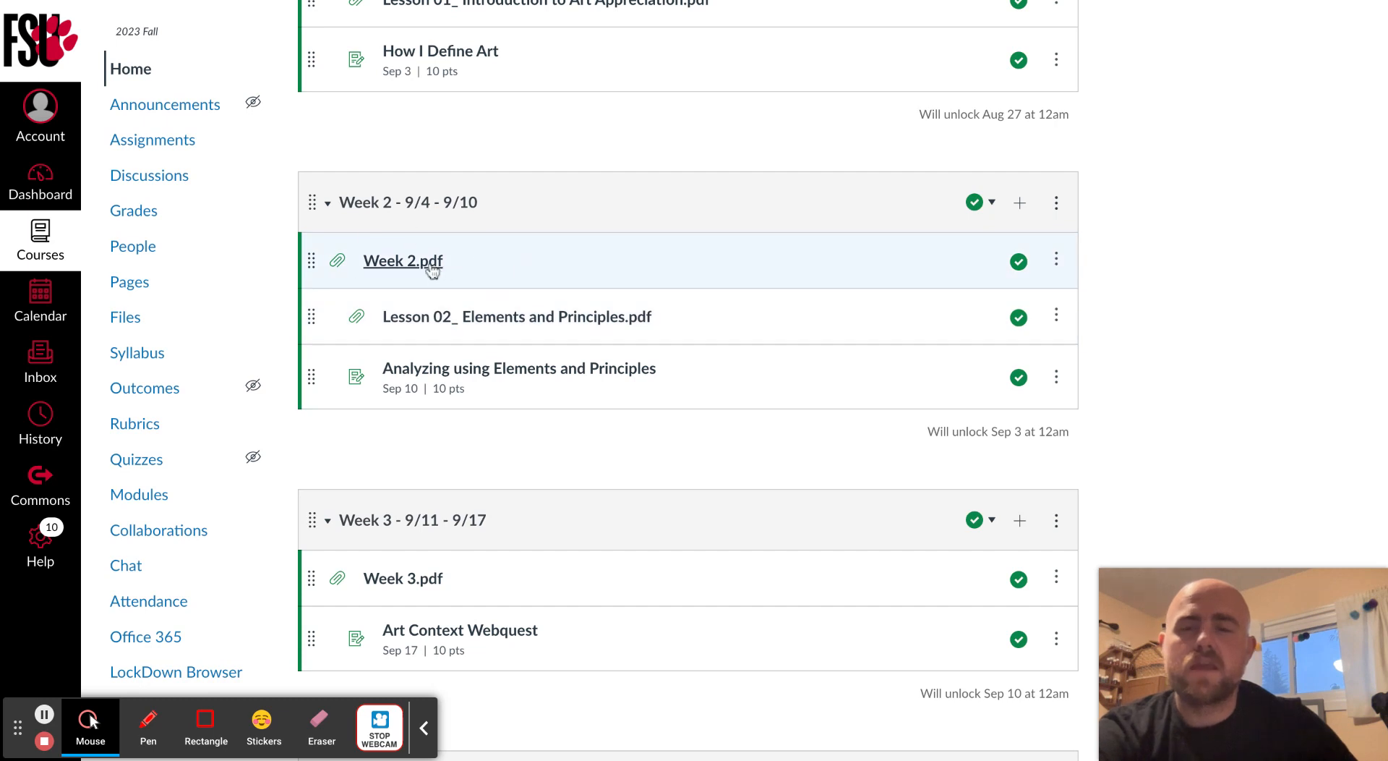
{"action": "mouse_move", "coordinate": [519, 368]}
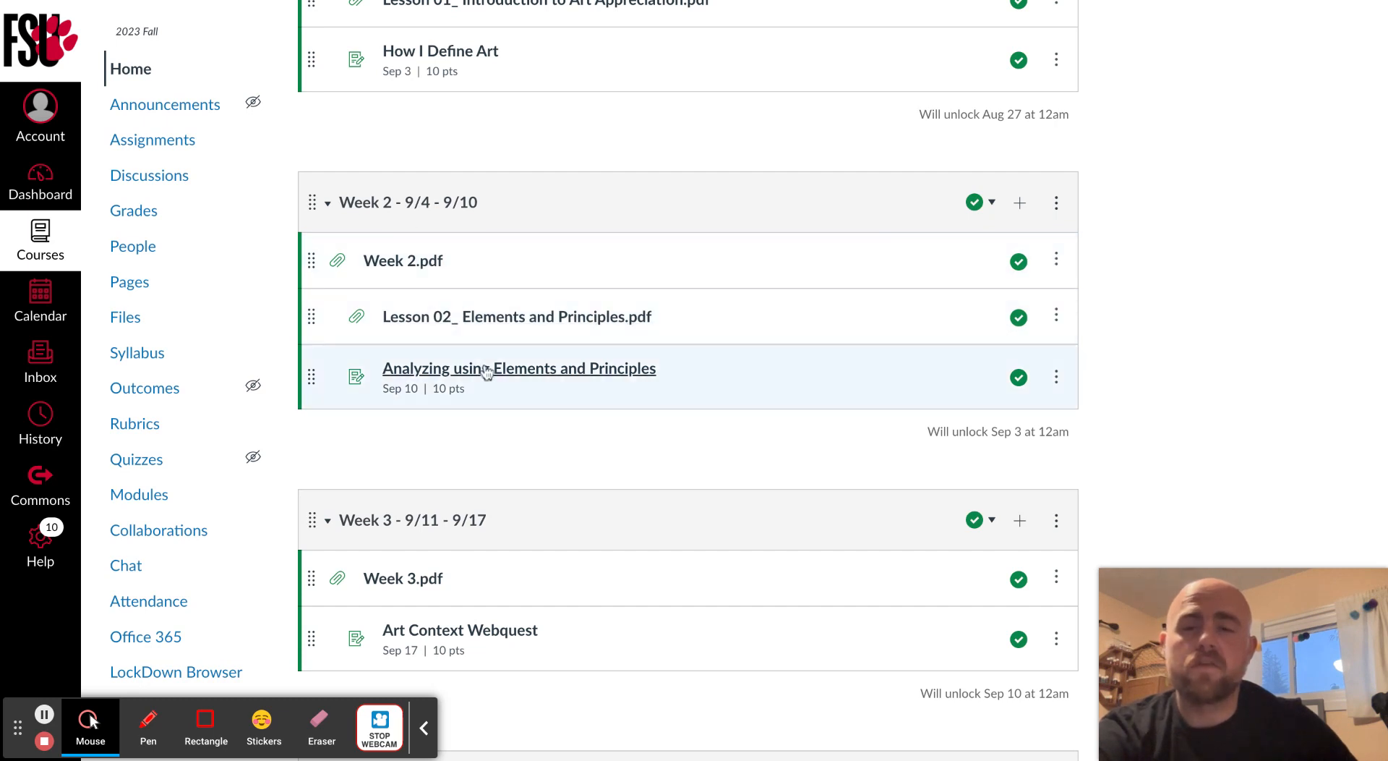
{"action": "scroll", "scroll_direction": "up", "scroll_amount": 3}
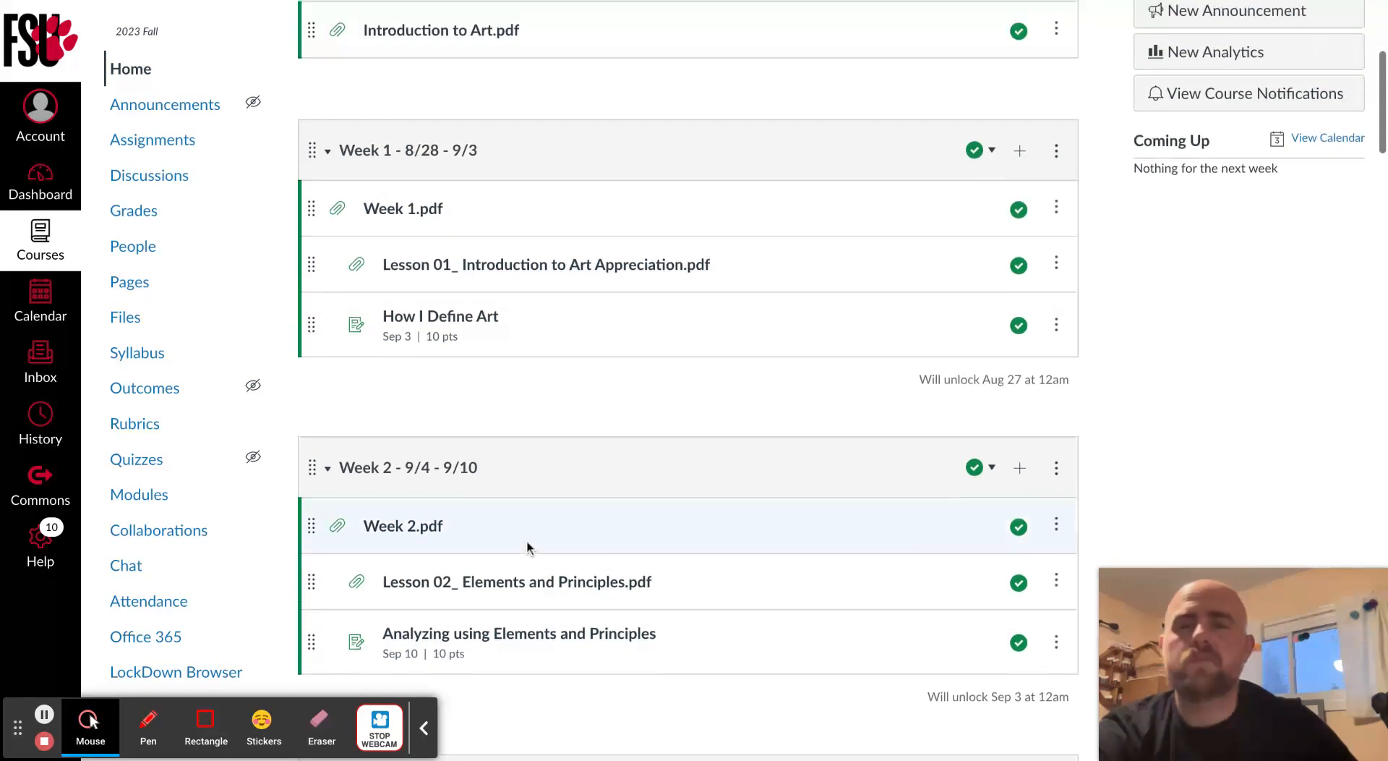
{"action": "scroll", "scroll_direction": "up", "scroll_amount": 3}
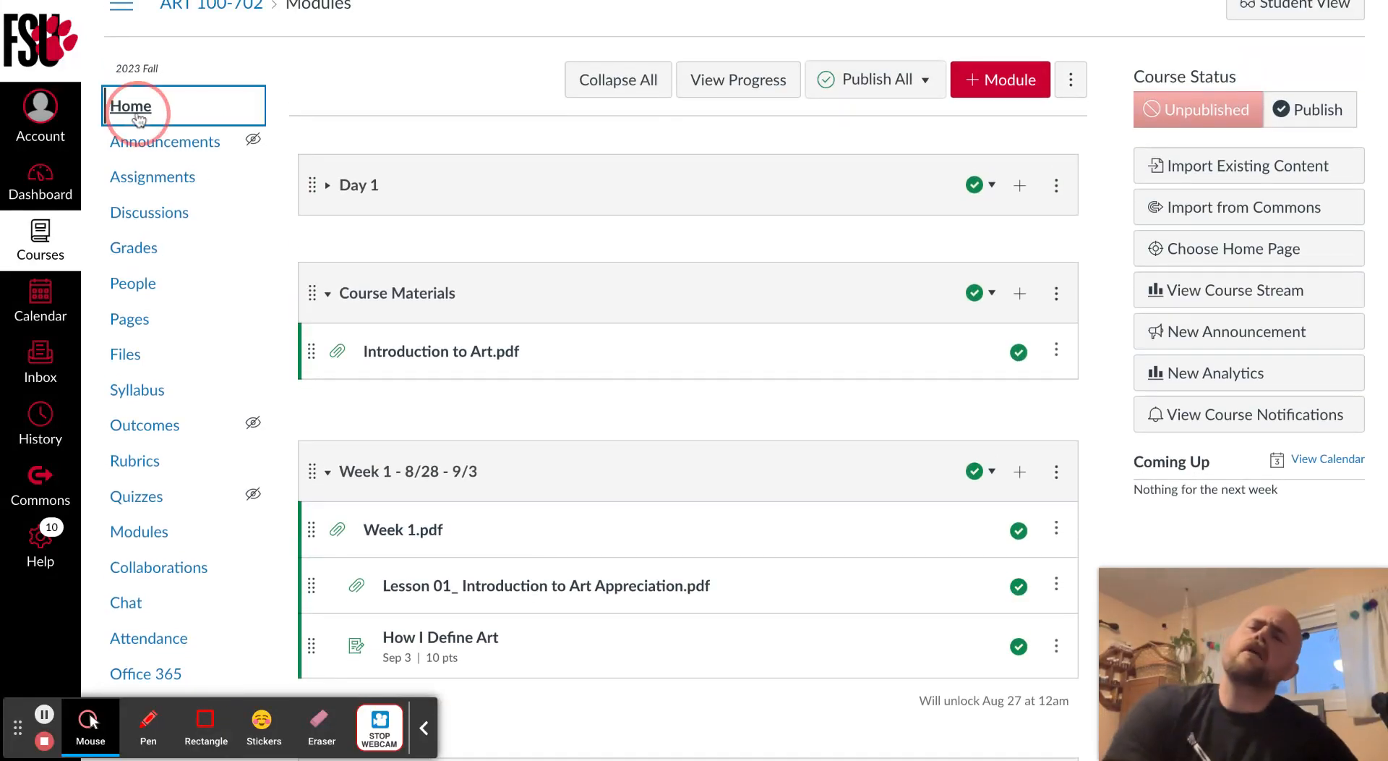
{"action": "scroll", "scroll_direction": "down", "scroll_amount": 3}
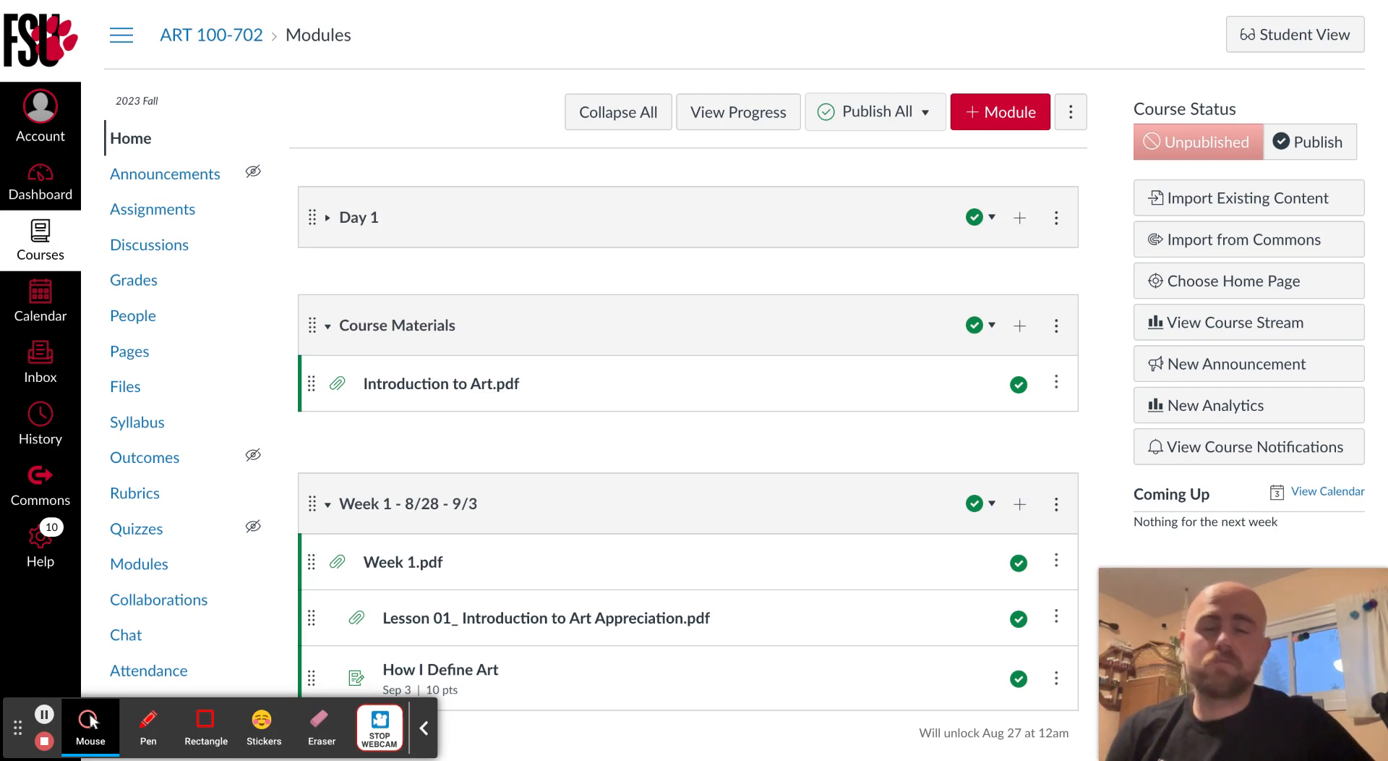
{"action": "mouse_move", "coordinate": [434, 400]}
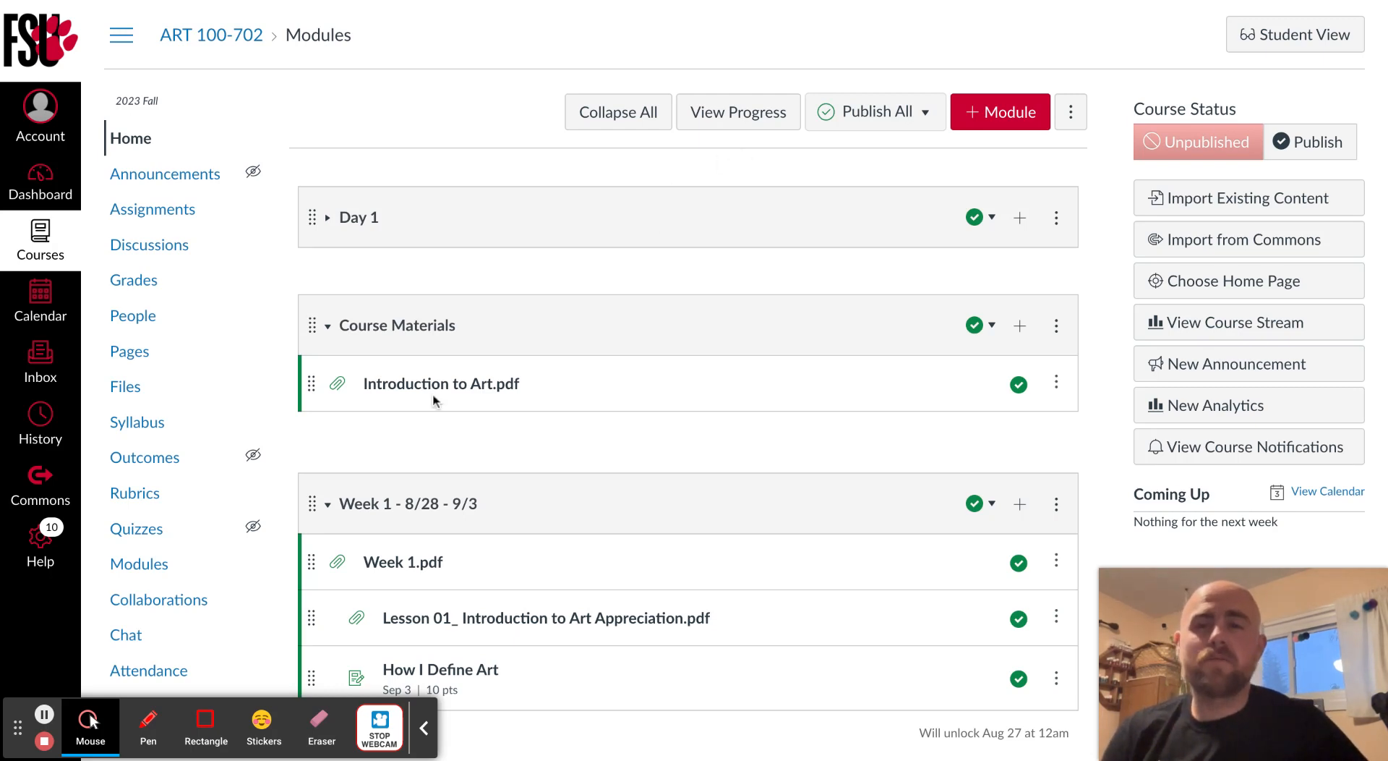
{"action": "mouse_move", "coordinate": [41, 741]}
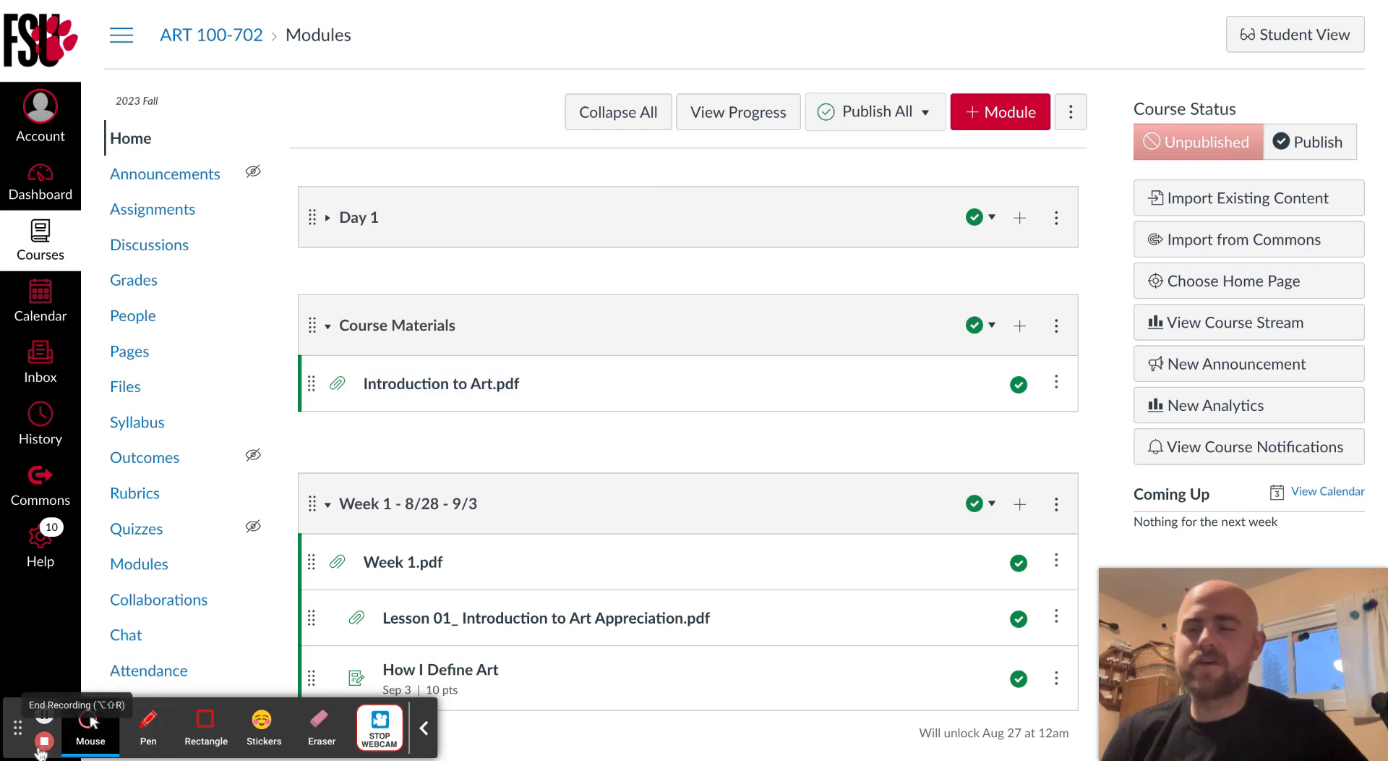